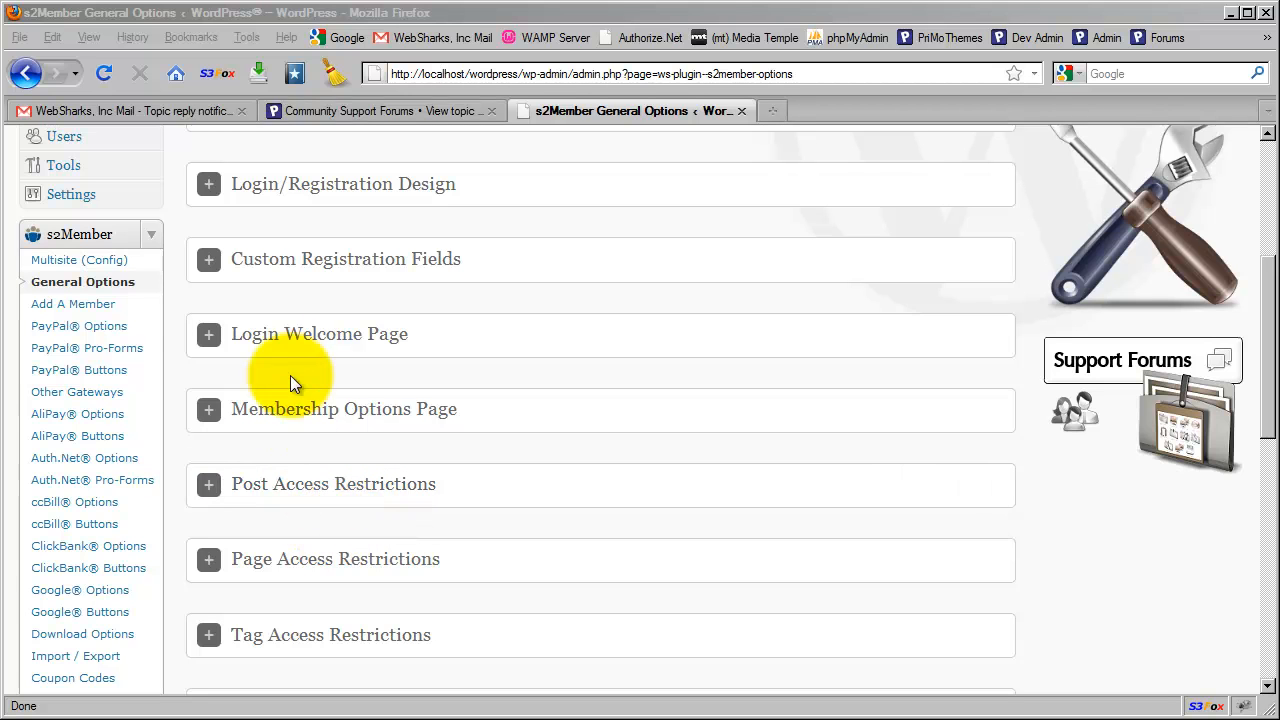
{"action": "mouse_move", "coordinate": [194, 307]}
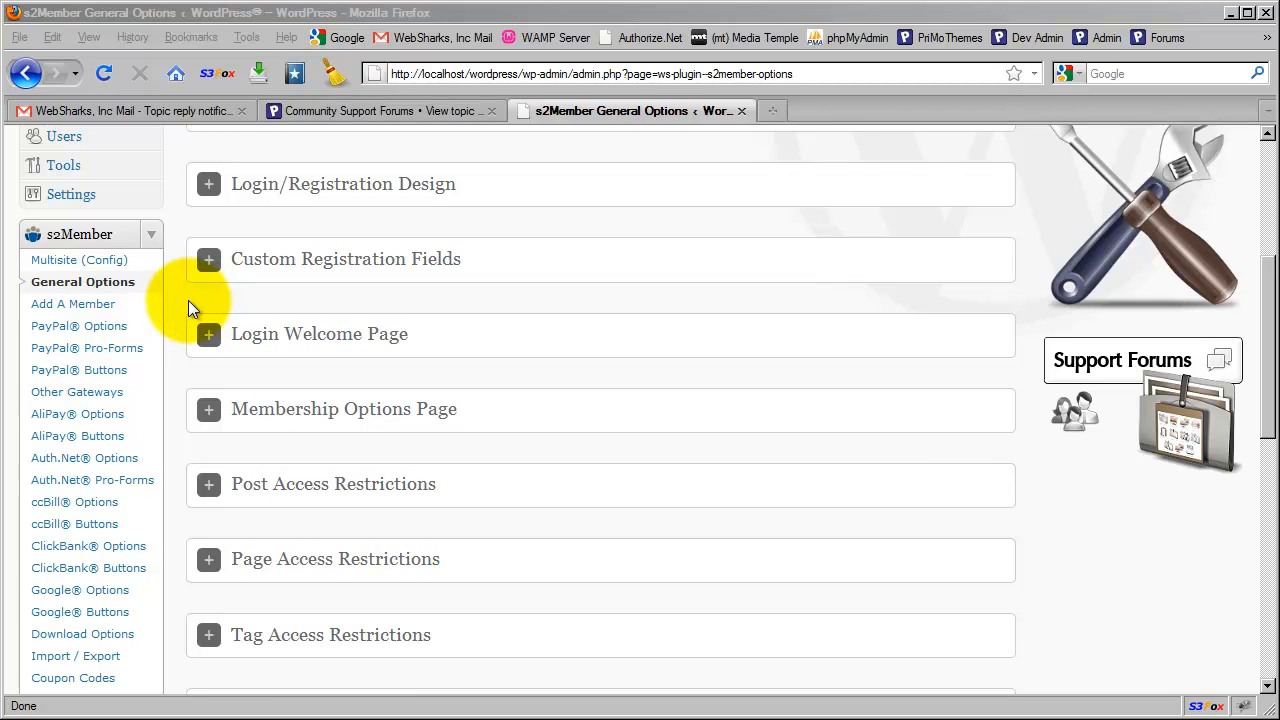
{"action": "mouse_move", "coordinate": [113, 290]}
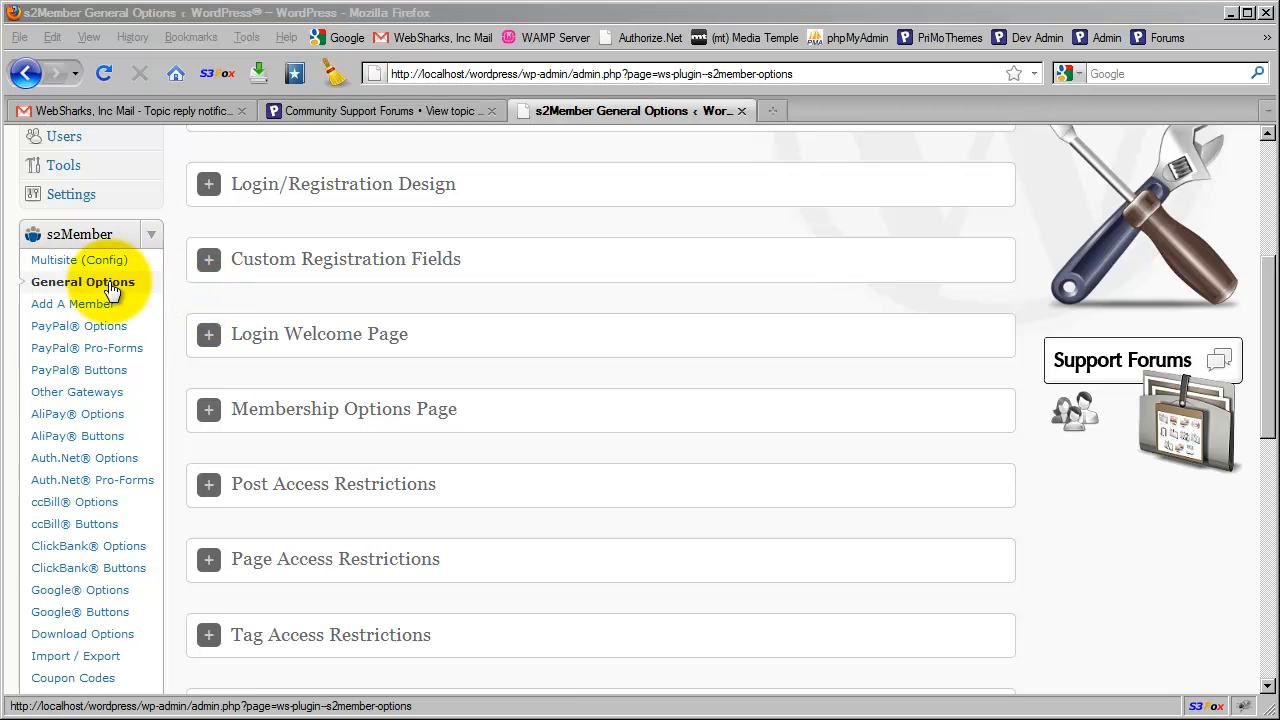
{"action": "mouse_move", "coordinate": [178, 283]}
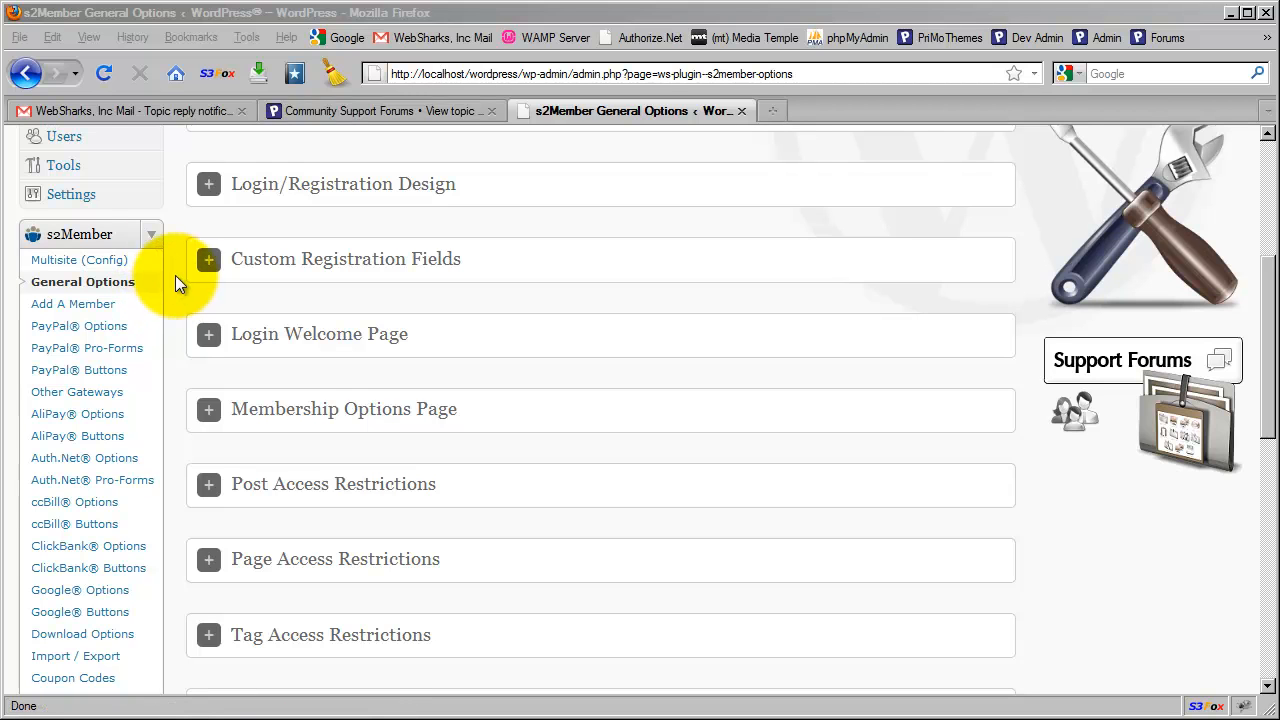
{"action": "mouse_move", "coordinate": [178, 248]}
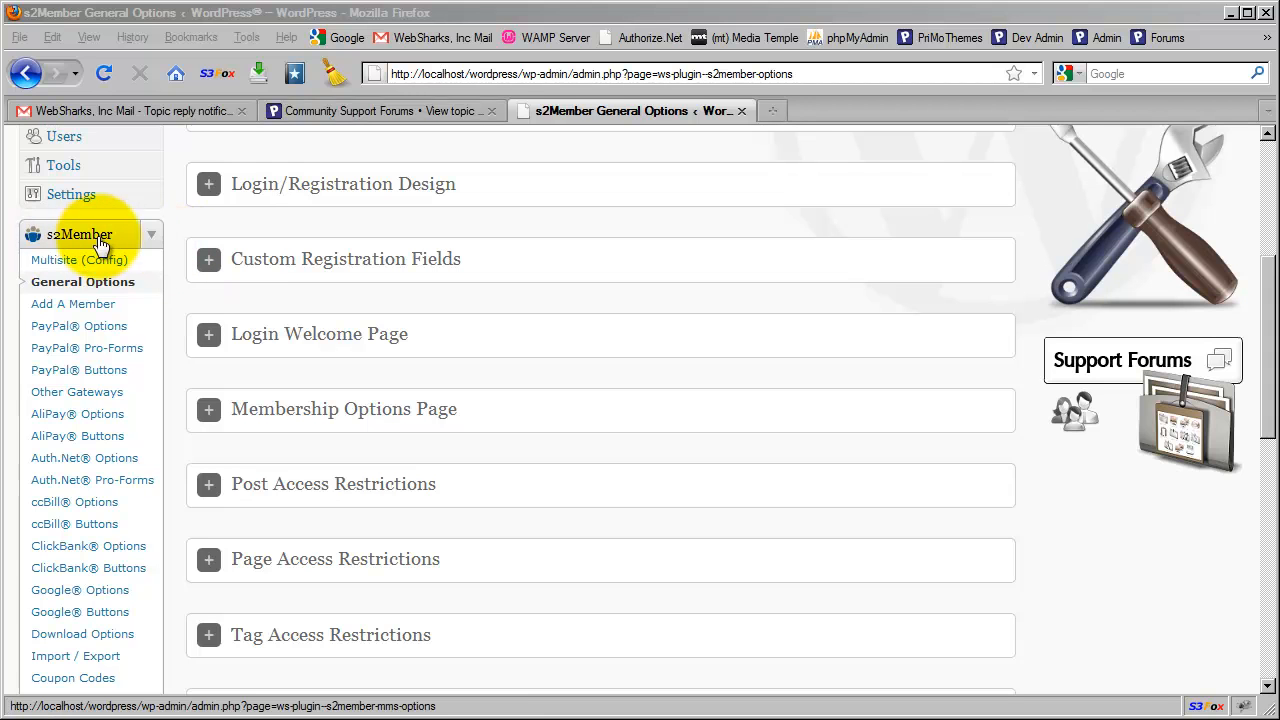
{"action": "mouse_move", "coordinate": [172, 243]}
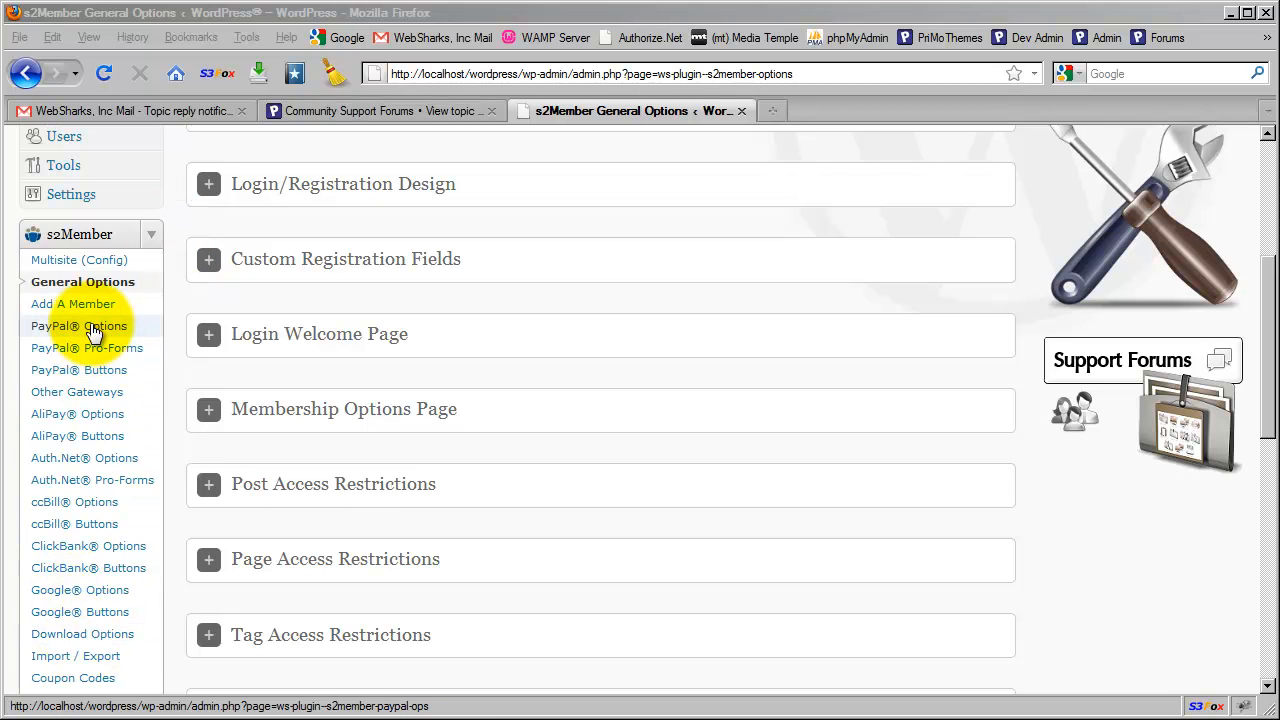
{"action": "mouse_move", "coordinate": [182, 305]}
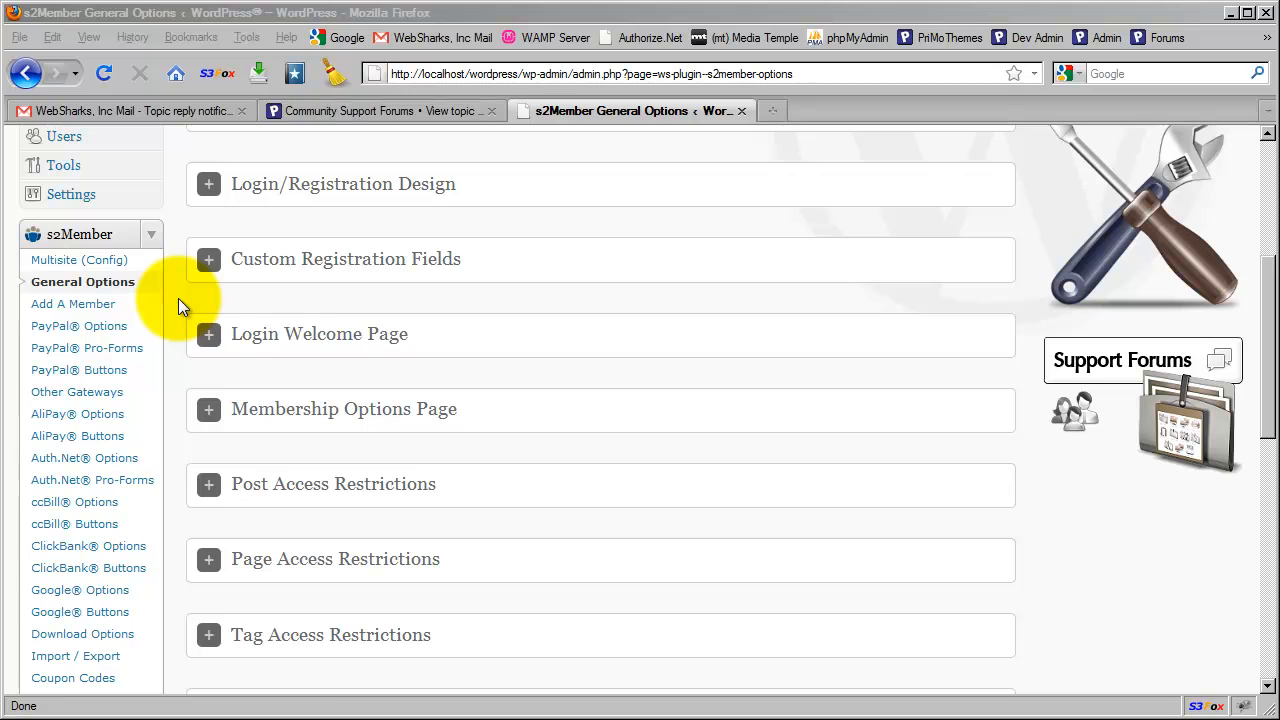
{"action": "mouse_move", "coordinate": [98, 288]}
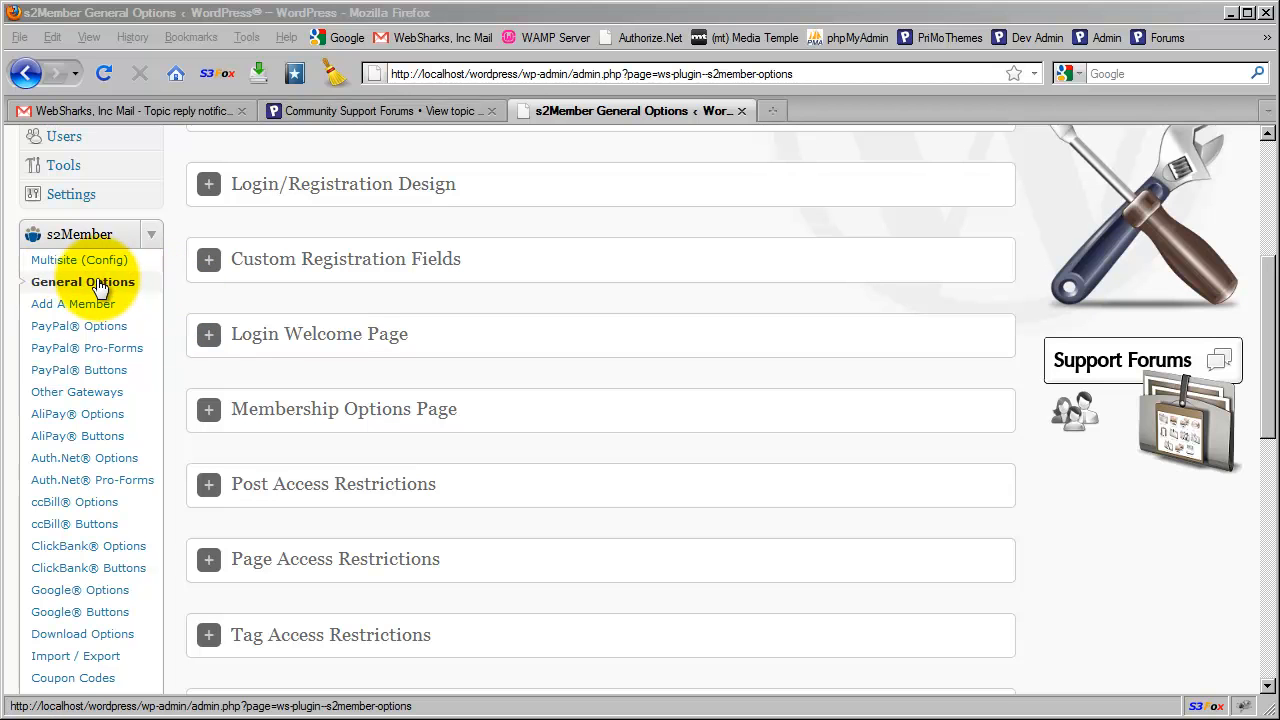
{"action": "mouse_move", "coordinate": [110, 295]}
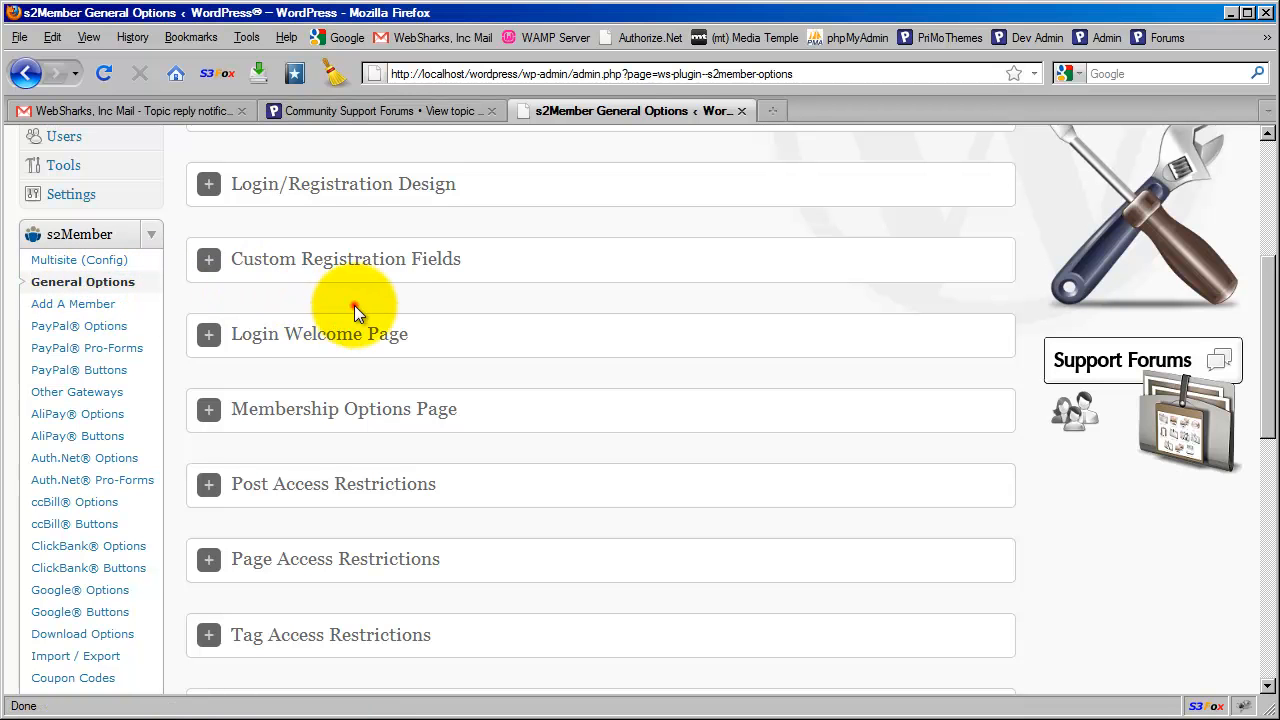
Step: Expand the 'URI Restrictions (typical w/ BuddyPress)' panel and select its example URL text
{"action": "scroll", "scroll_direction": "up", "scroll_amount": 3}
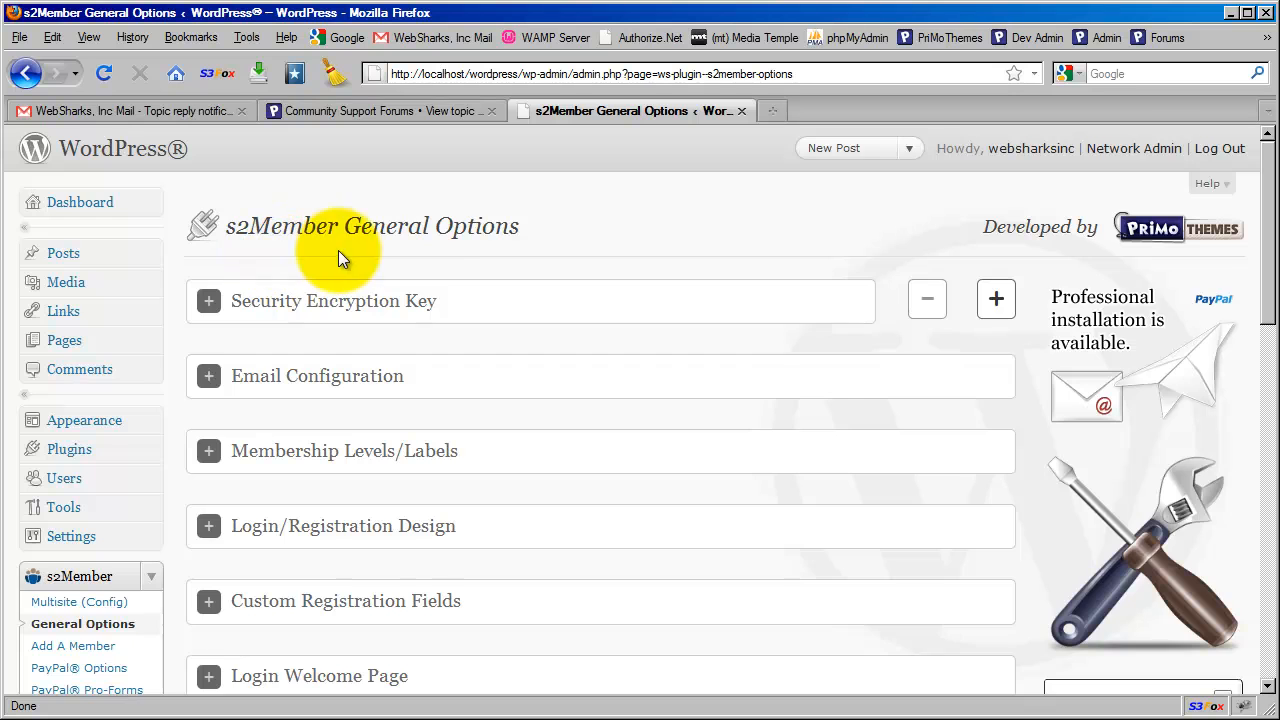
{"action": "scroll", "scroll_direction": "down", "scroll_amount": 3}
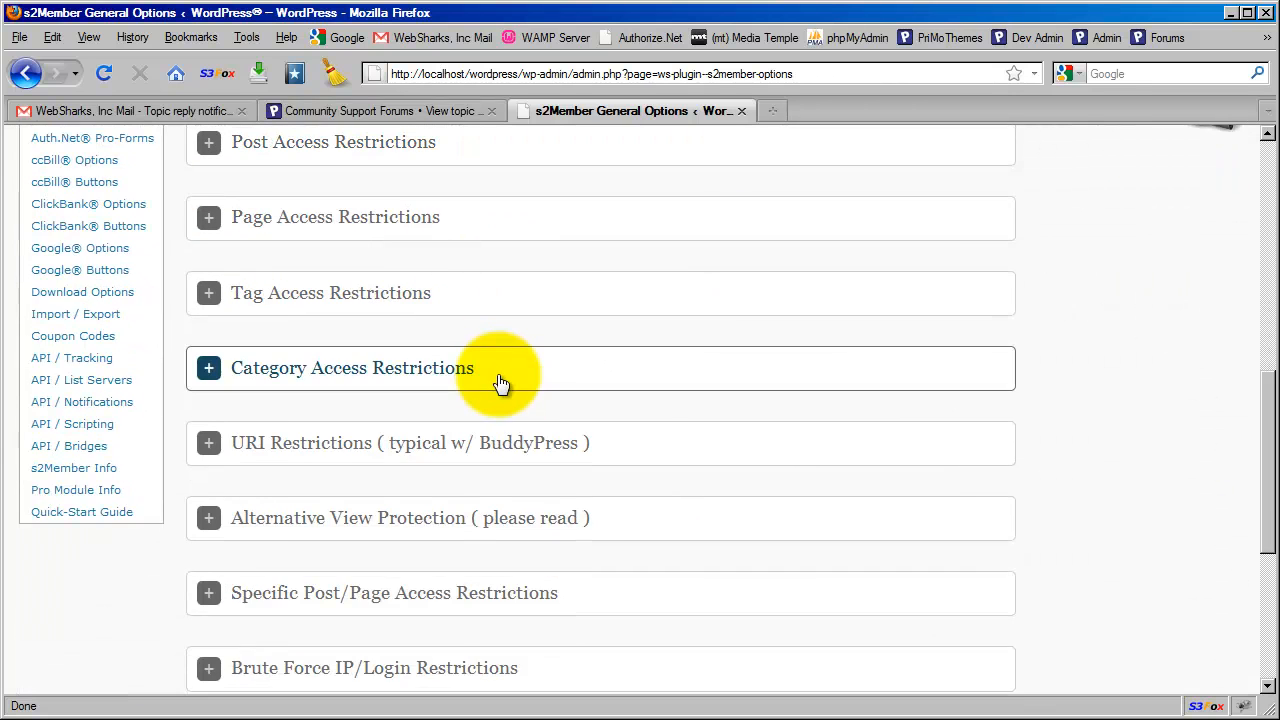
{"action": "scroll", "scroll_direction": "down", "scroll_amount": 3}
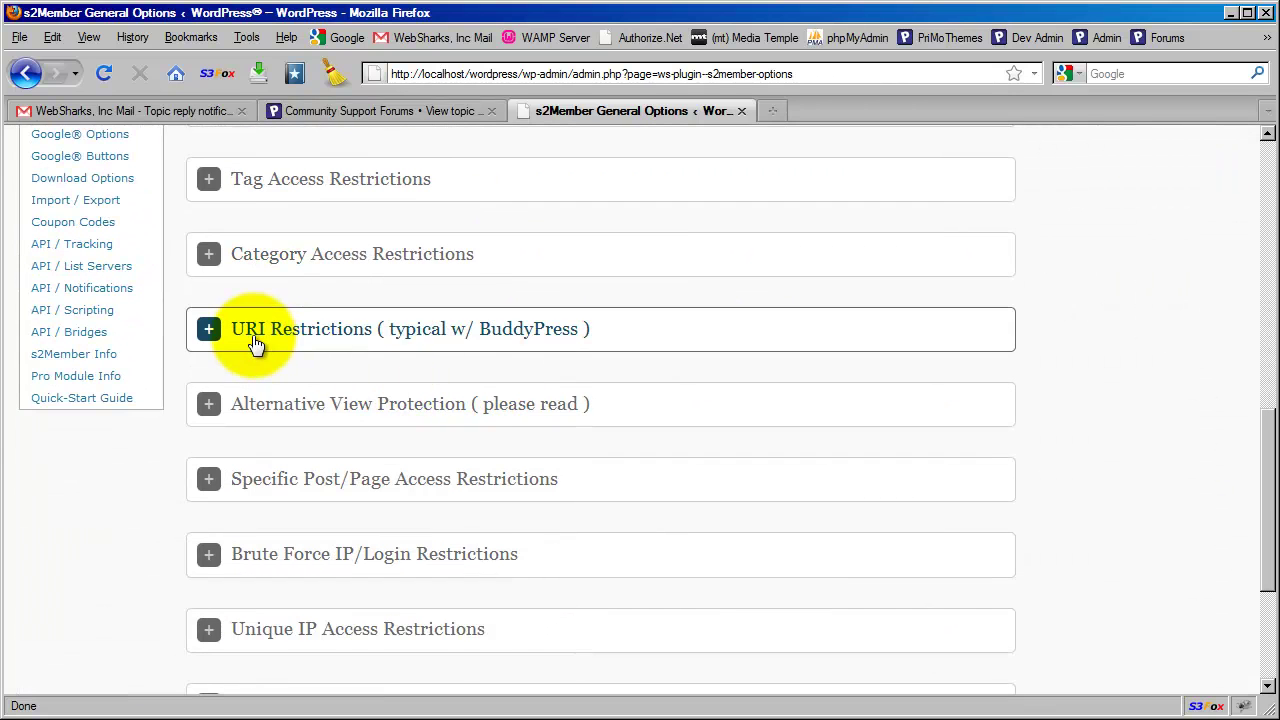
{"action": "mouse_move", "coordinate": [438, 338]}
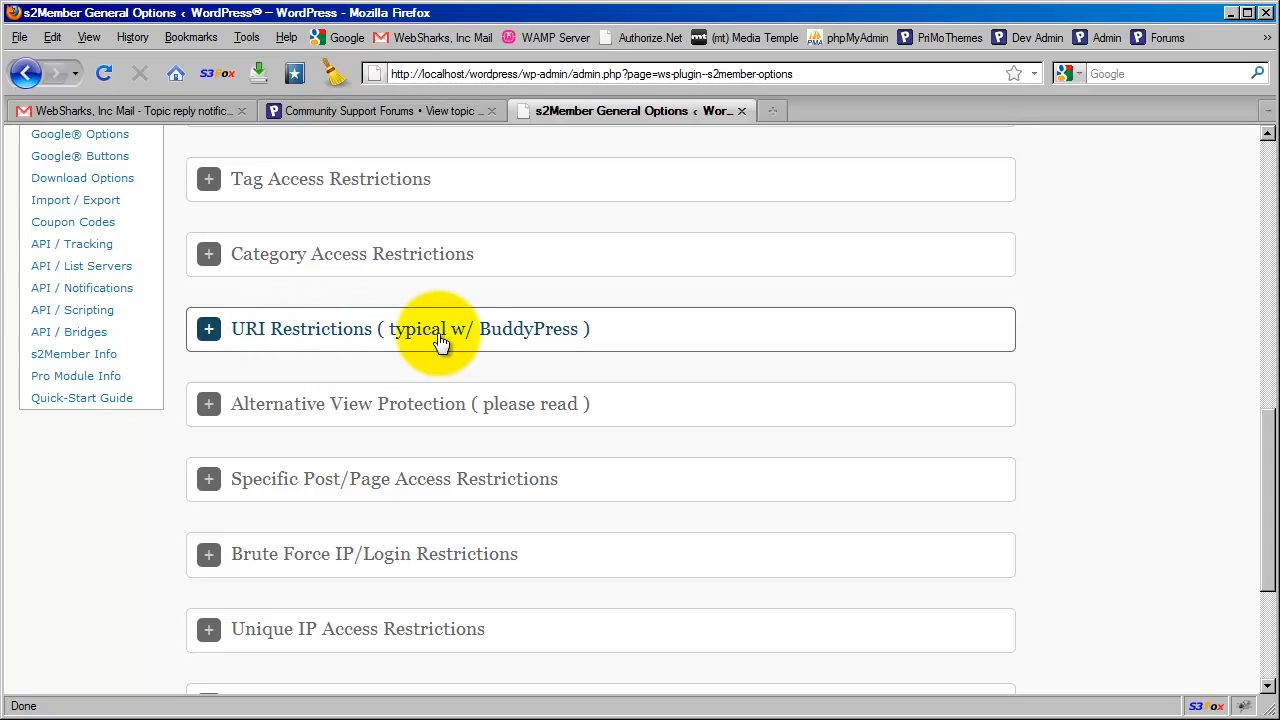
{"action": "mouse_move", "coordinate": [485, 335]}
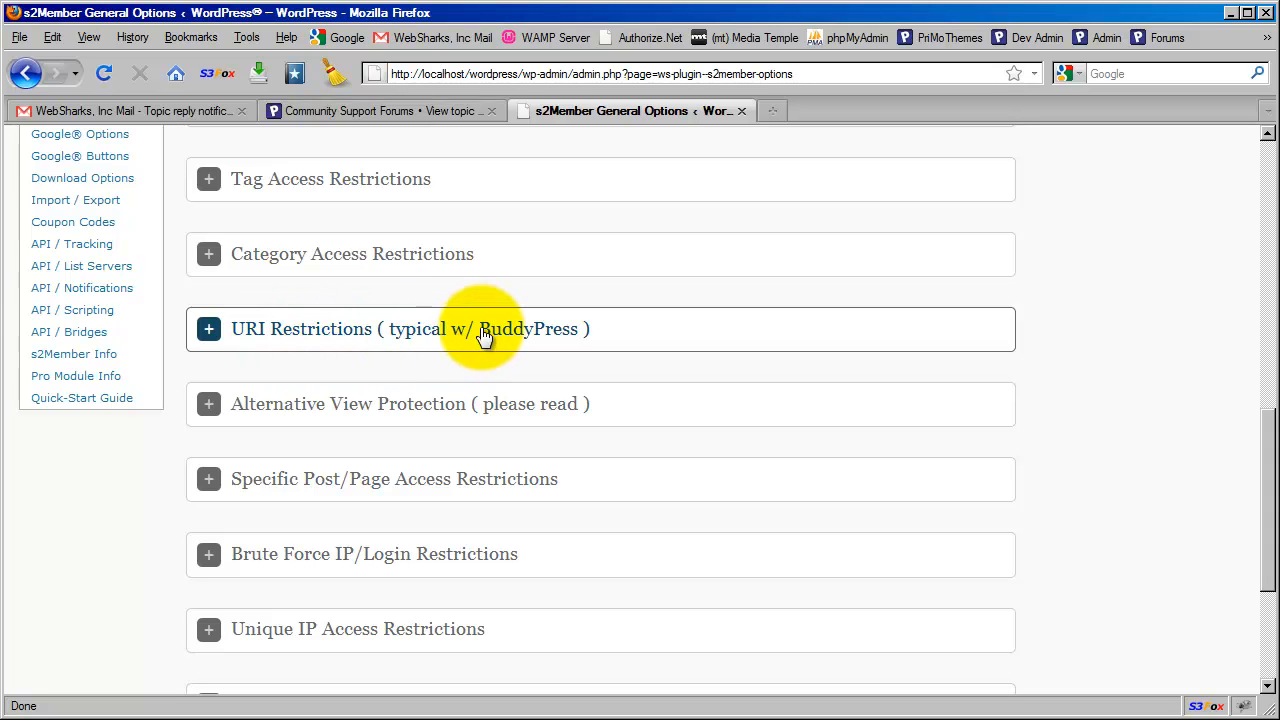
{"action": "mouse_move", "coordinate": [437, 337]}
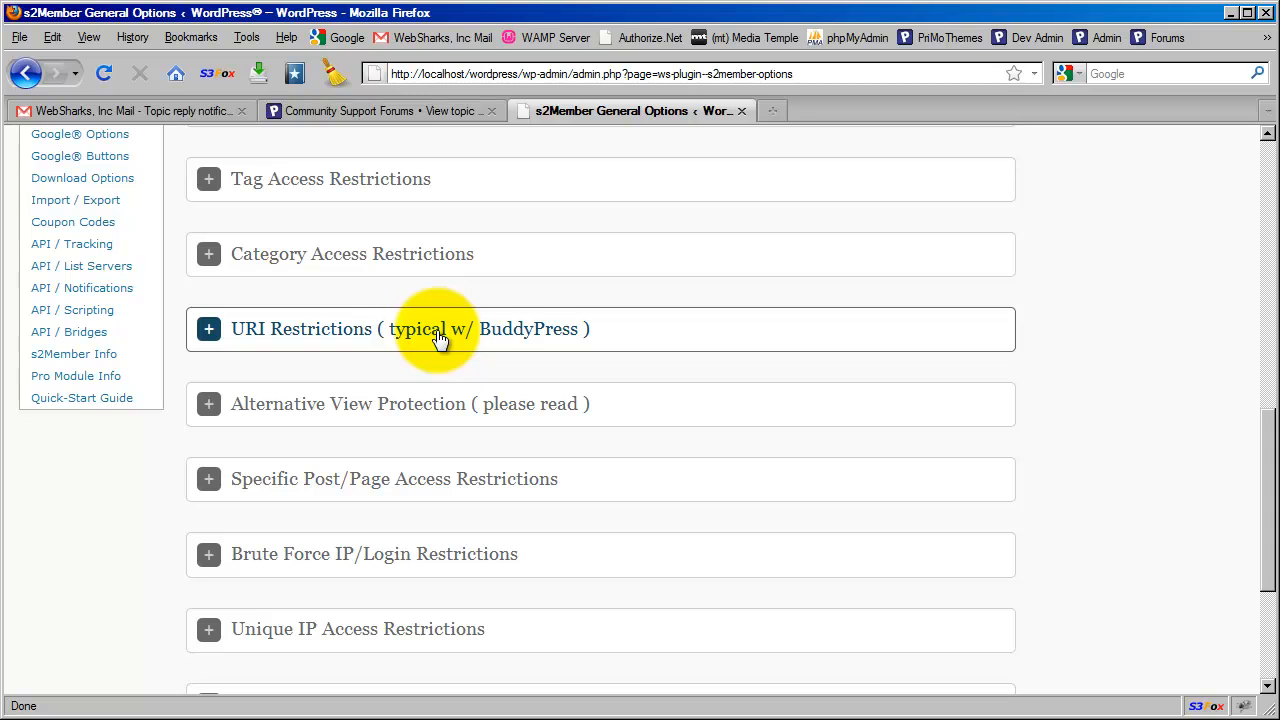
{"action": "mouse_move", "coordinate": [425, 335]}
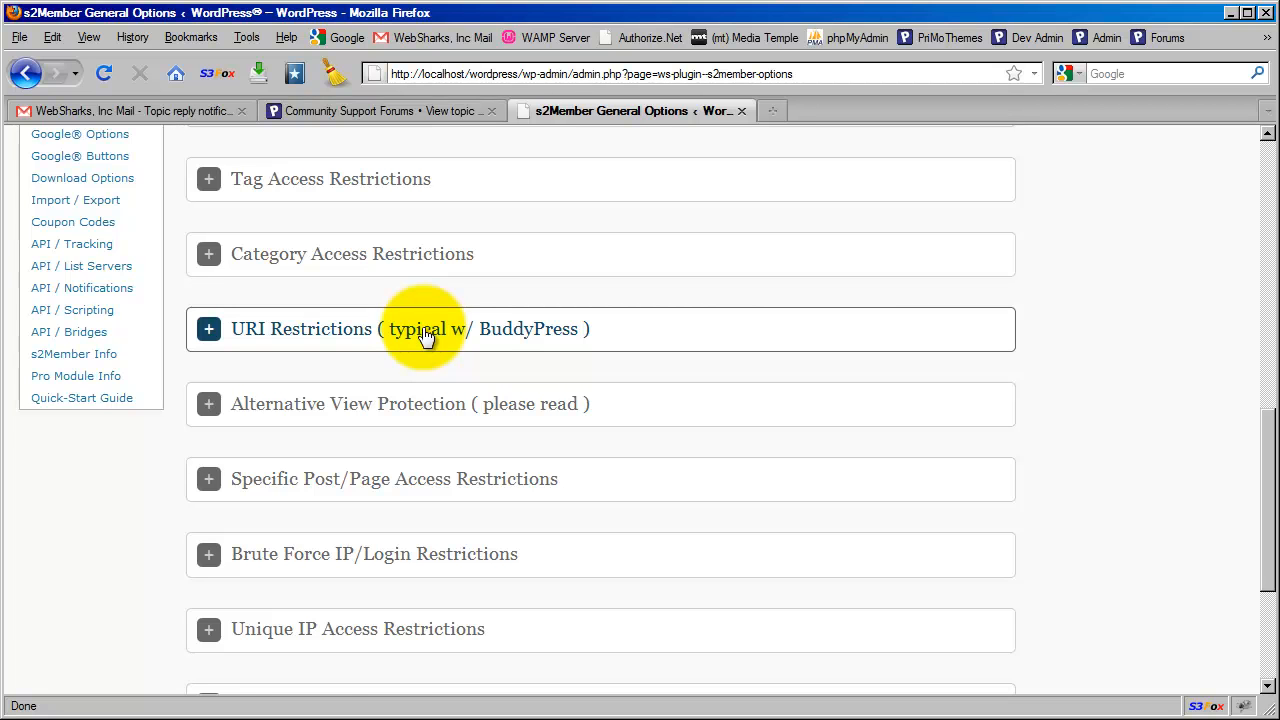
{"action": "left_click", "coordinate": [208, 328]}
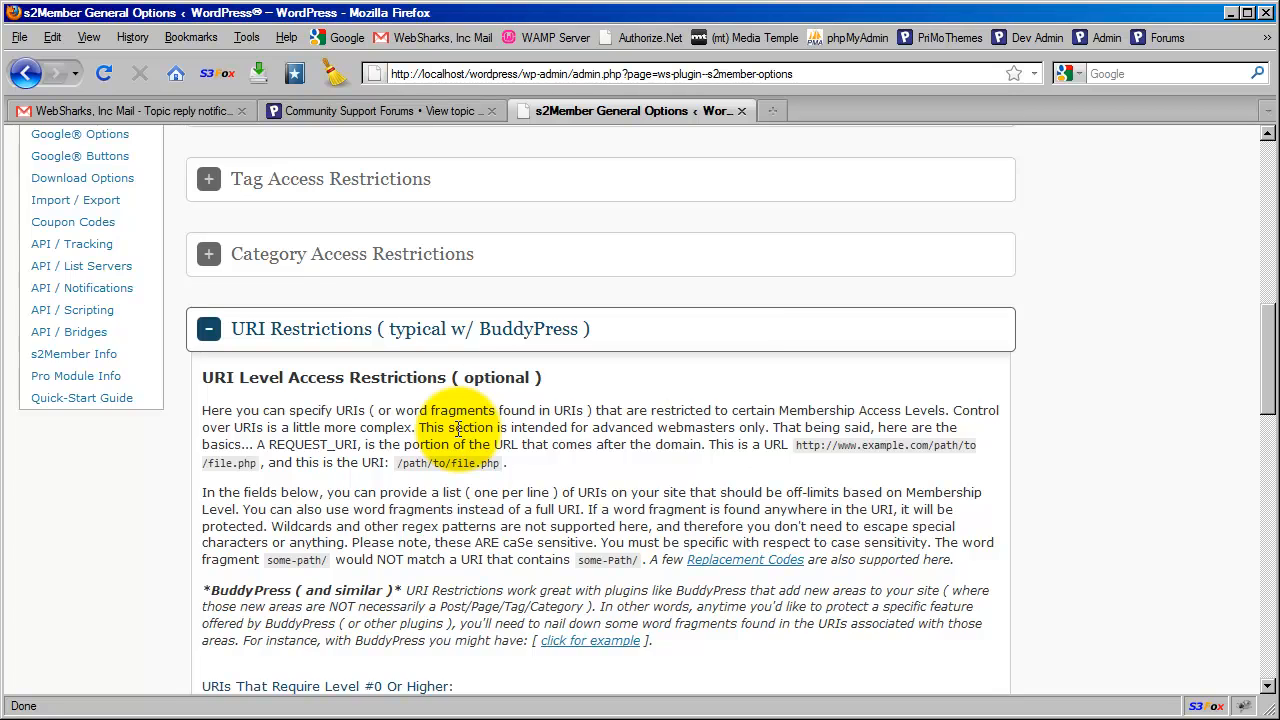
{"action": "scroll", "scroll_direction": "down", "scroll_amount": 3}
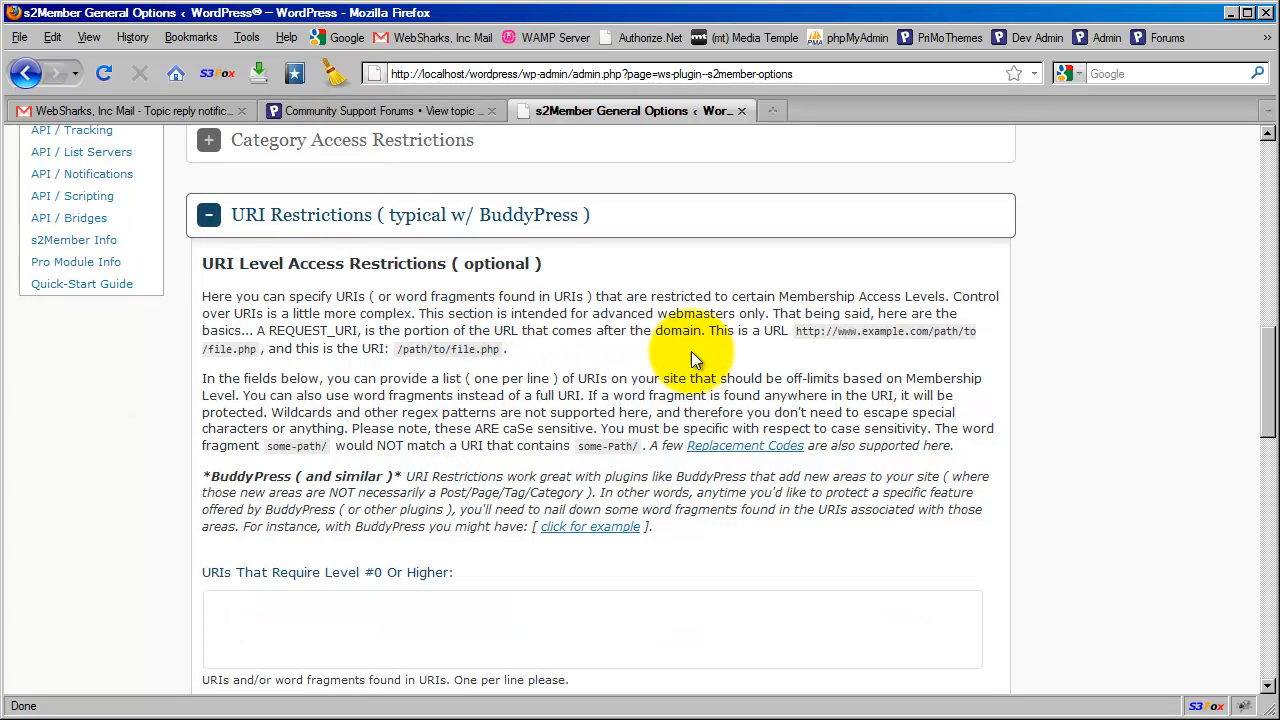
{"action": "mouse_move", "coordinate": [778, 362]}
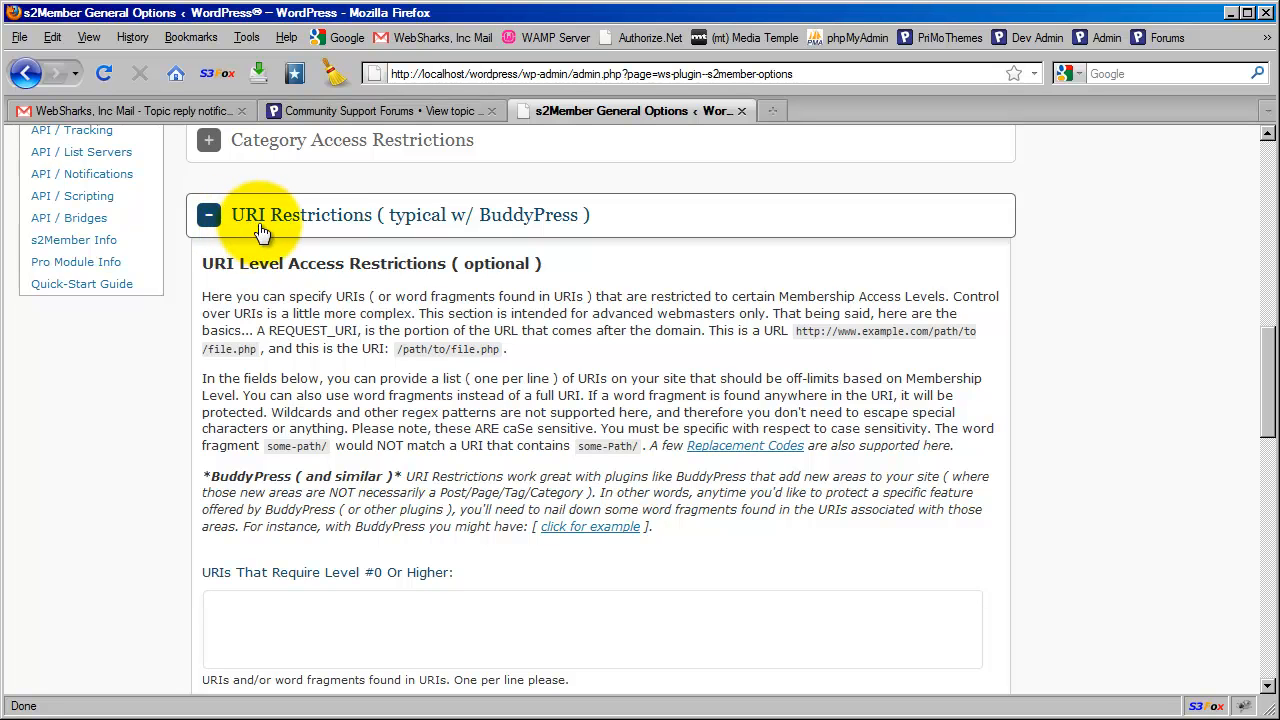
{"action": "mouse_move", "coordinate": [800, 337]}
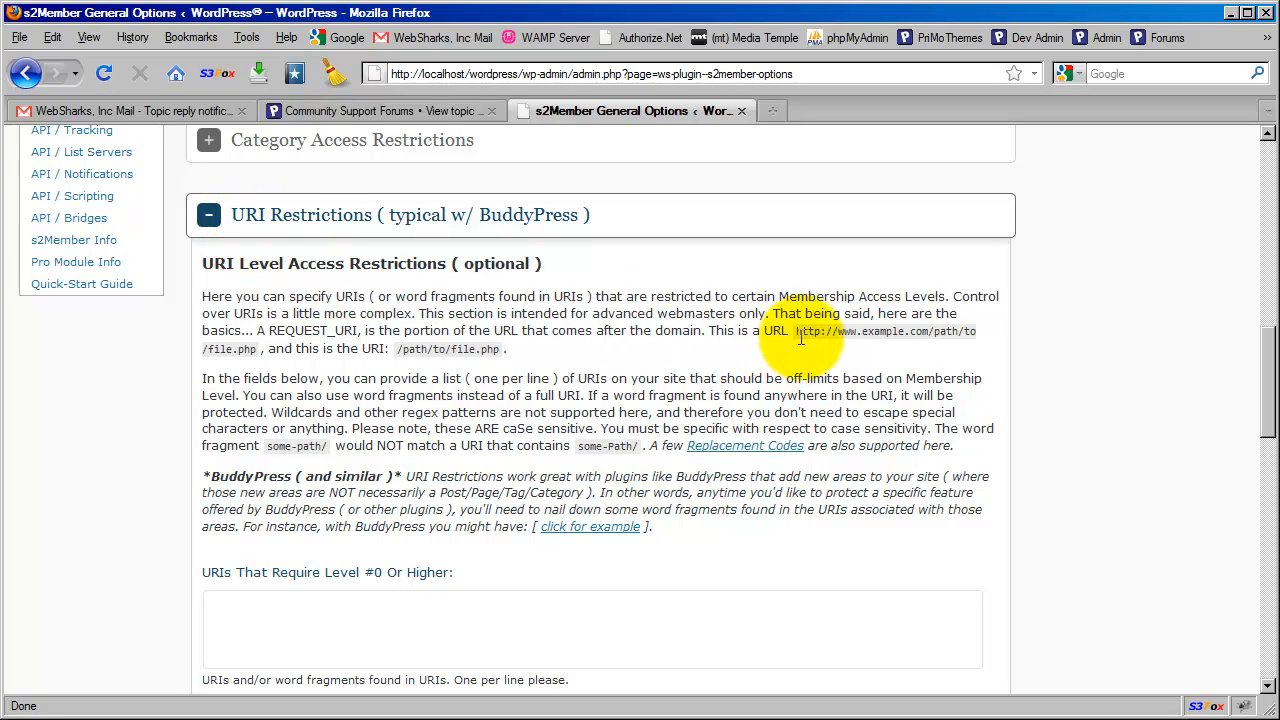
{"action": "left_click_drag", "start_coordinate": [798, 331], "coordinate": [347, 349]}
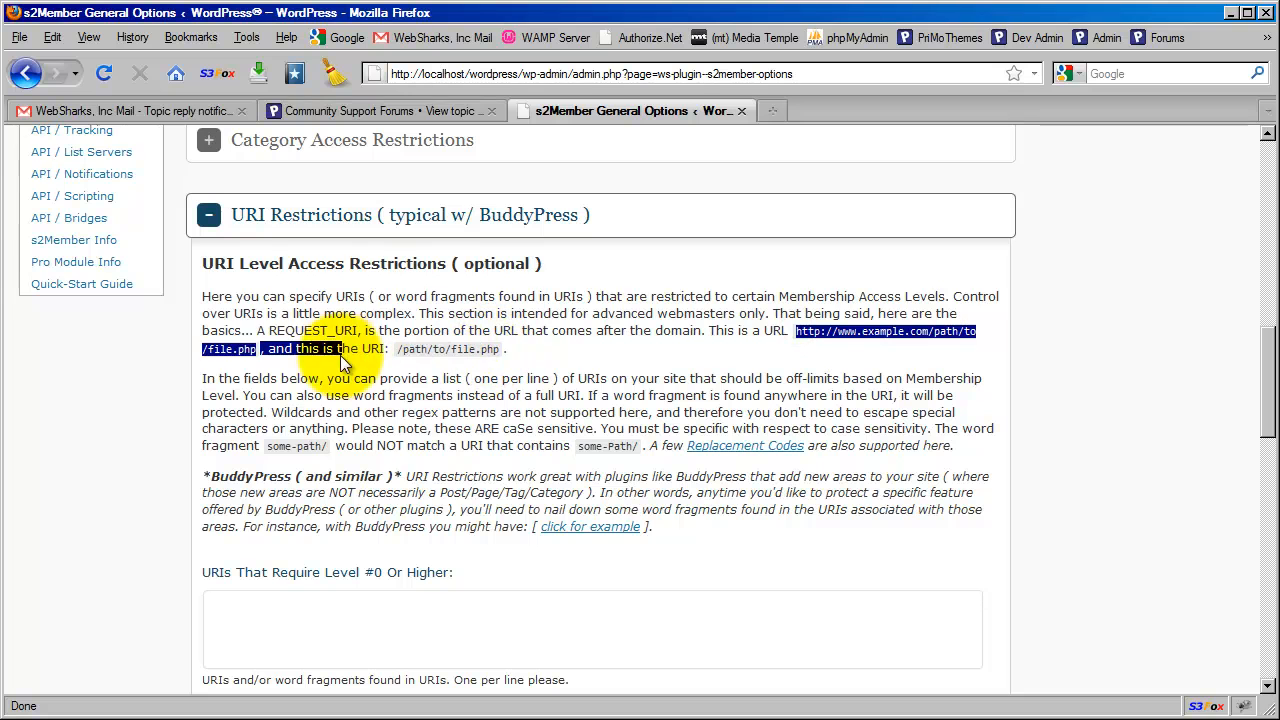
{"action": "right_click", "coordinate": [320, 348]}
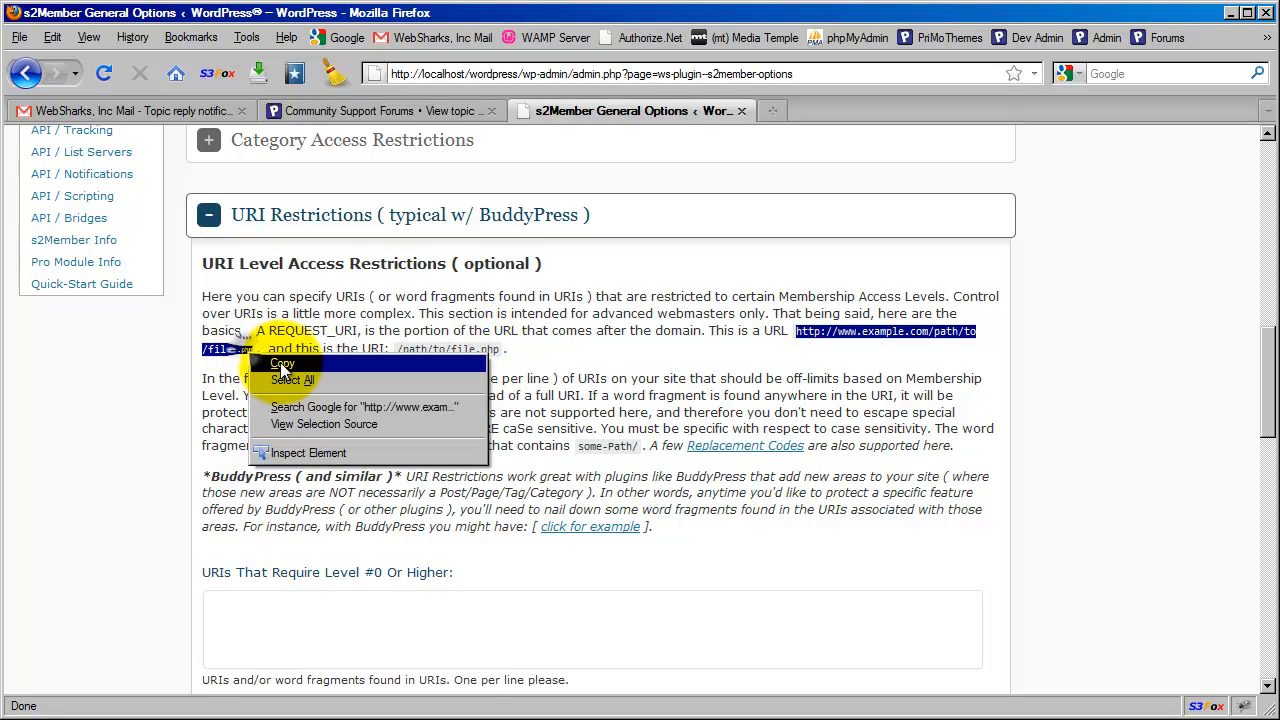
{"action": "left_click", "coordinate": [283, 363]}
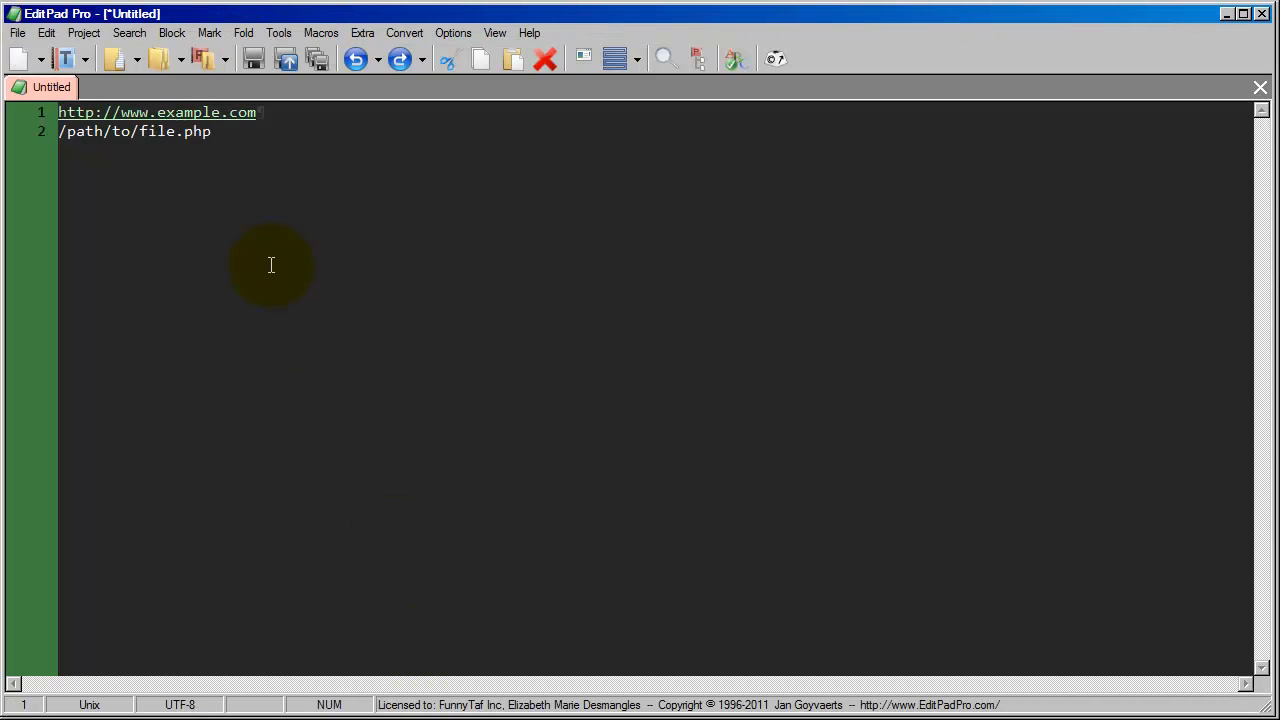
{"action": "mouse_move", "coordinate": [172, 159]}
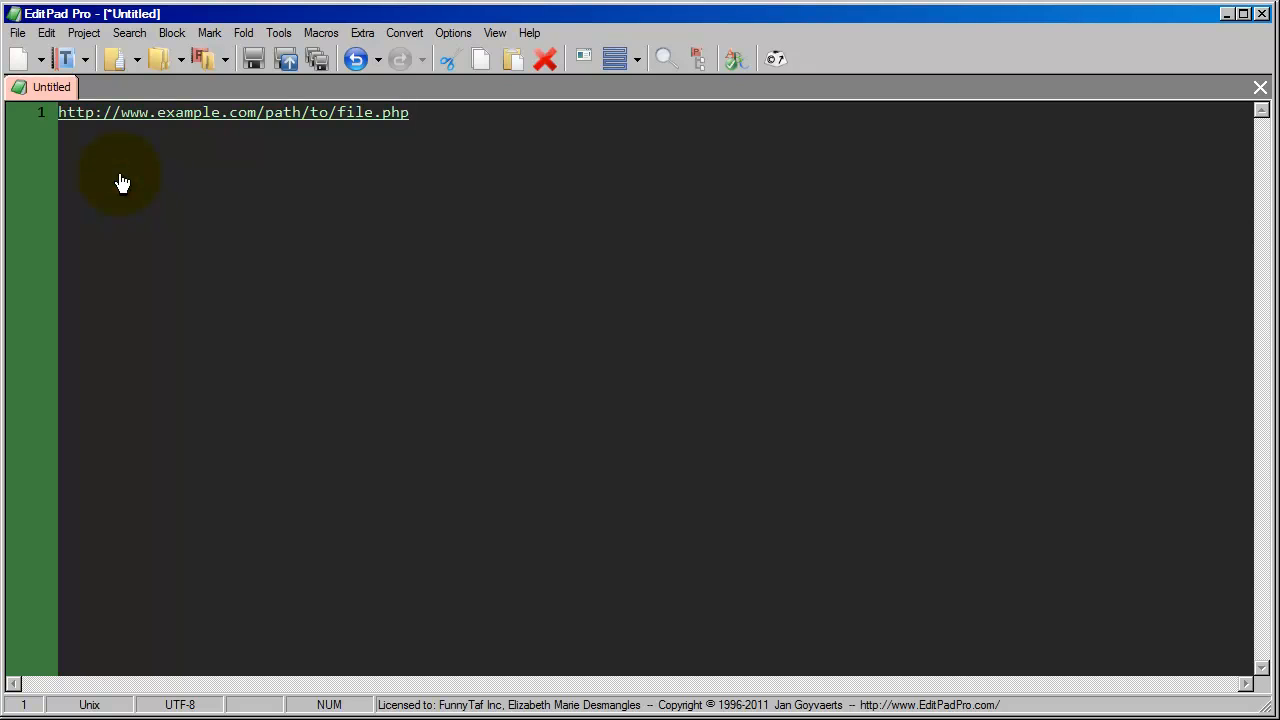
{"action": "mouse_move", "coordinate": [10, 170]}
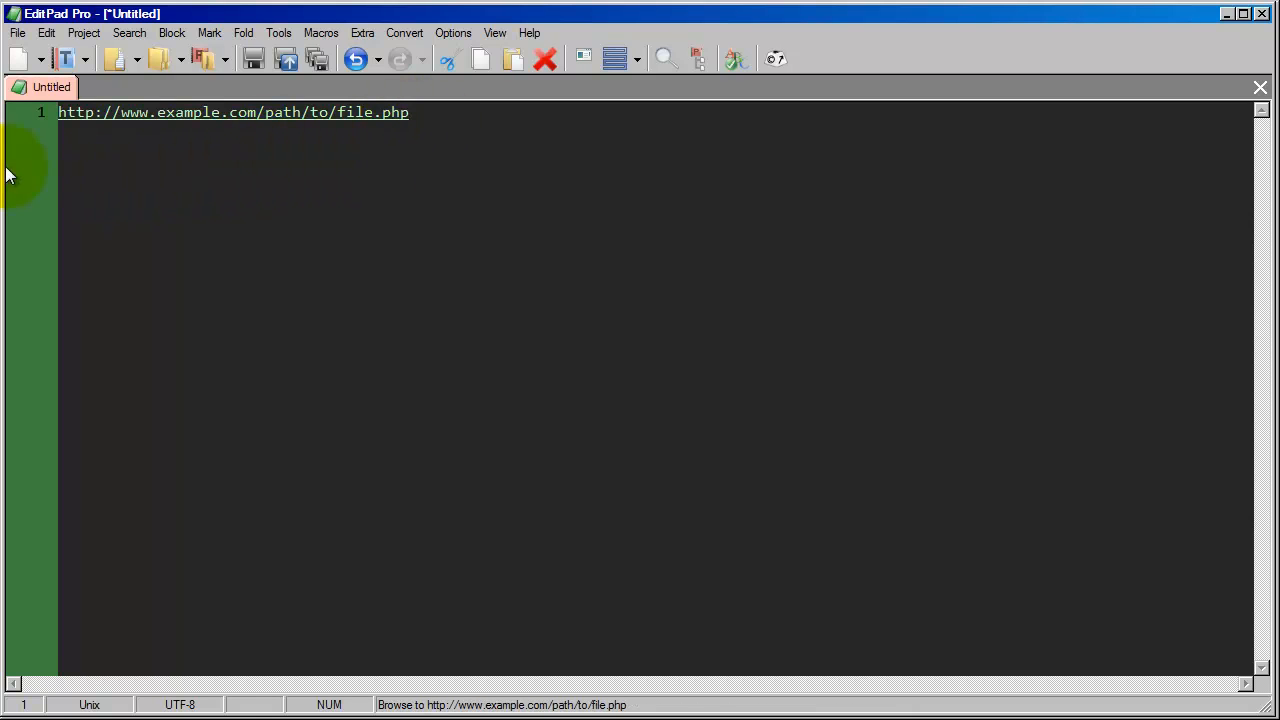
{"action": "mouse_move", "coordinate": [94, 147]}
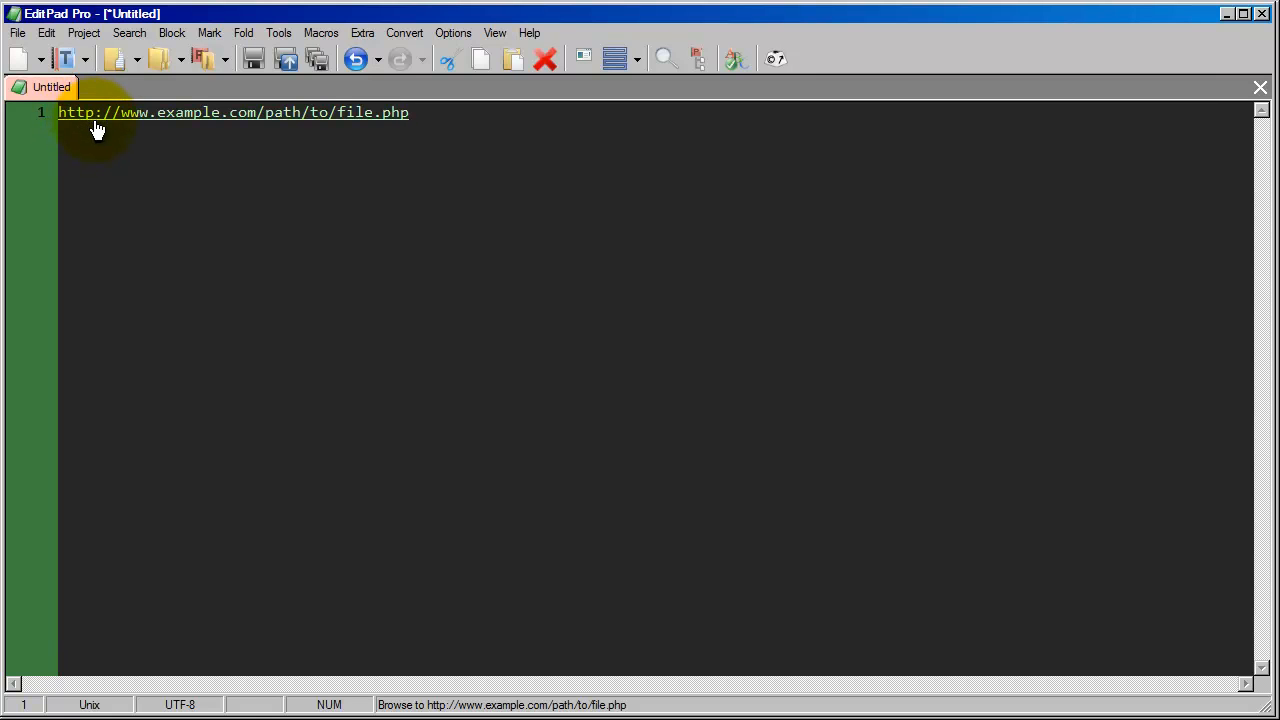
{"action": "mouse_move", "coordinate": [442, 117]}
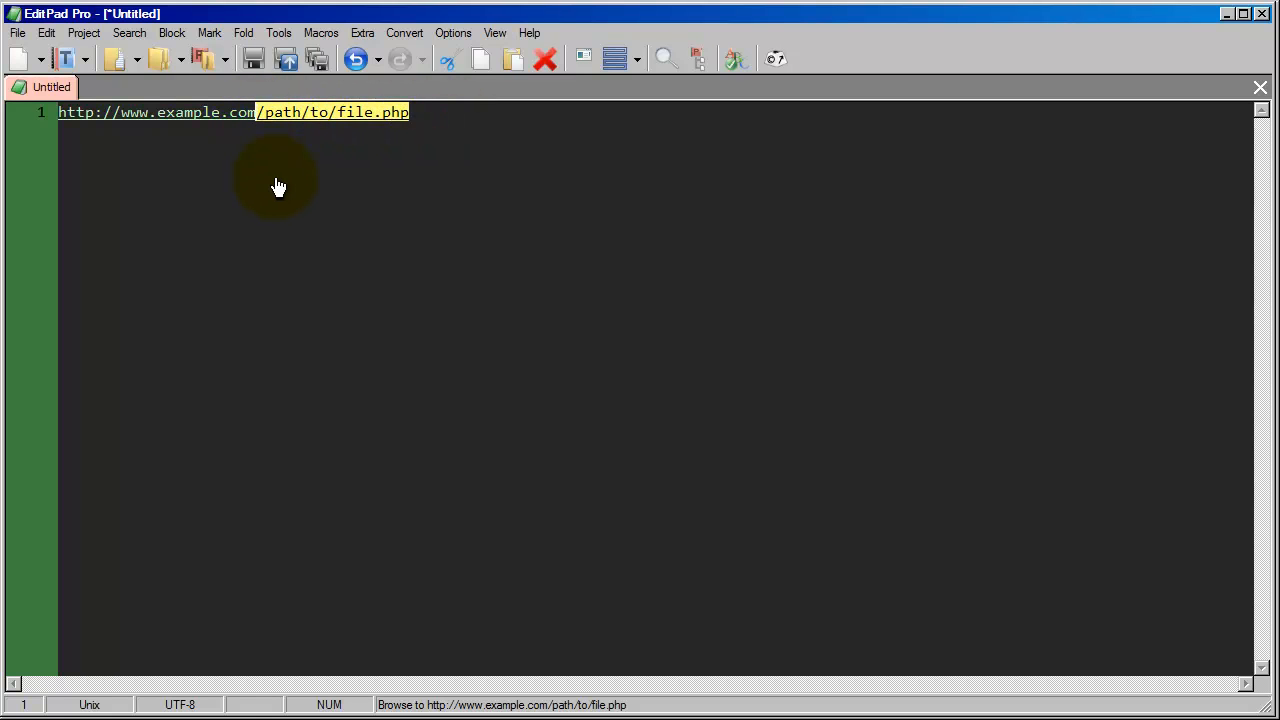
{"action": "mouse_move", "coordinate": [285, 125]}
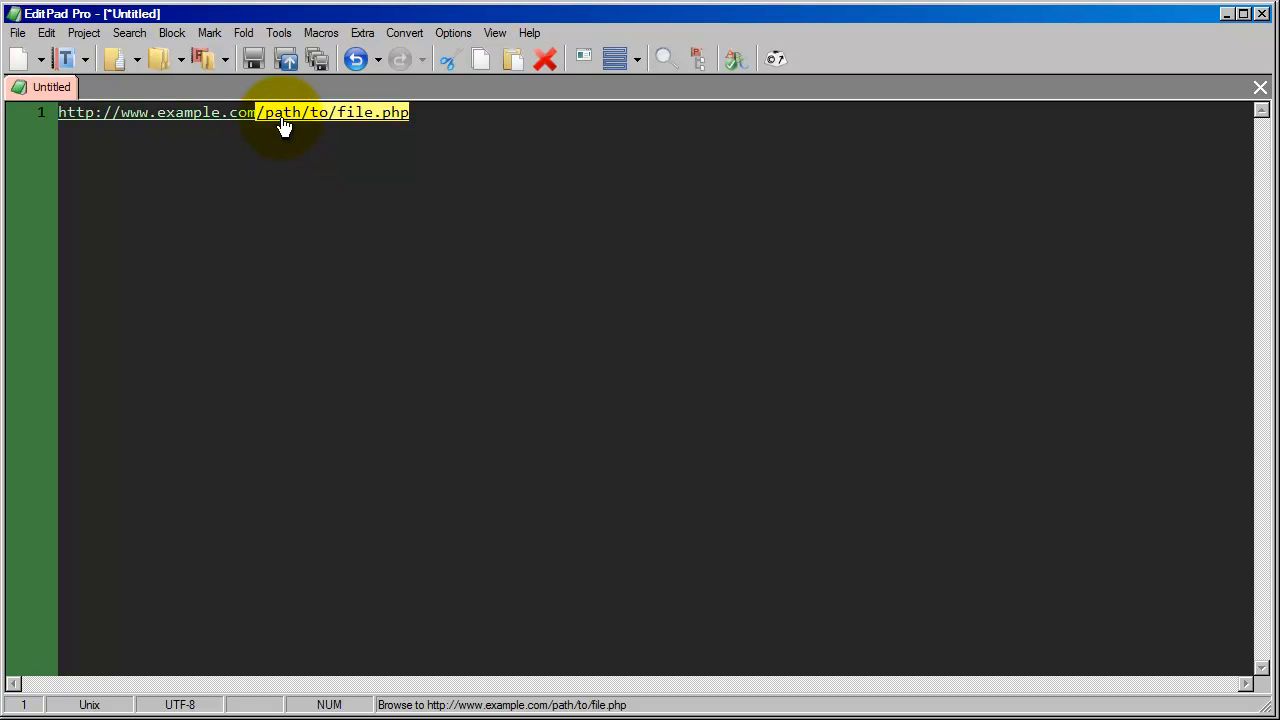
{"action": "key", "text": "Return"}
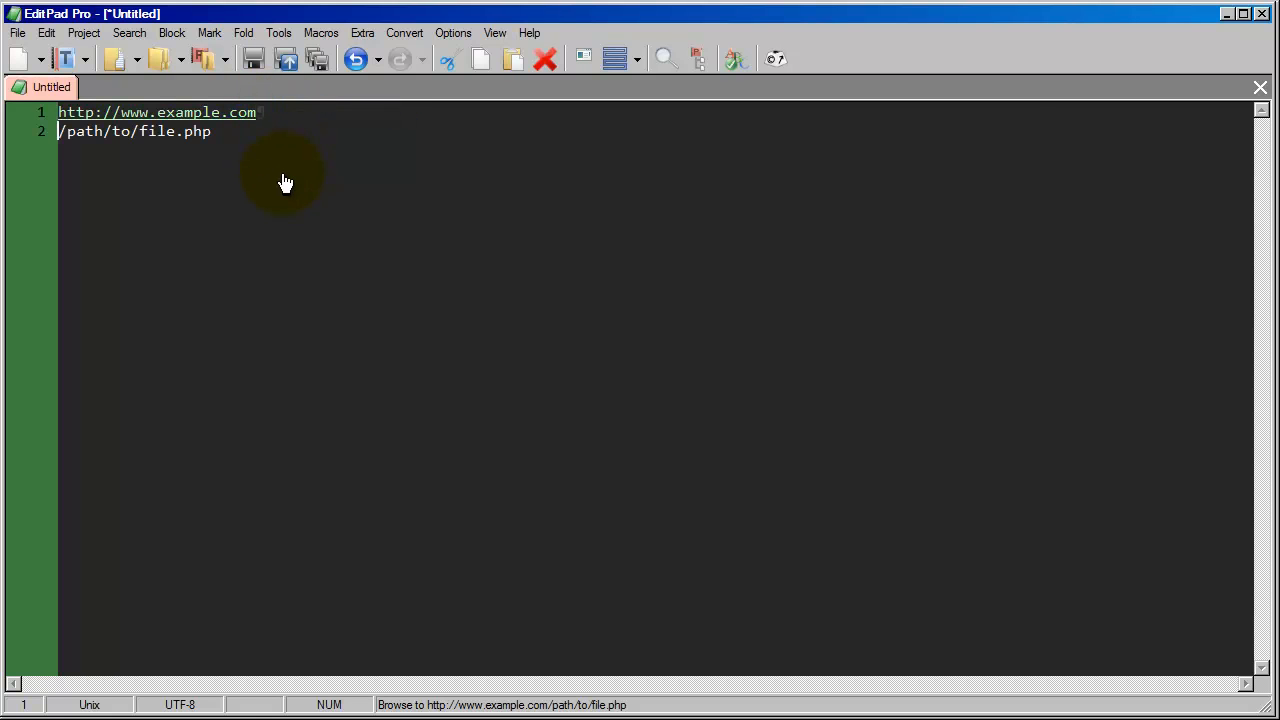
{"action": "mouse_move", "coordinate": [260, 124]}
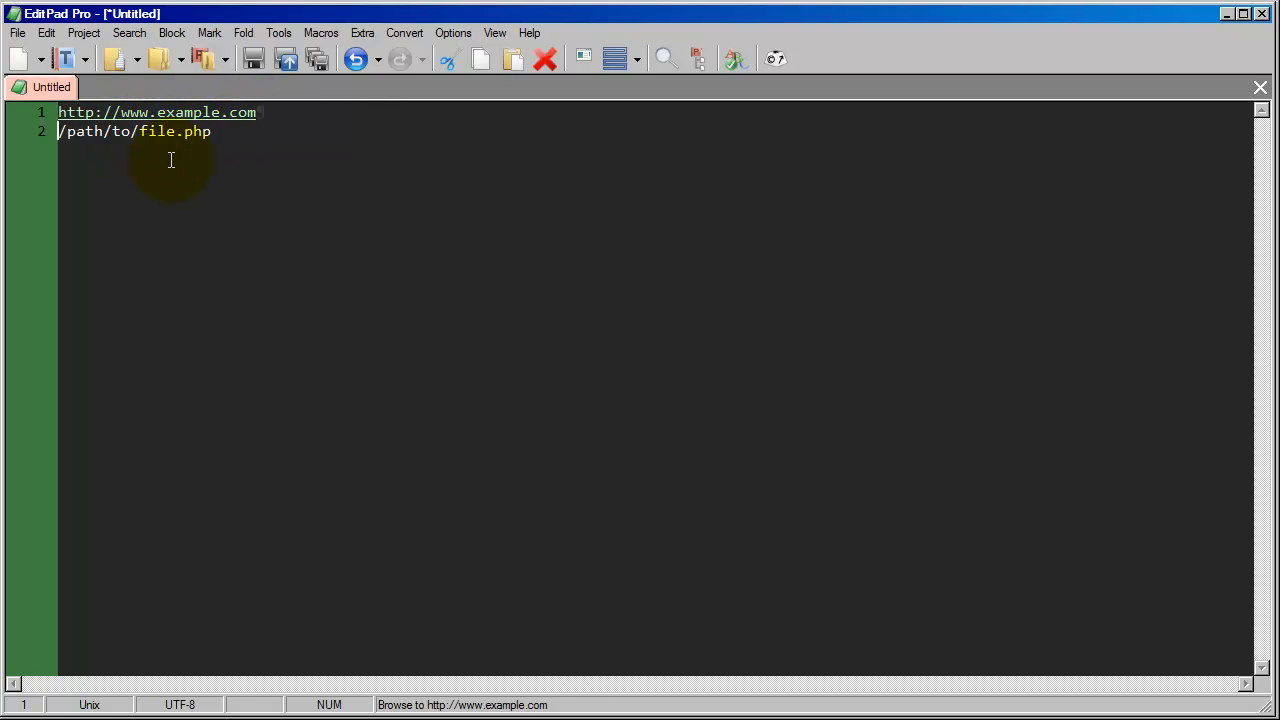
{"action": "double_click", "coordinate": [134, 131]}
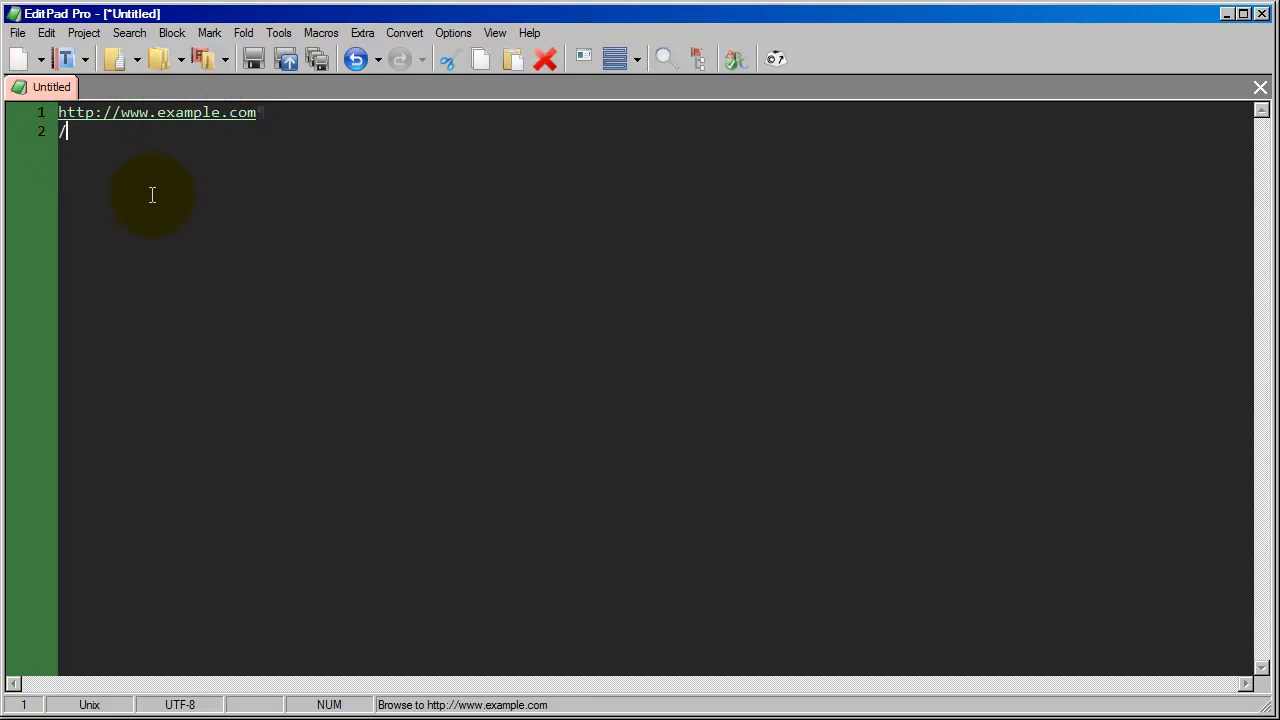
{"action": "mouse_move", "coordinate": [145, 196]}
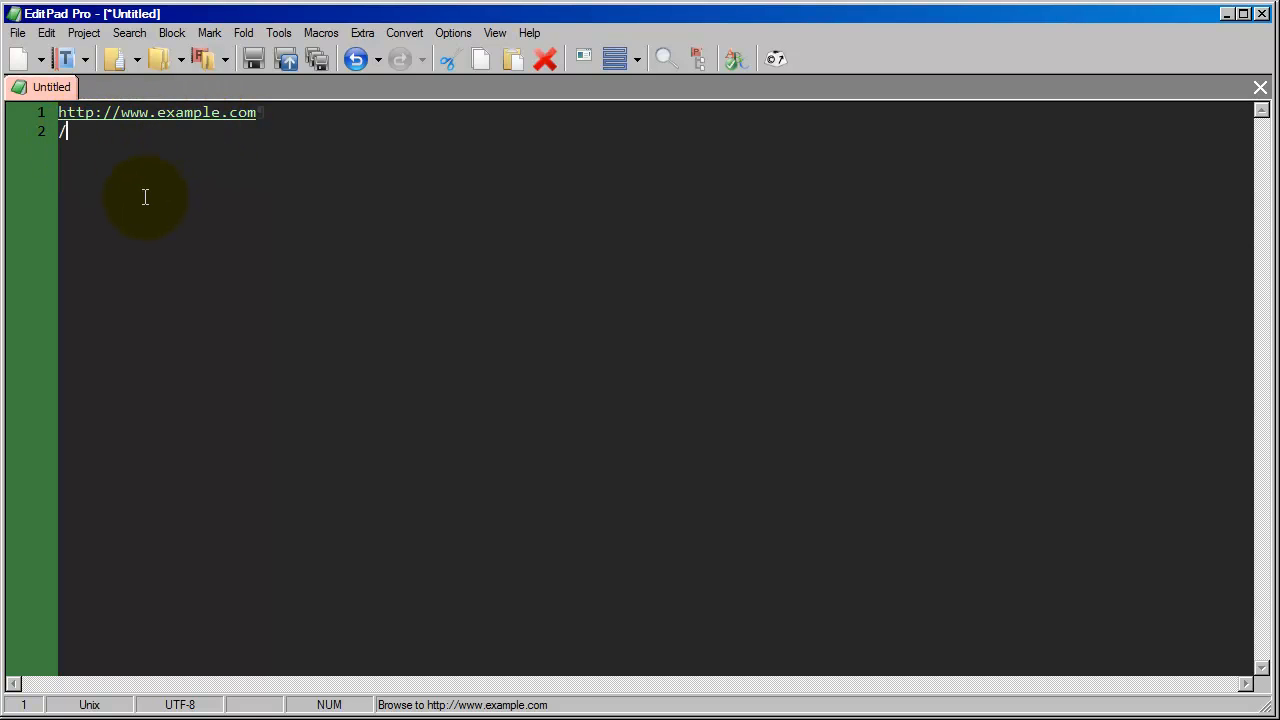
{"action": "mouse_move", "coordinate": [100, 174]}
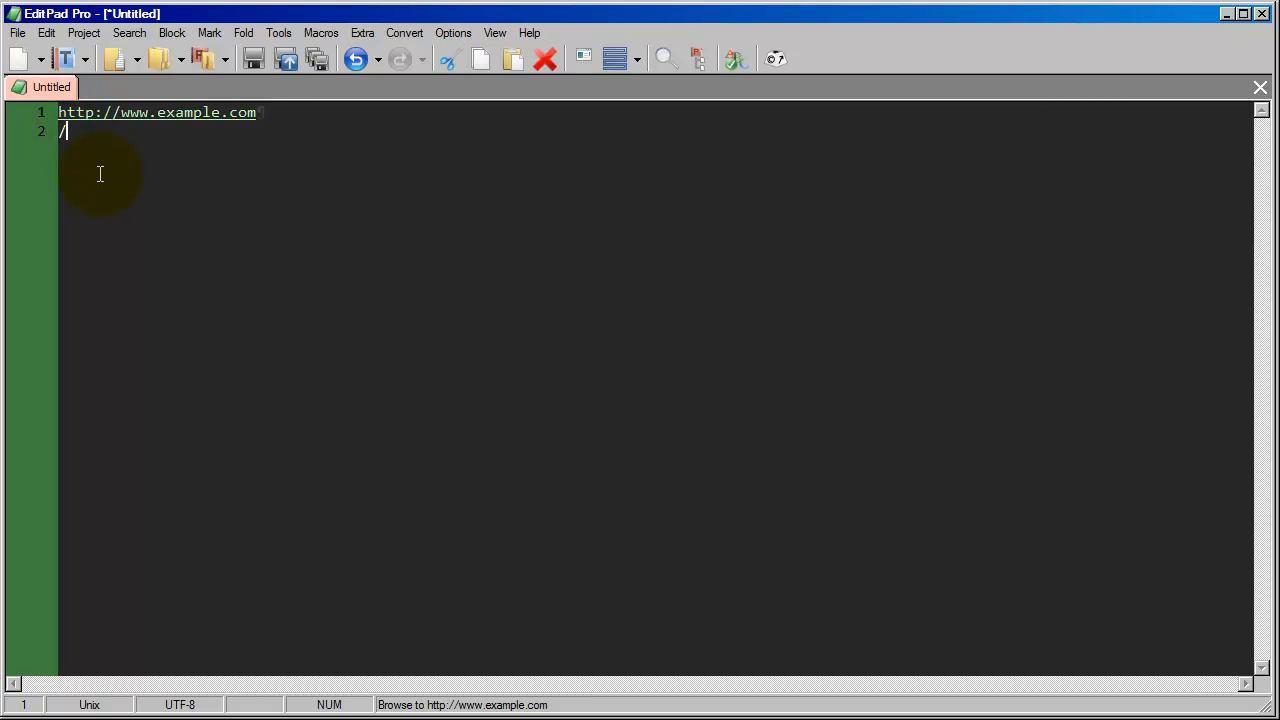
{"action": "type", "text": "path/to/file.php"}
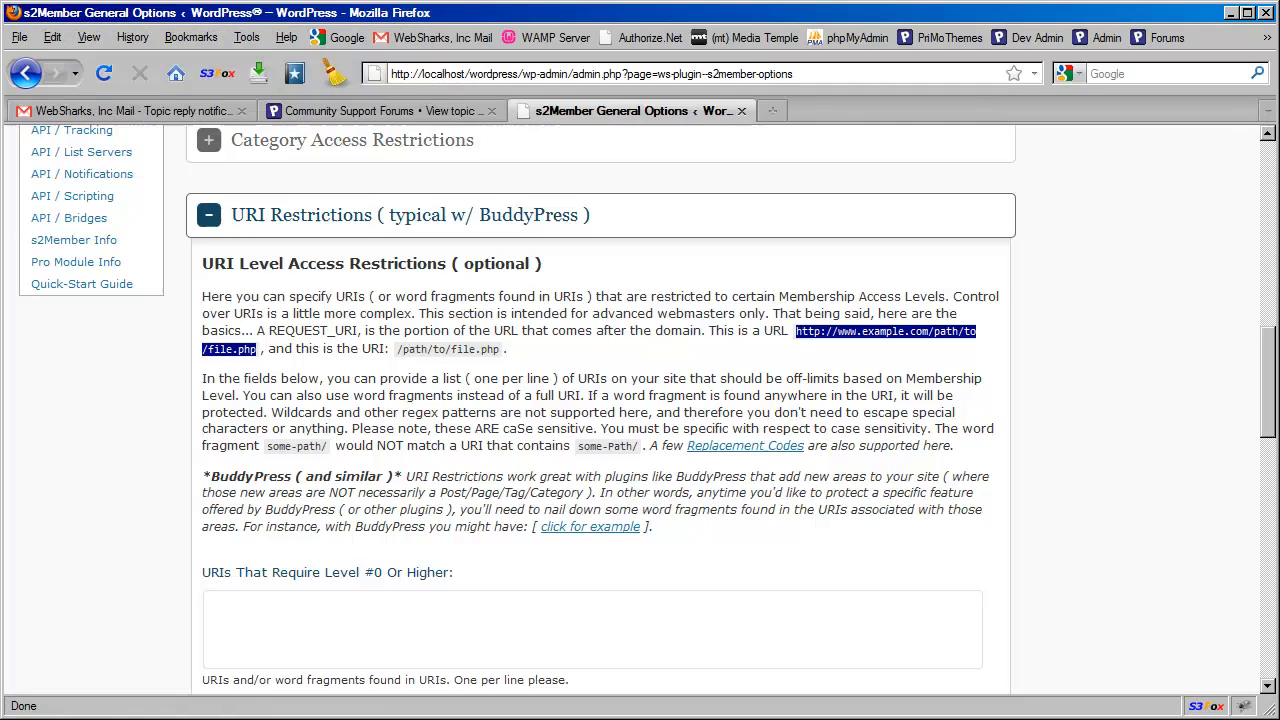
{"action": "scroll", "scroll_direction": "down", "scroll_amount": 3}
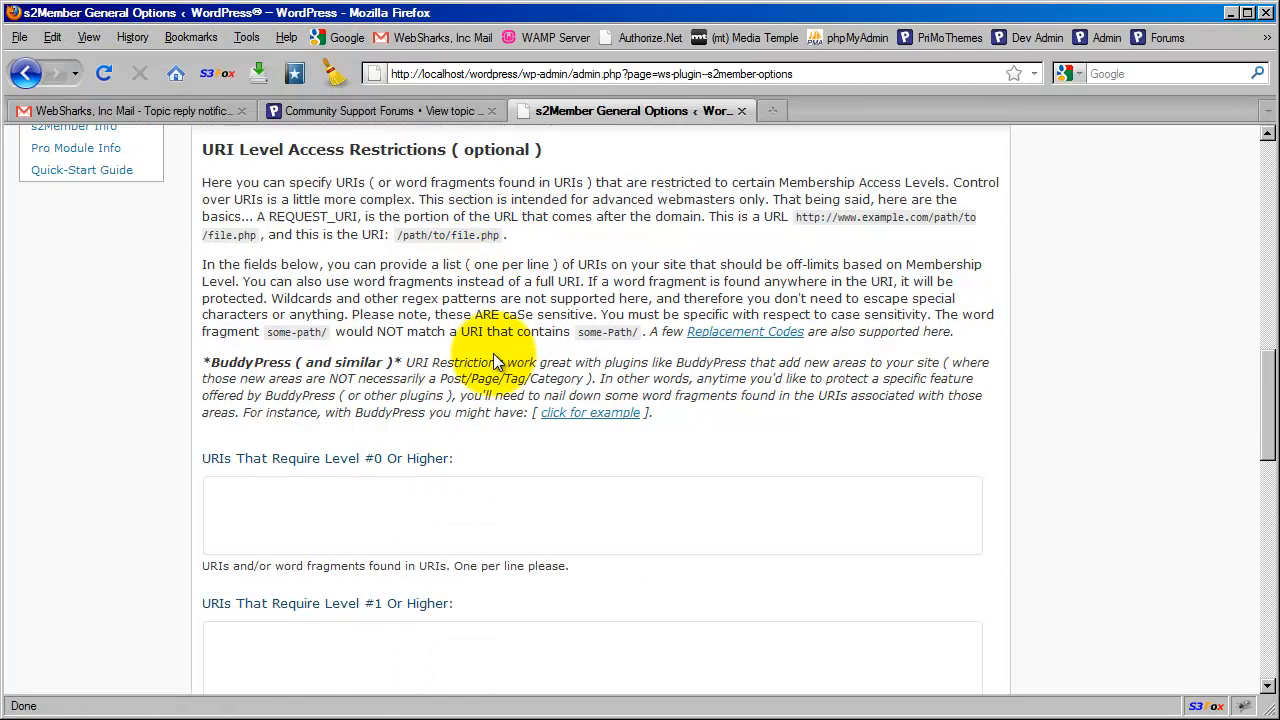
{"action": "scroll", "scroll_direction": "down", "scroll_amount": 3}
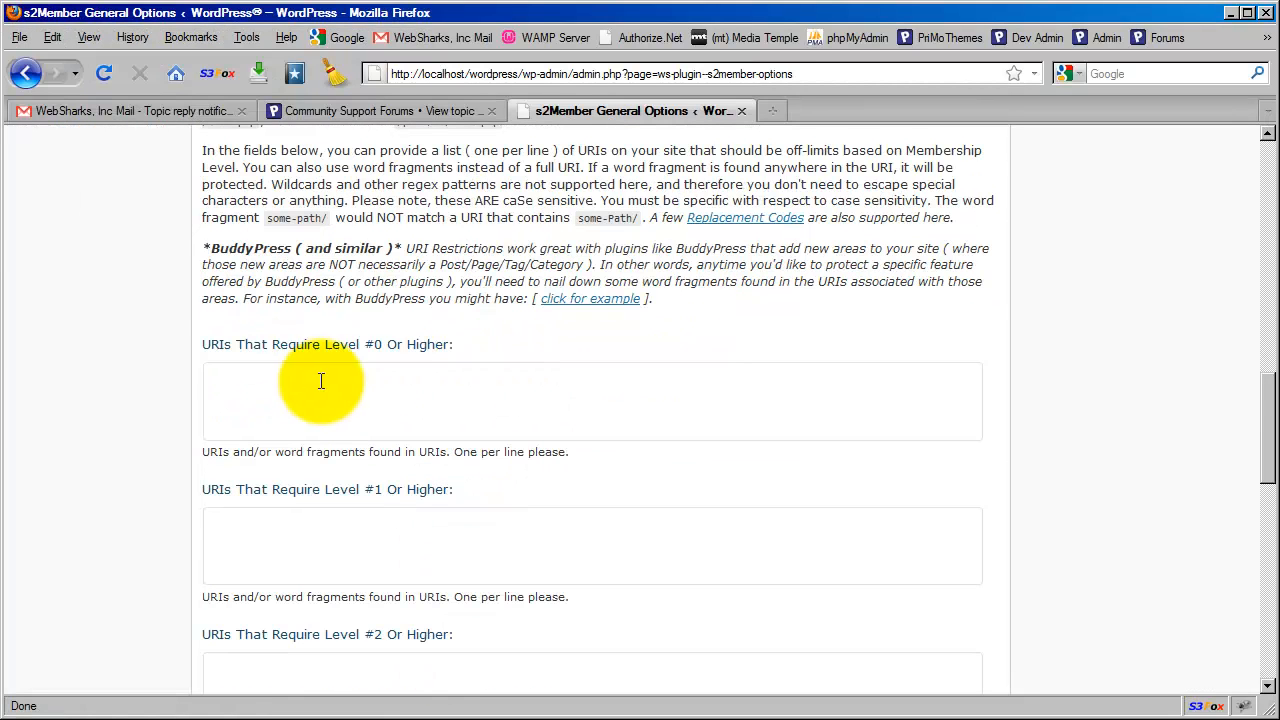
{"action": "mouse_move", "coordinate": [362, 358]}
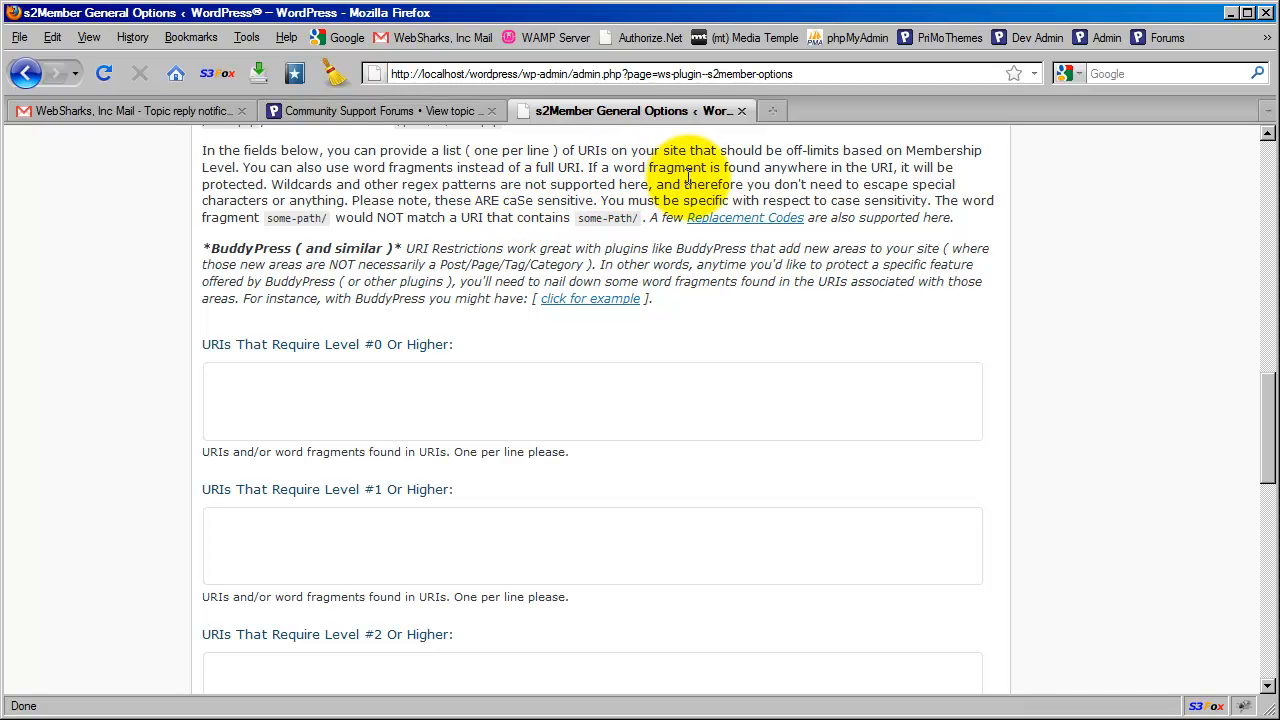
{"action": "mouse_move", "coordinate": [868, 200]}
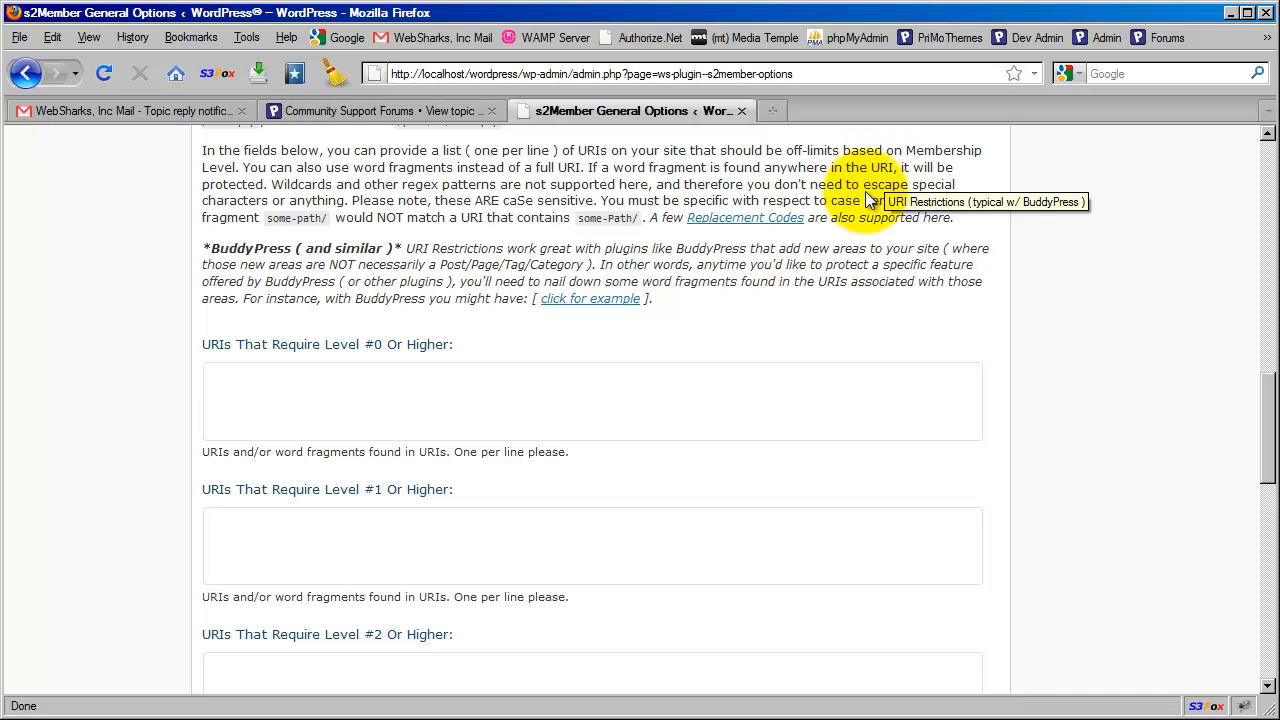
{"action": "mouse_move", "coordinate": [326, 379]}
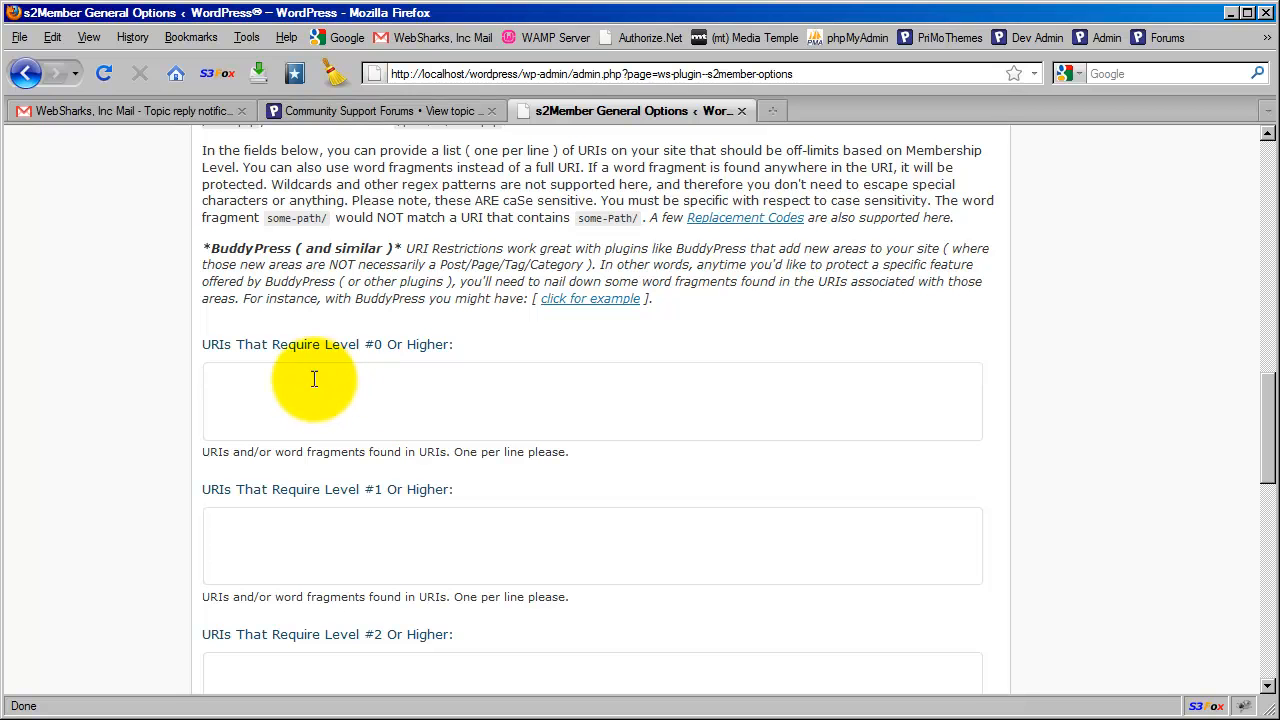
{"action": "mouse_move", "coordinate": [345, 394]}
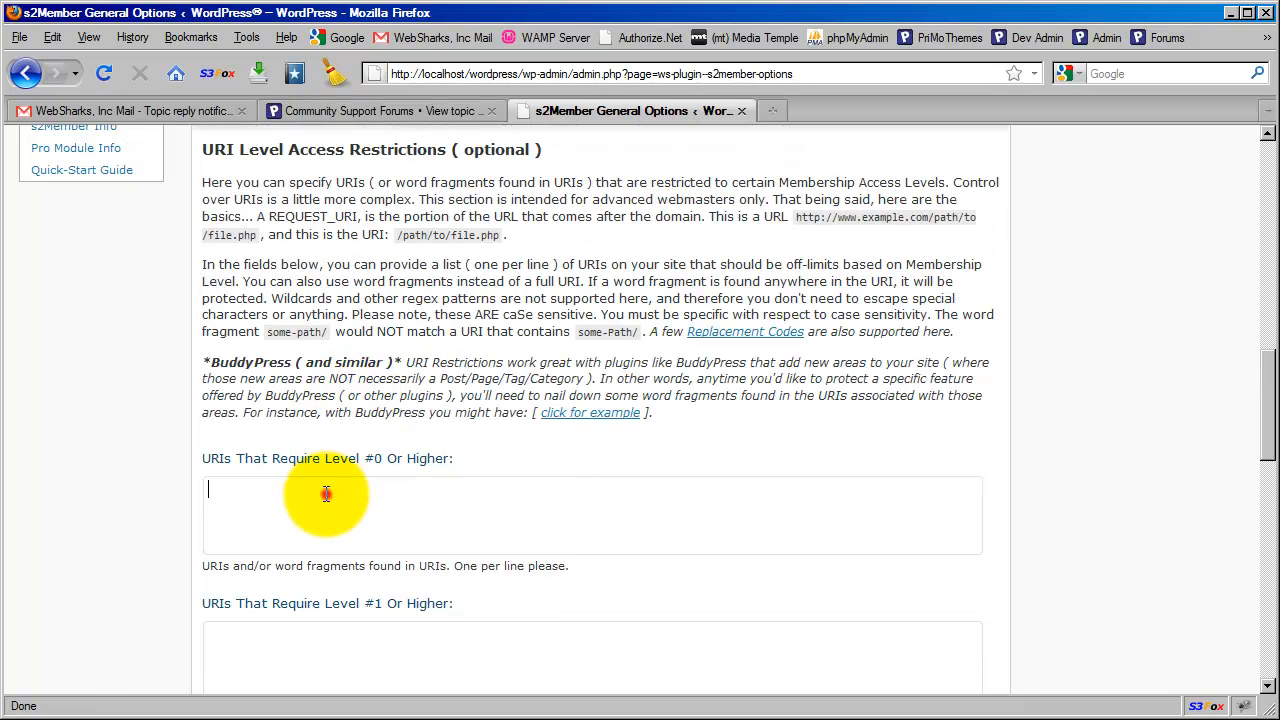
Step: Enter /path/ in the 'URIs That Require Level #0 Or Higher' field
{"action": "type", "text": "/pa"}
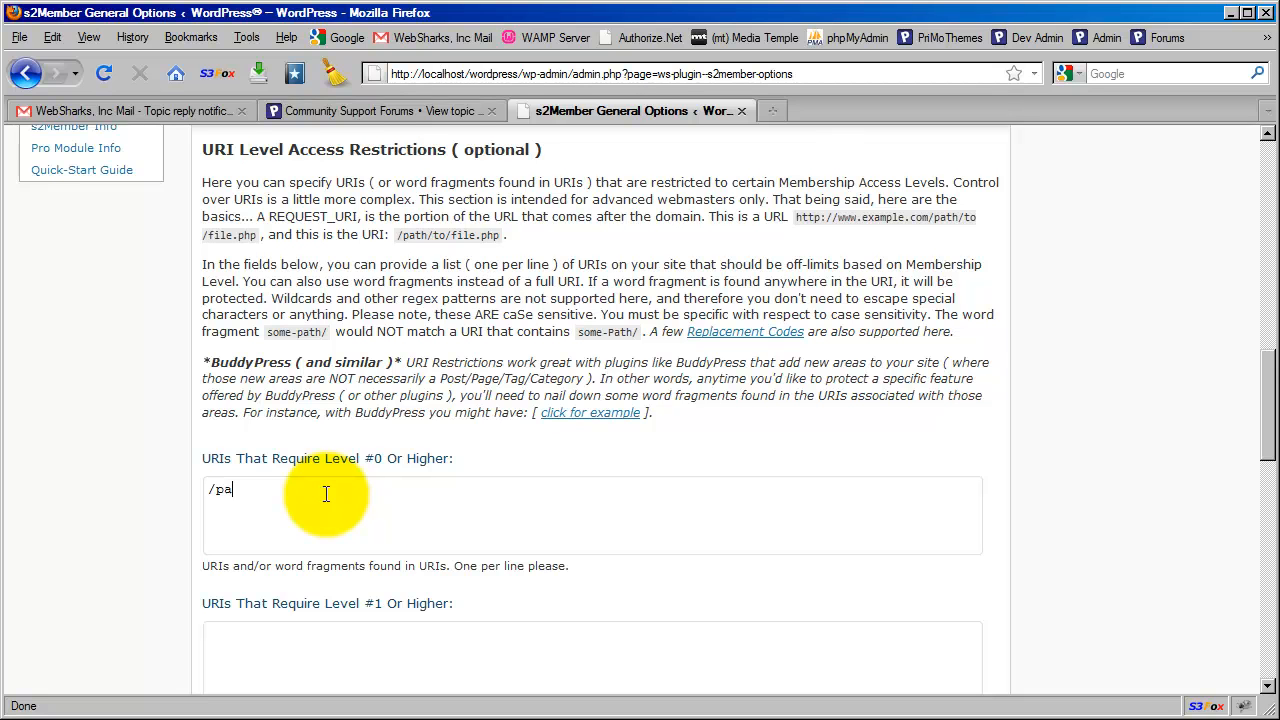
{"action": "type", "text": "th/"}
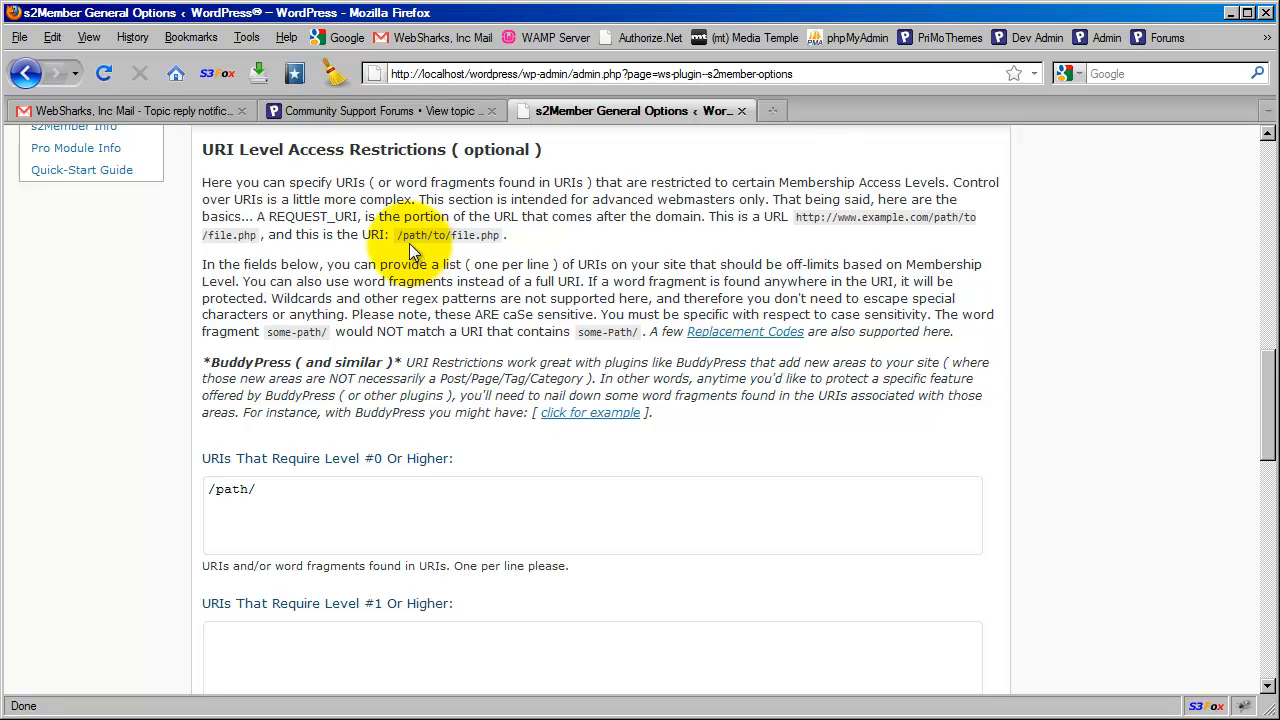
{"action": "mouse_move", "coordinate": [410, 250]}
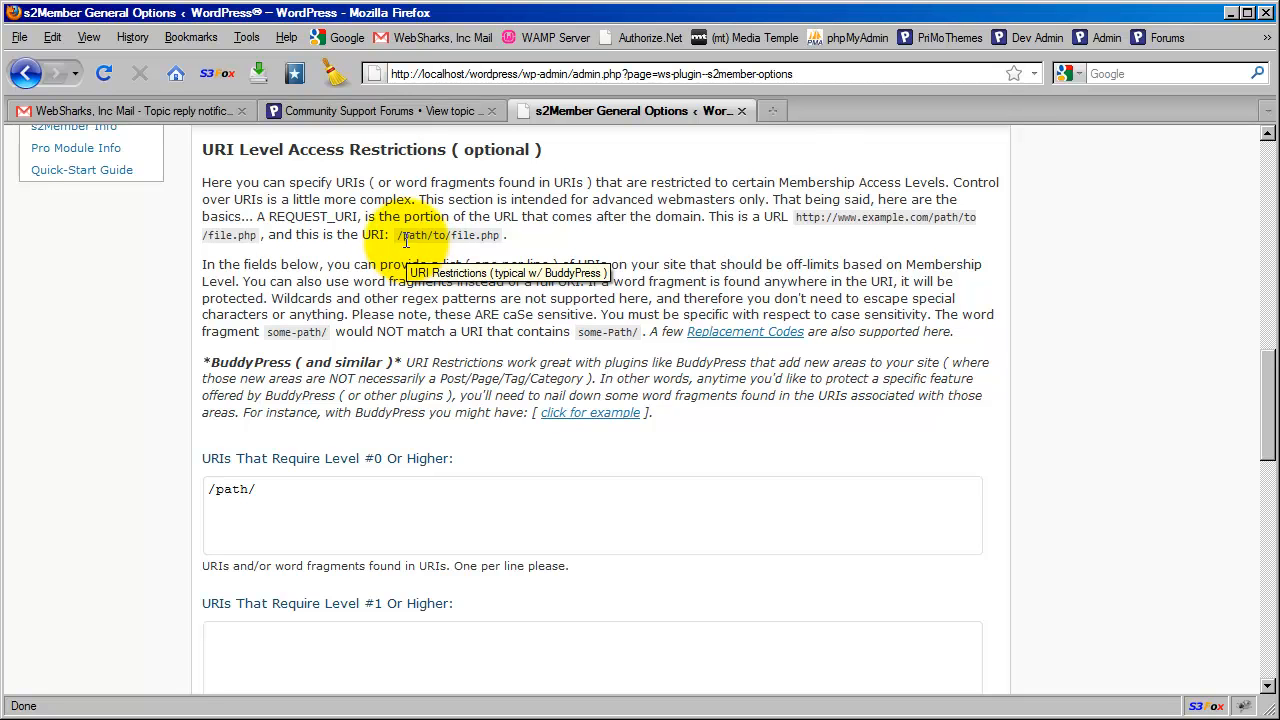
{"action": "mouse_move", "coordinate": [480, 250]}
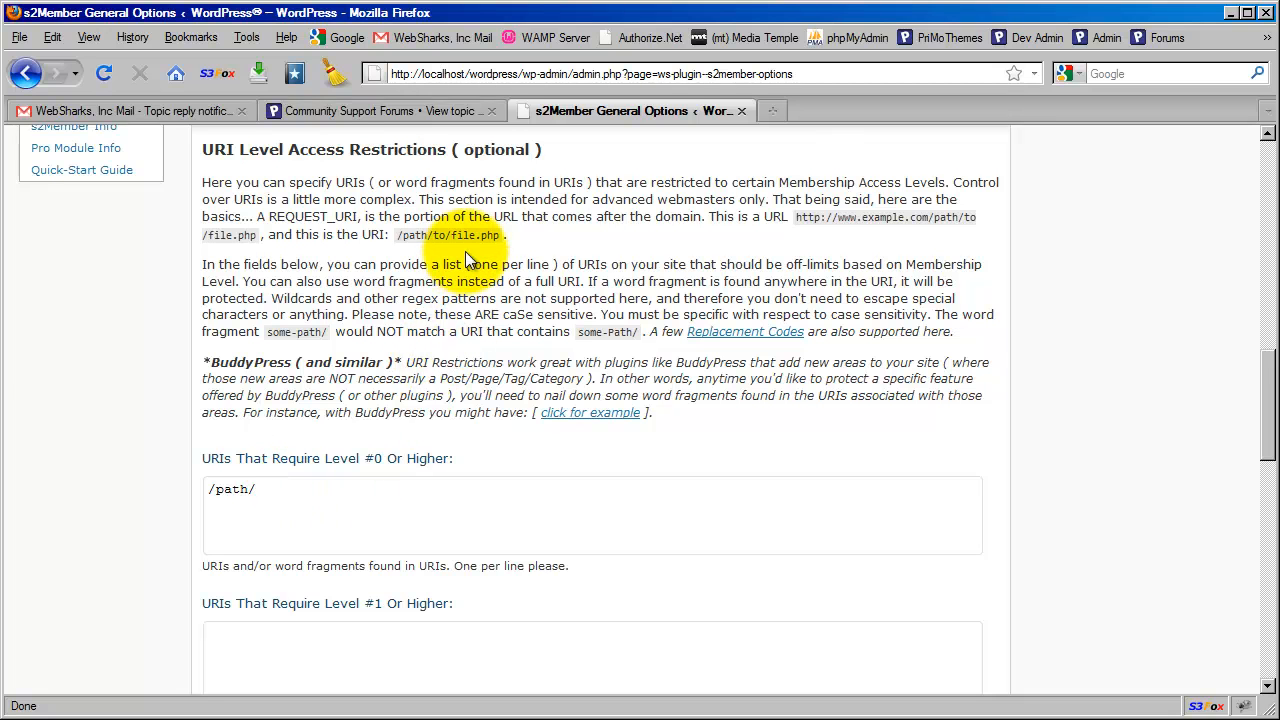
{"action": "mouse_move", "coordinate": [355, 400]}
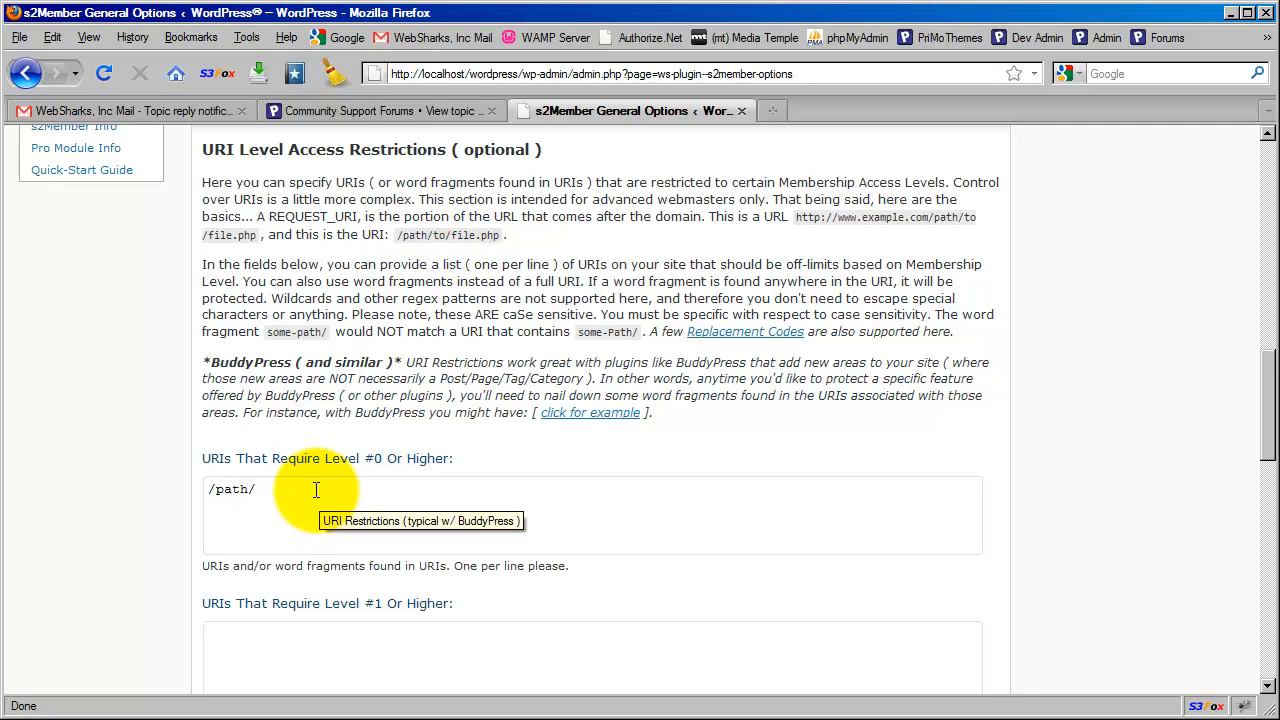
{"action": "mouse_move", "coordinate": [420, 258]}
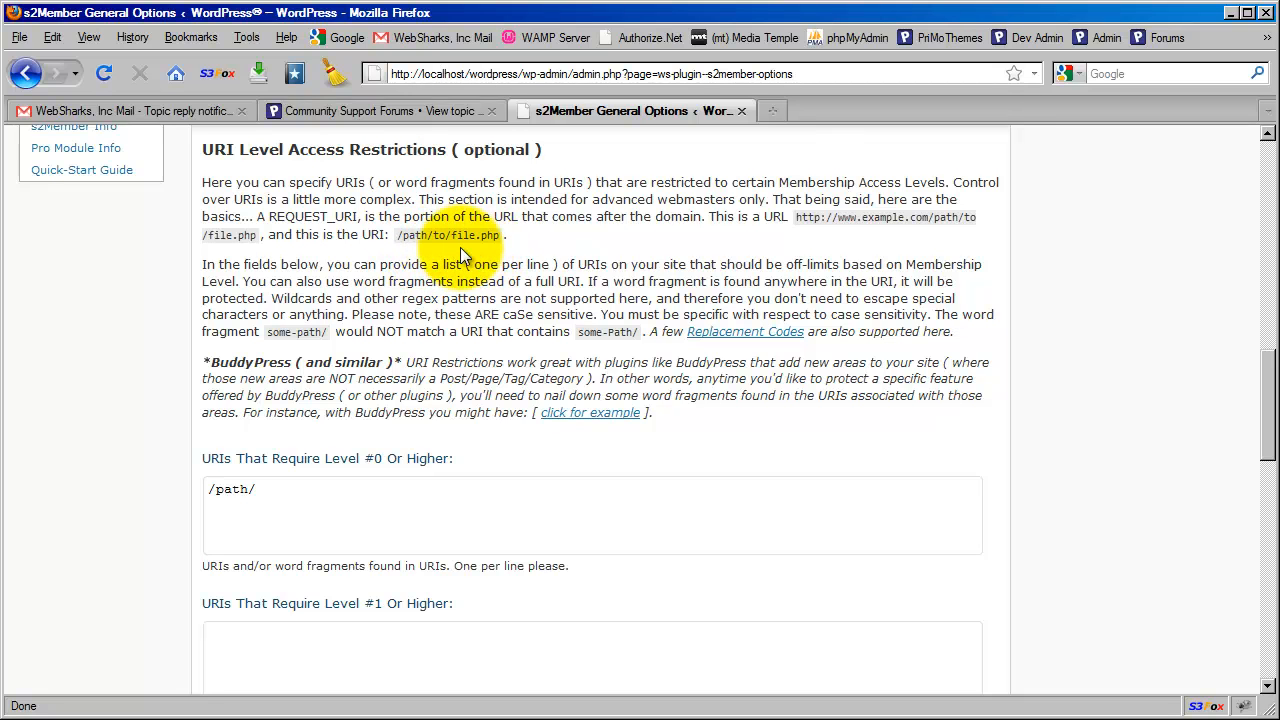
{"action": "mouse_move", "coordinate": [288, 501]}
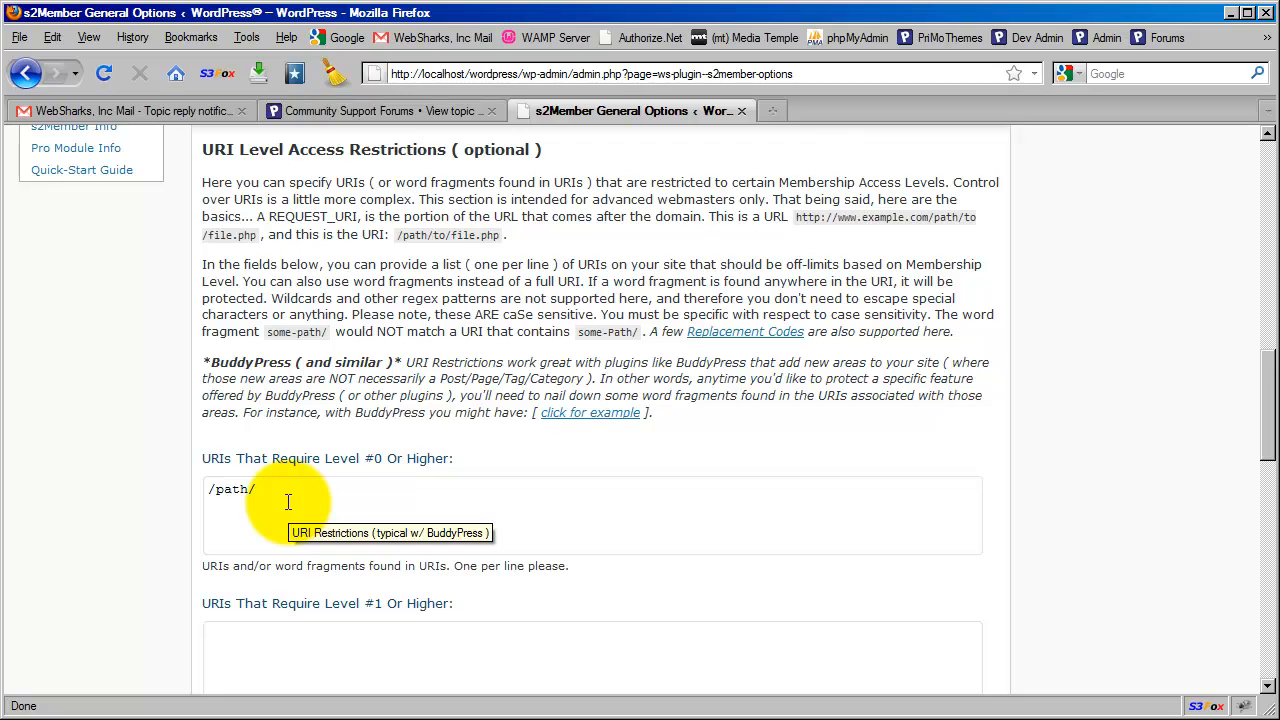
{"action": "mouse_move", "coordinate": [445, 255]}
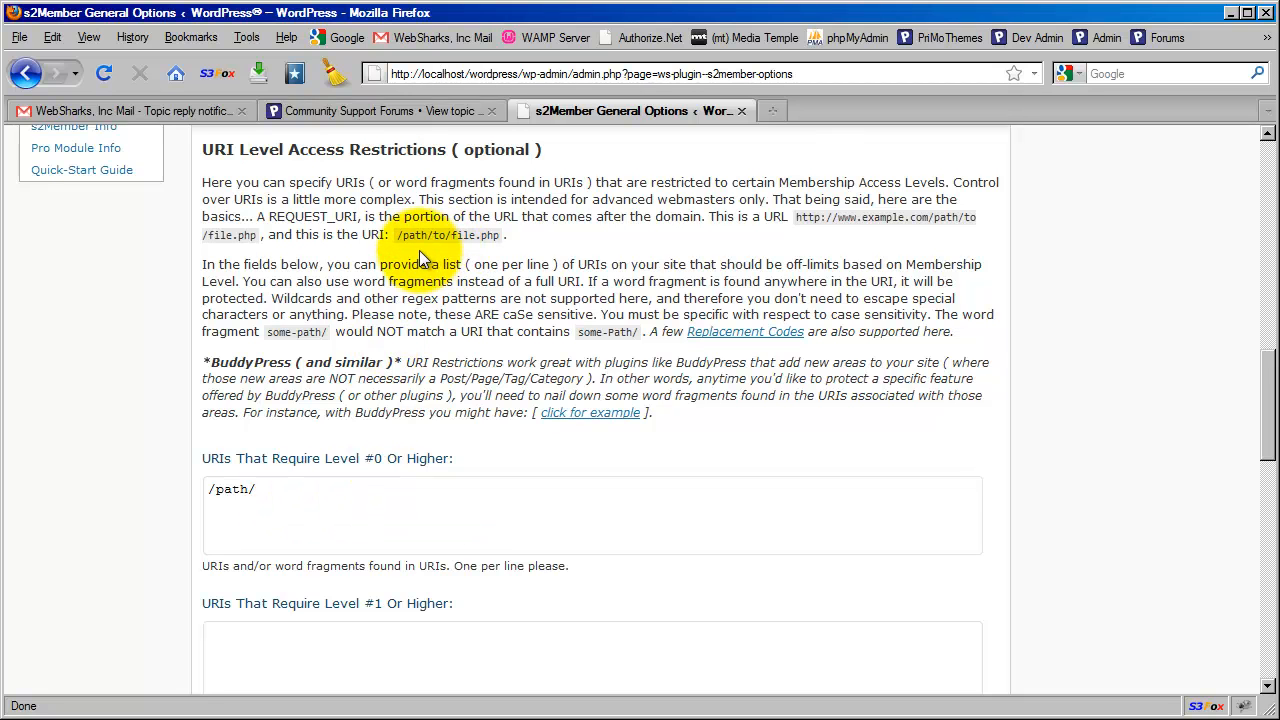
{"action": "mouse_move", "coordinate": [335, 478]}
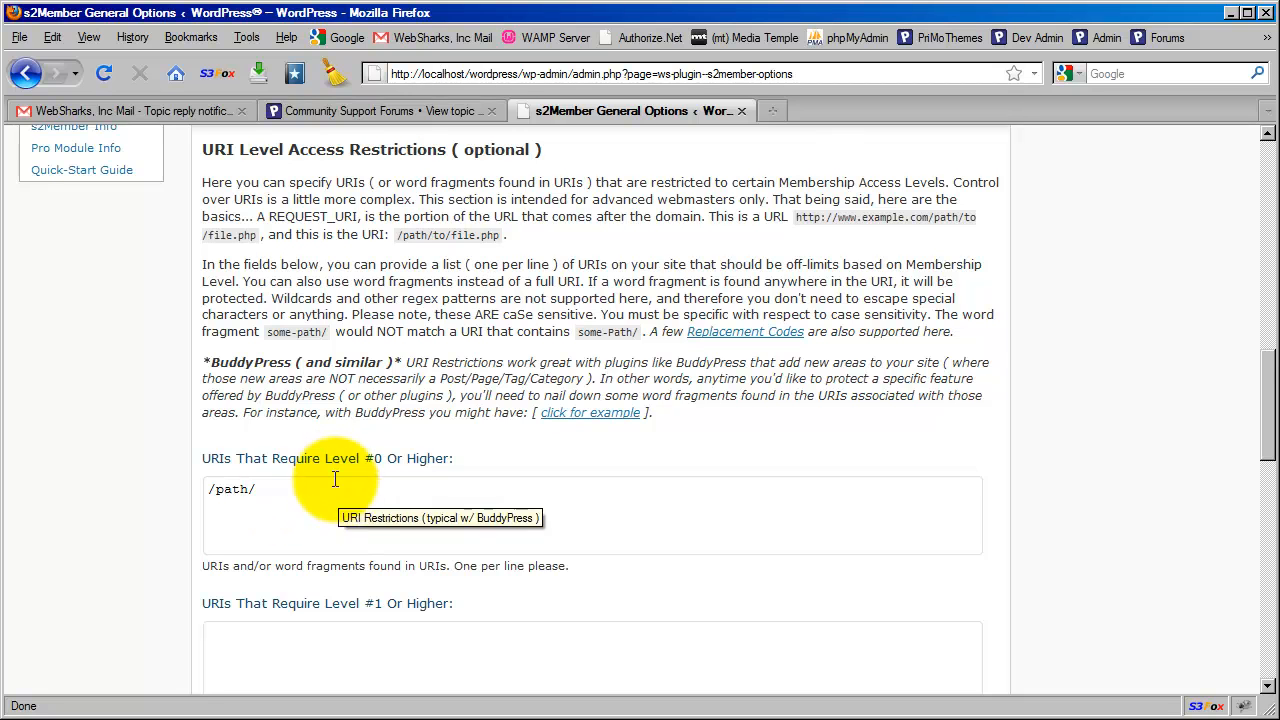
{"action": "mouse_move", "coordinate": [438, 361]}
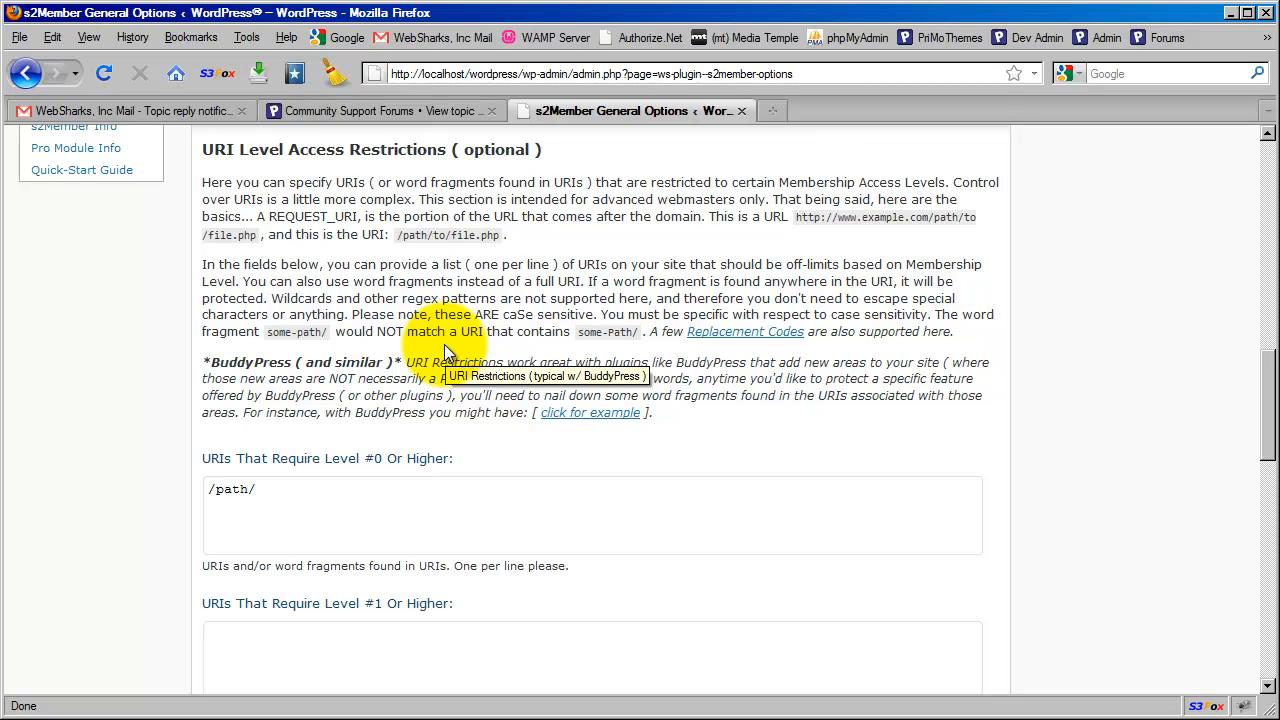
{"action": "mouse_move", "coordinate": [313, 483]}
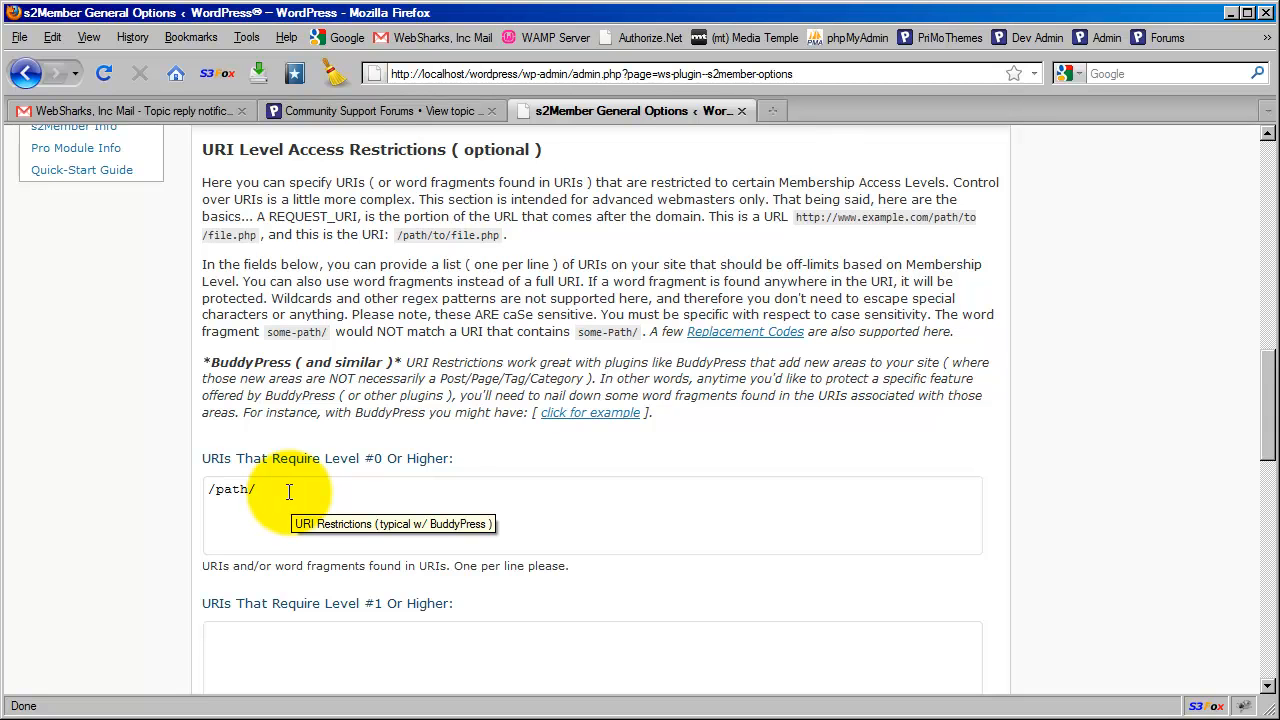
{"action": "mouse_move", "coordinate": [305, 457]}
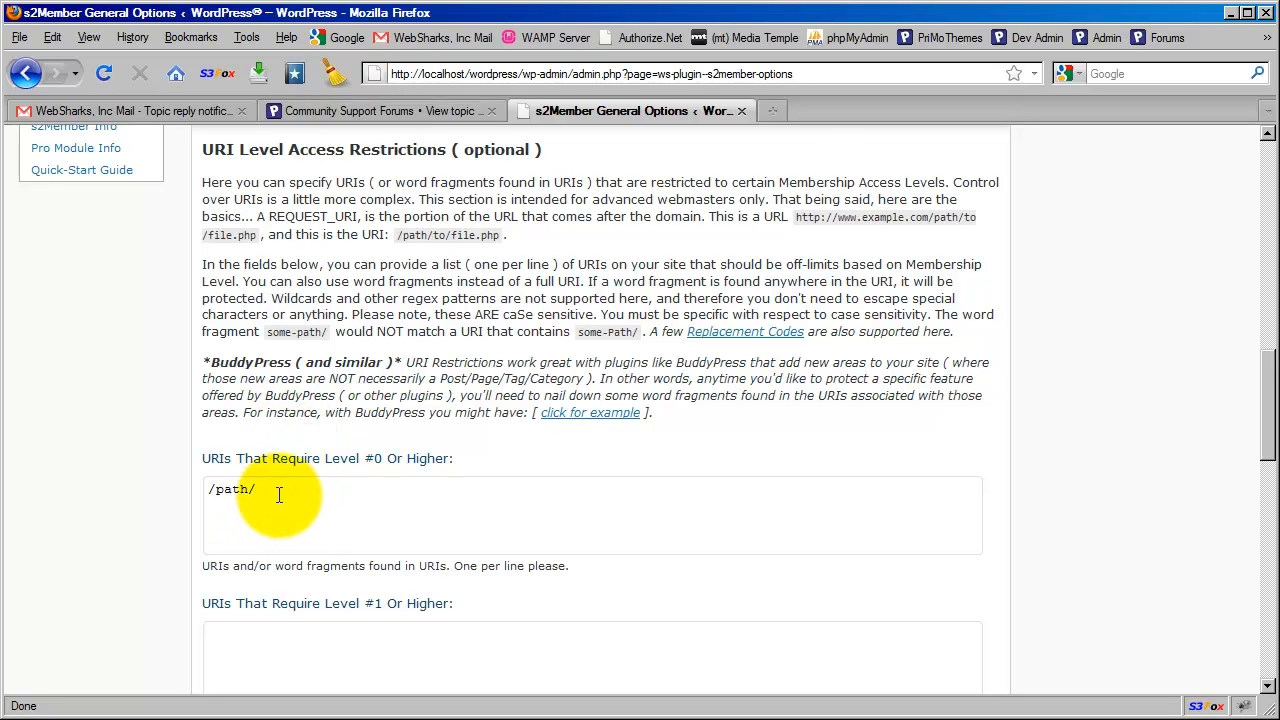
{"action": "mouse_move", "coordinate": [420, 265]}
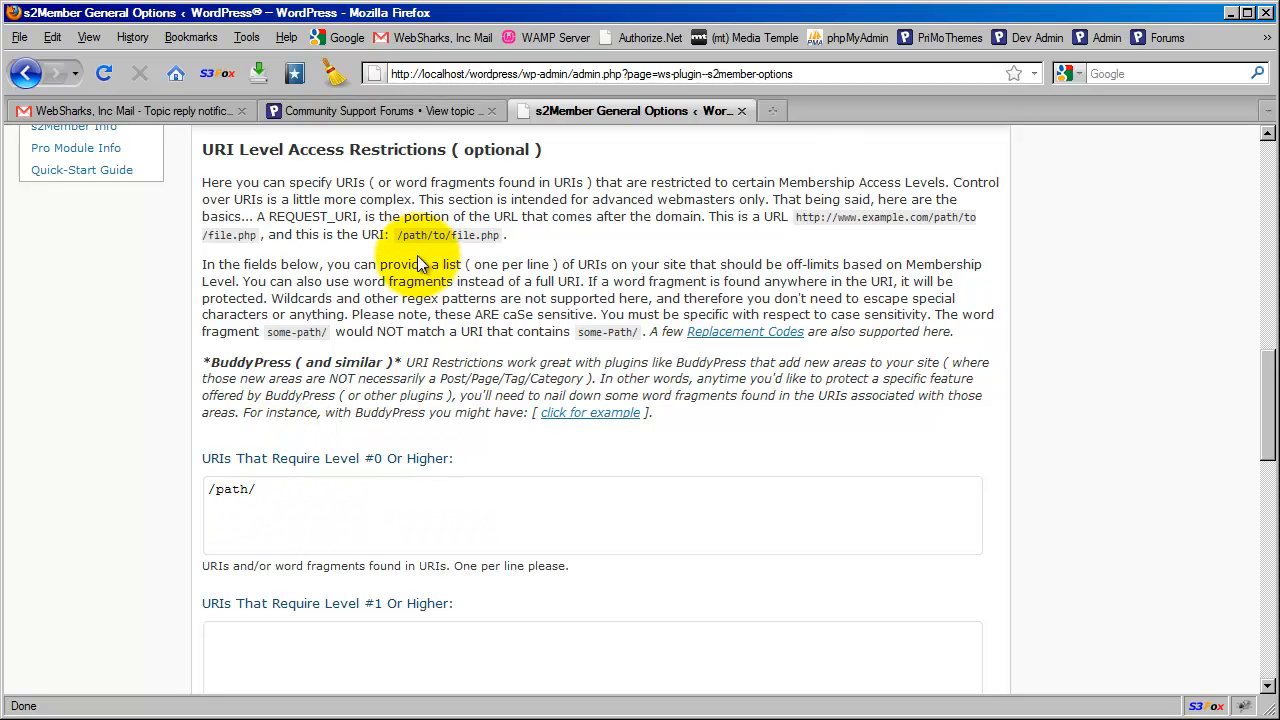
{"action": "mouse_move", "coordinate": [460, 250]}
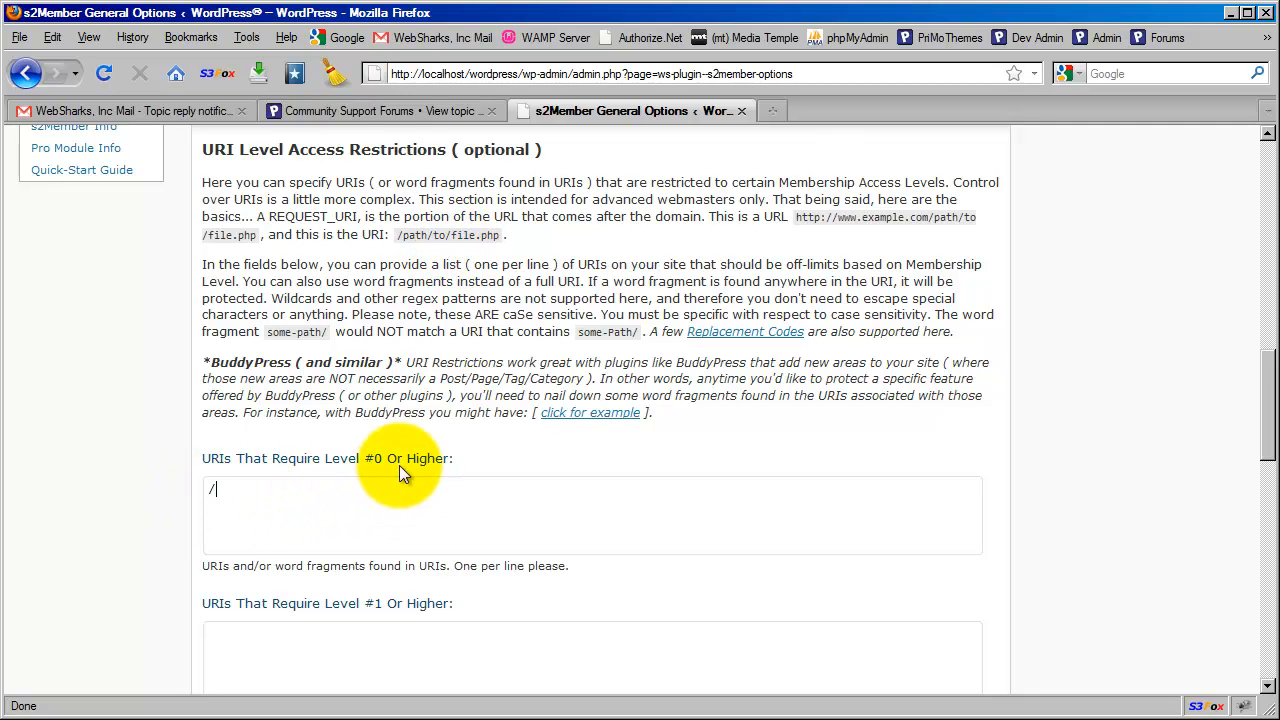
{"action": "mouse_move", "coordinate": [508, 443]}
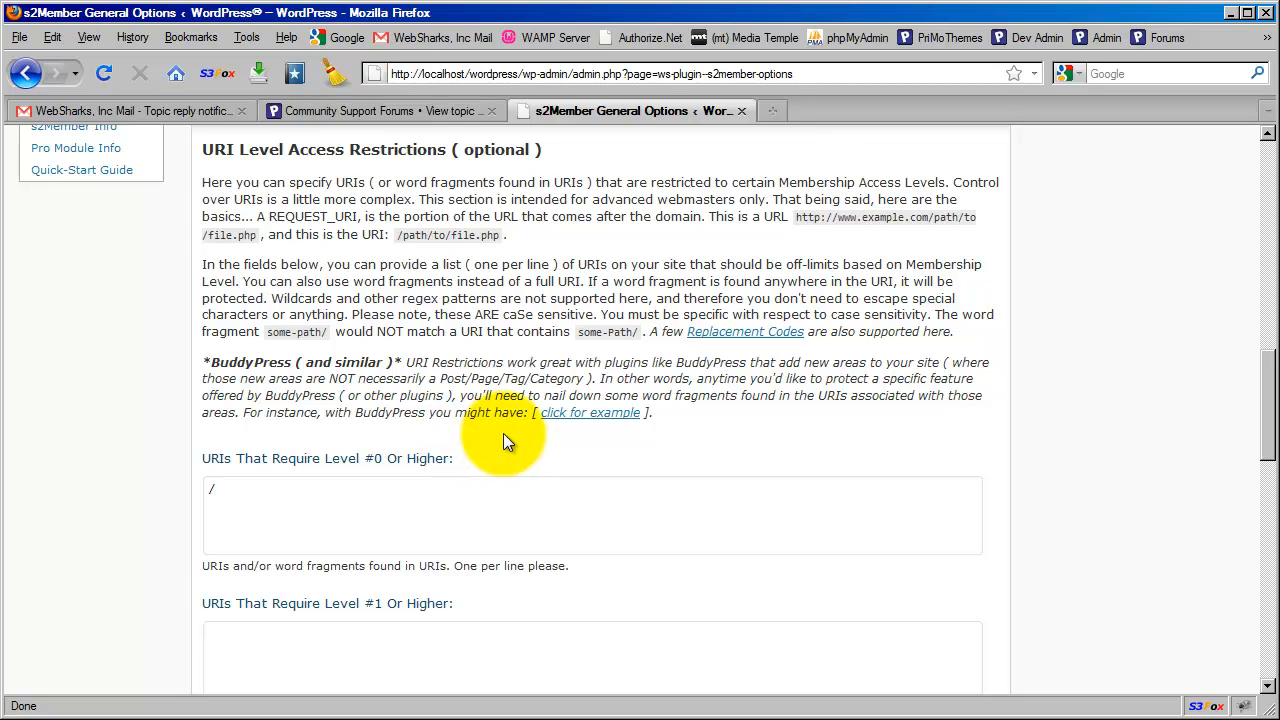
{"action": "mouse_move", "coordinate": [506, 448]}
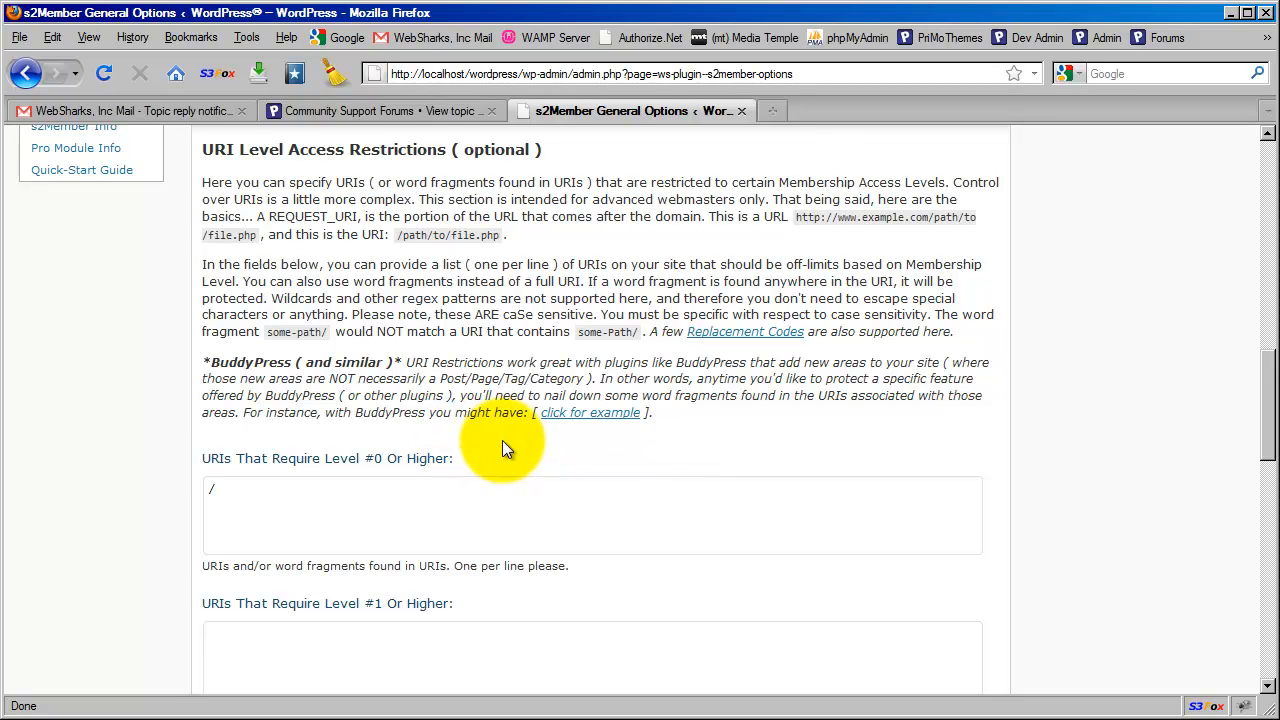
{"action": "mouse_move", "coordinate": [497, 455]}
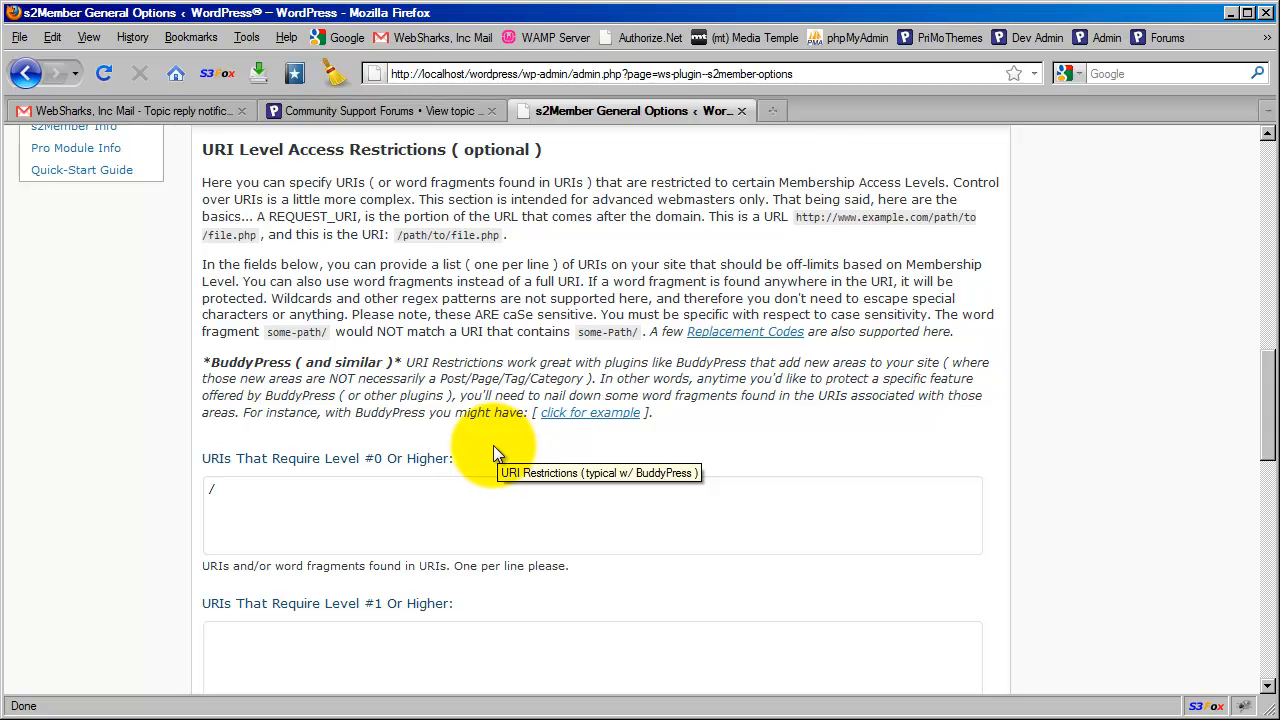
{"action": "mouse_move", "coordinate": [490, 457]}
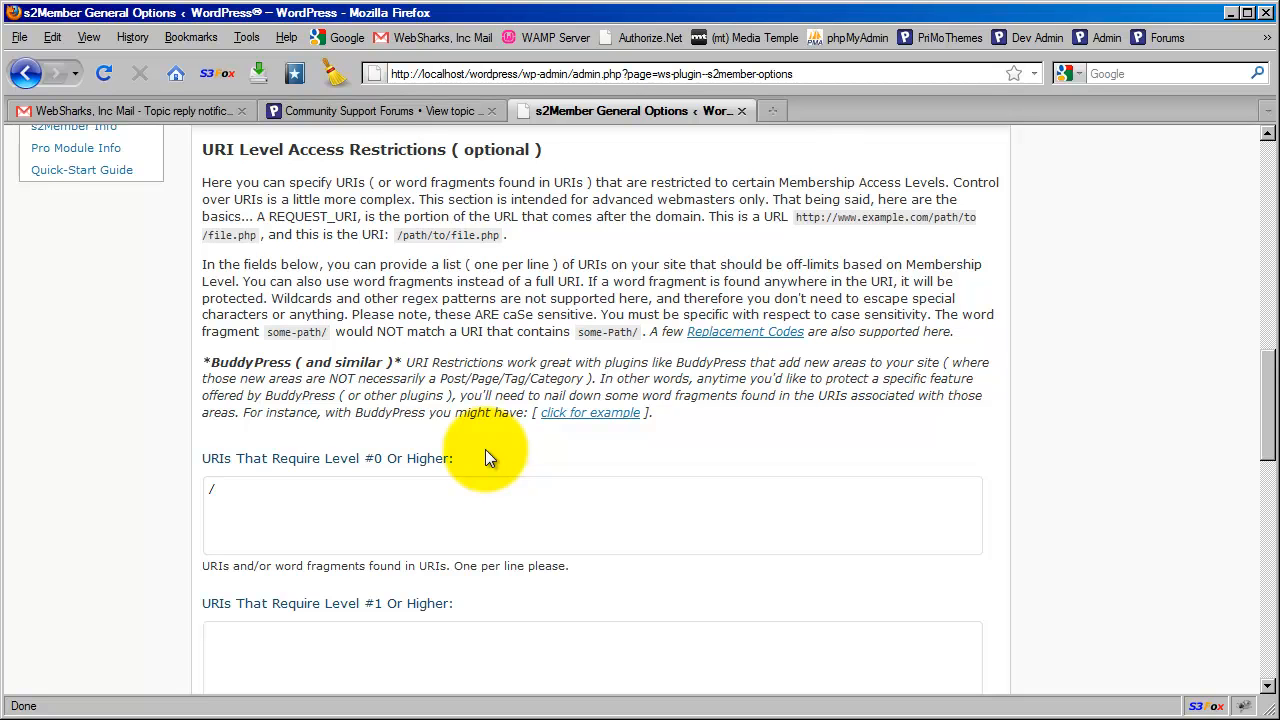
{"action": "mouse_move", "coordinate": [390, 486]}
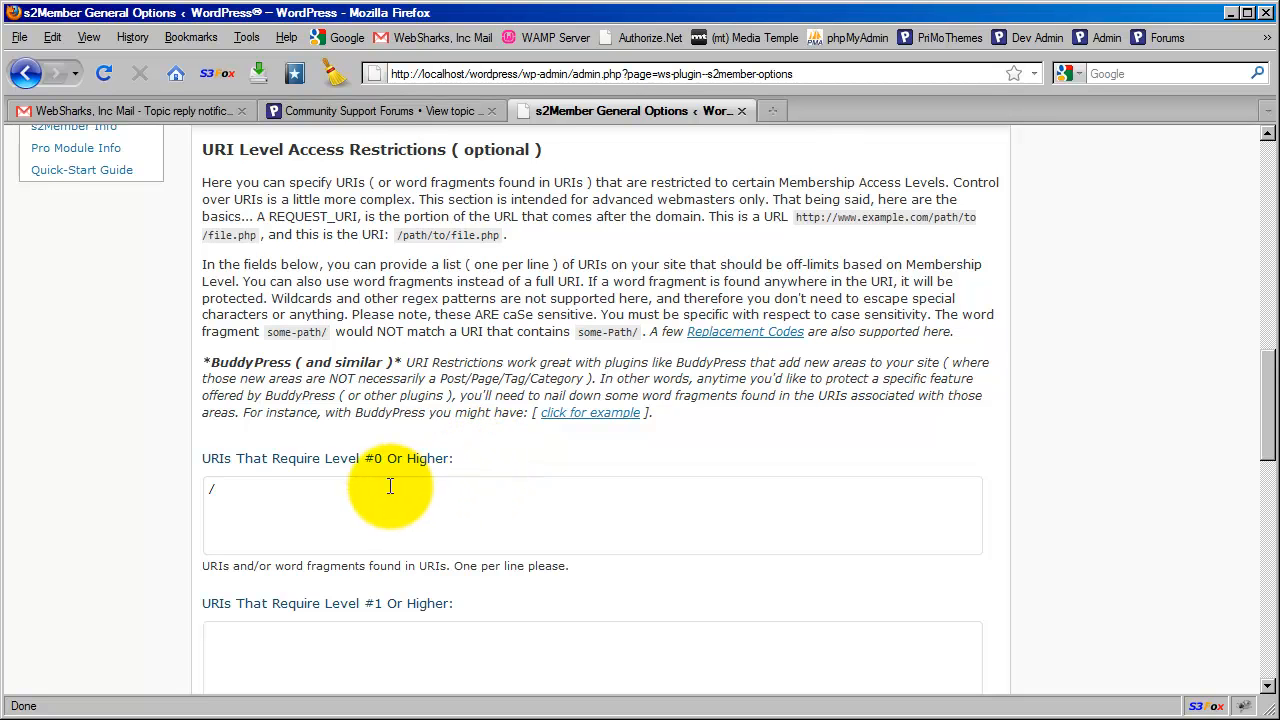
{"action": "mouse_move", "coordinate": [443, 252]}
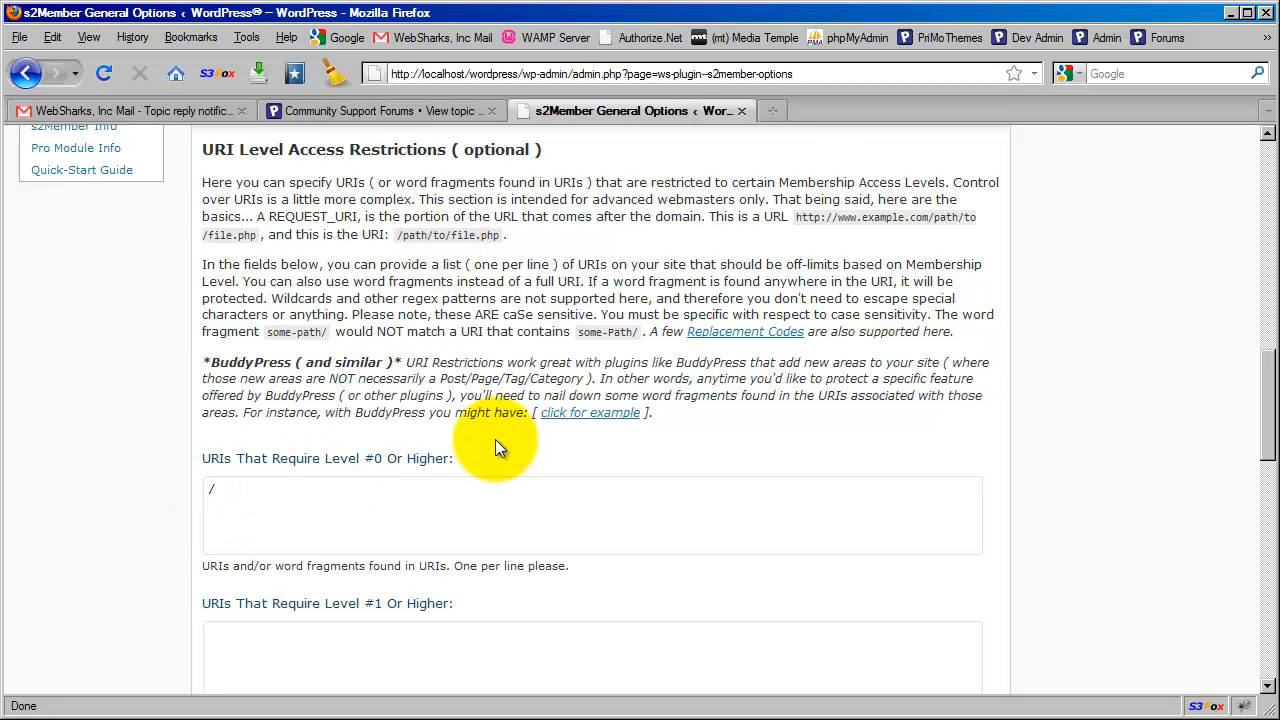
{"action": "scroll", "scroll_direction": "up", "scroll_amount": 3}
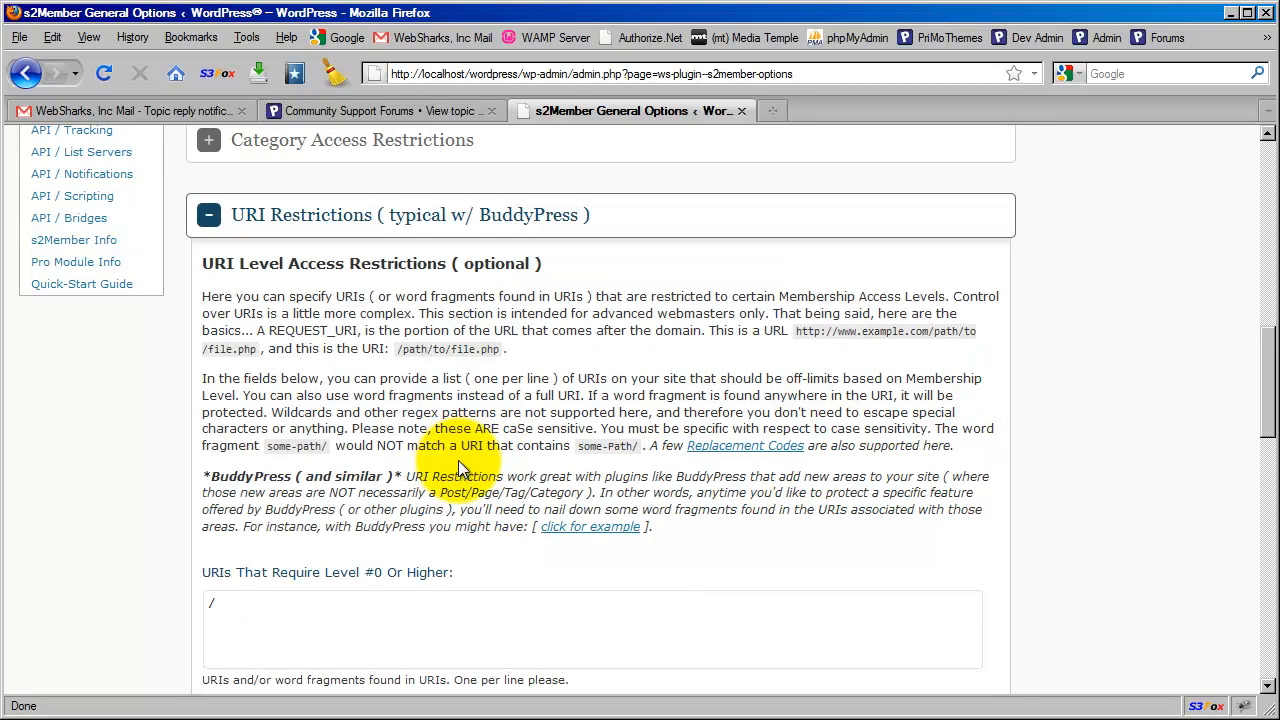
{"action": "left_click", "coordinate": [233, 605]}
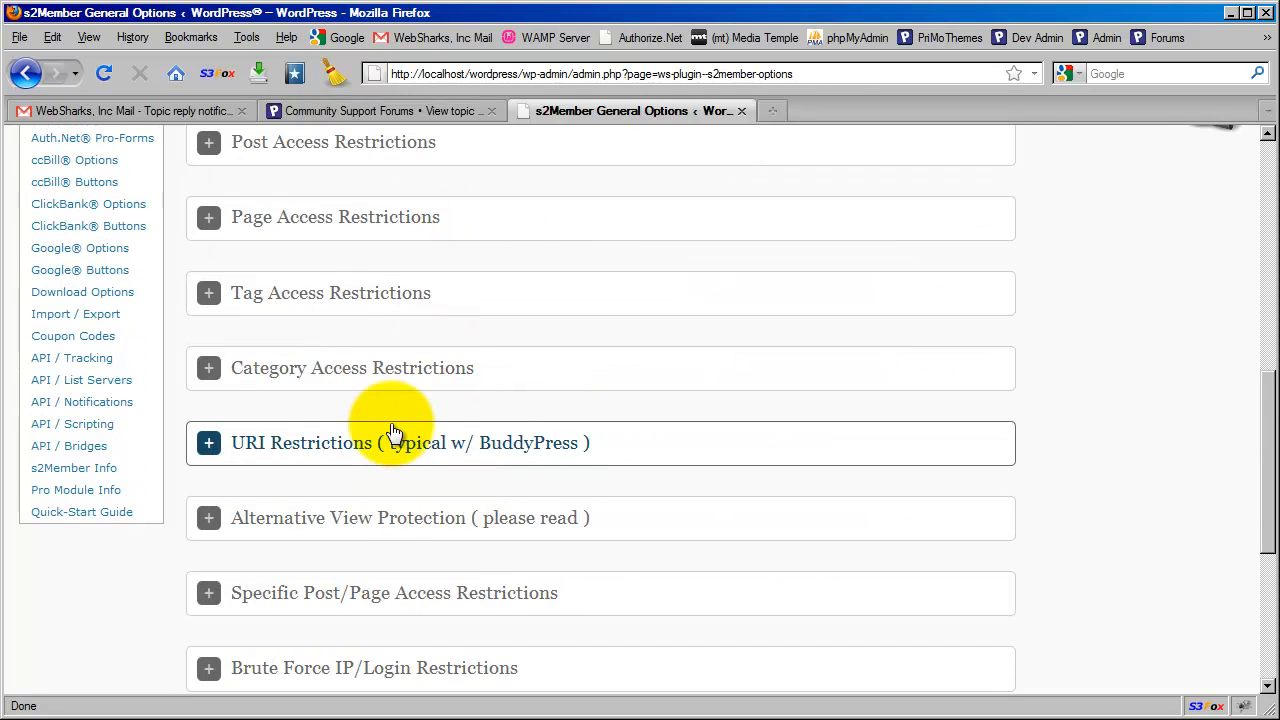
{"action": "scroll", "scroll_direction": "up", "scroll_amount": 3}
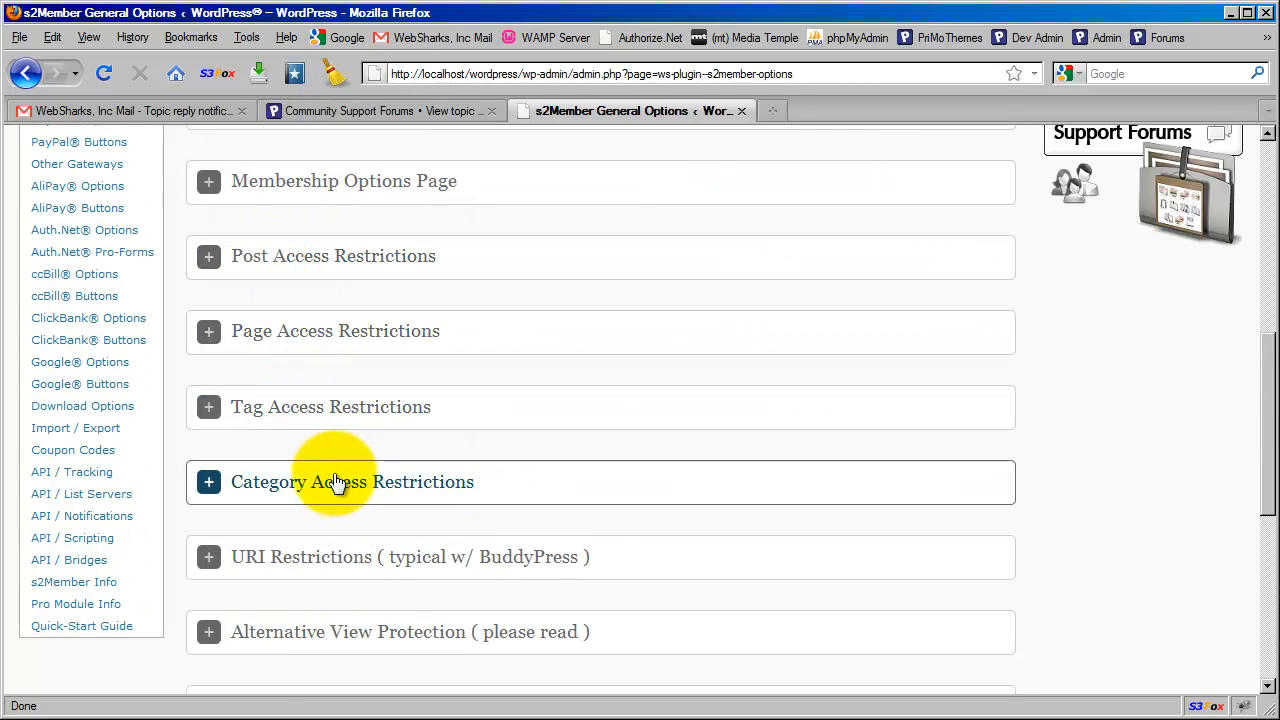
{"action": "scroll", "scroll_direction": "down", "scroll_amount": 3}
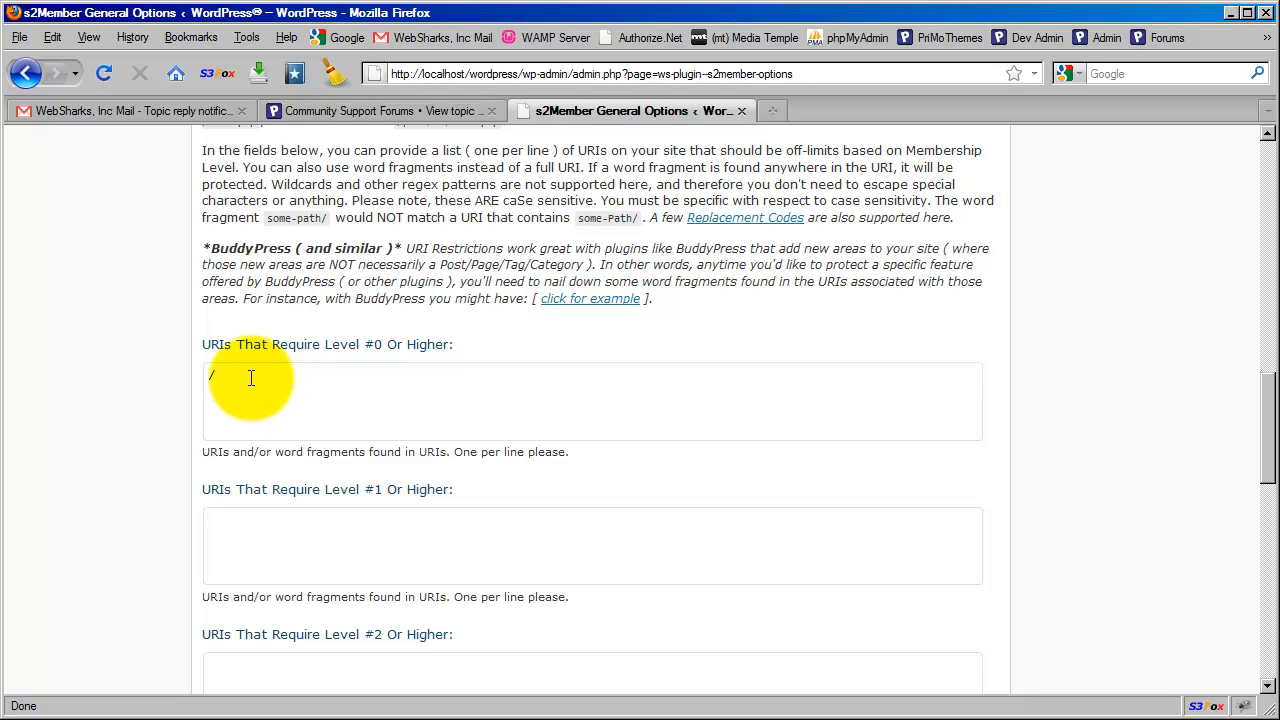
{"action": "mouse_move", "coordinate": [236, 375]}
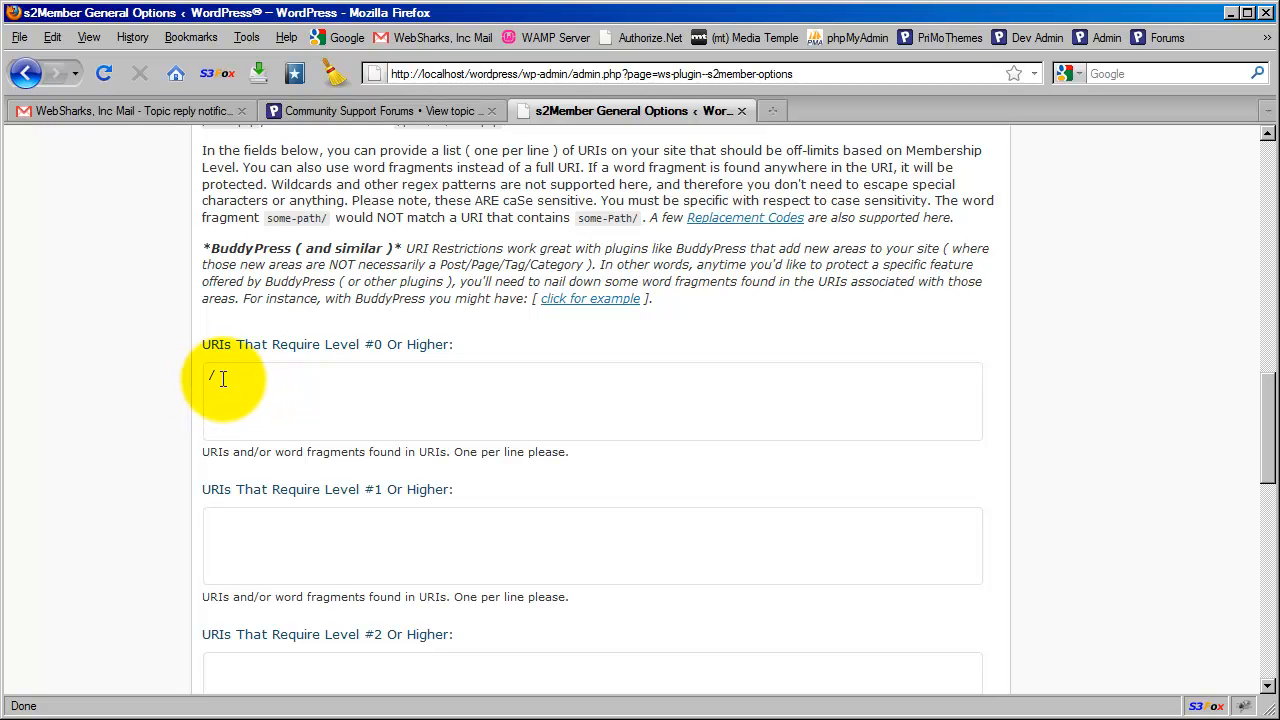
{"action": "mouse_move", "coordinate": [483, 345]}
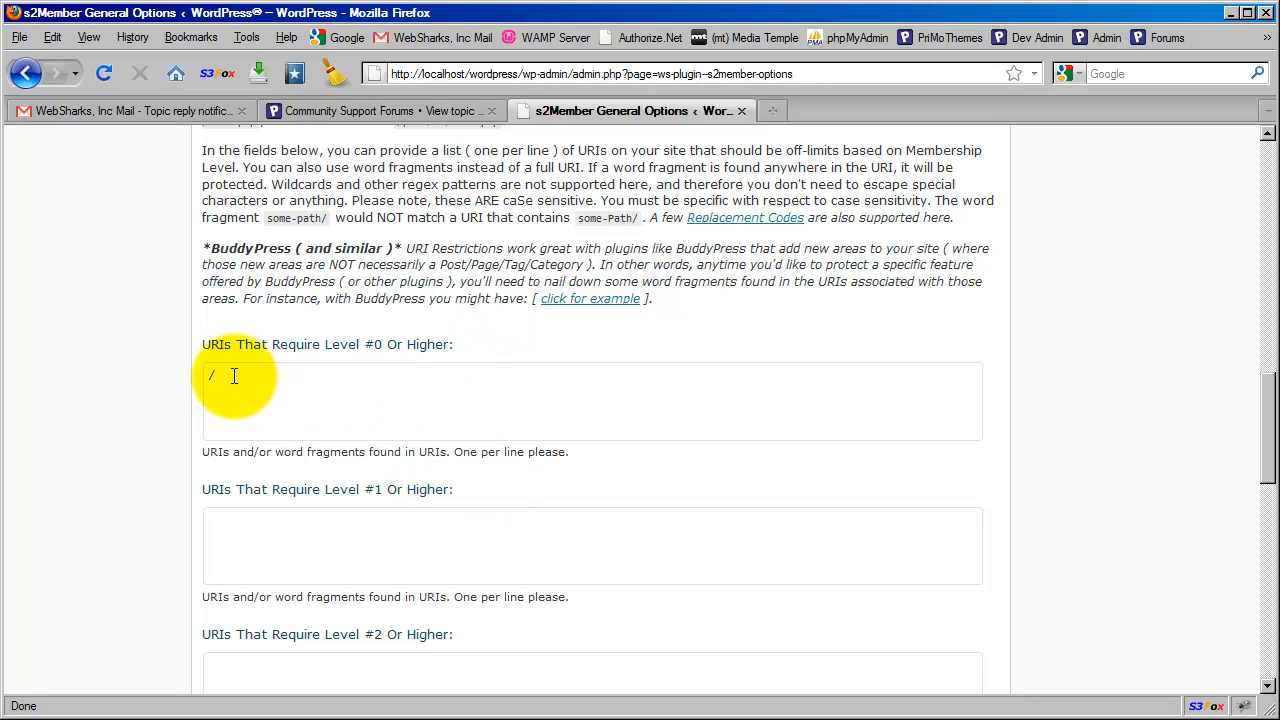
Step: Scroll General Options back up toward the Membership Options Page panel
{"action": "scroll", "scroll_direction": "up", "scroll_amount": 3}
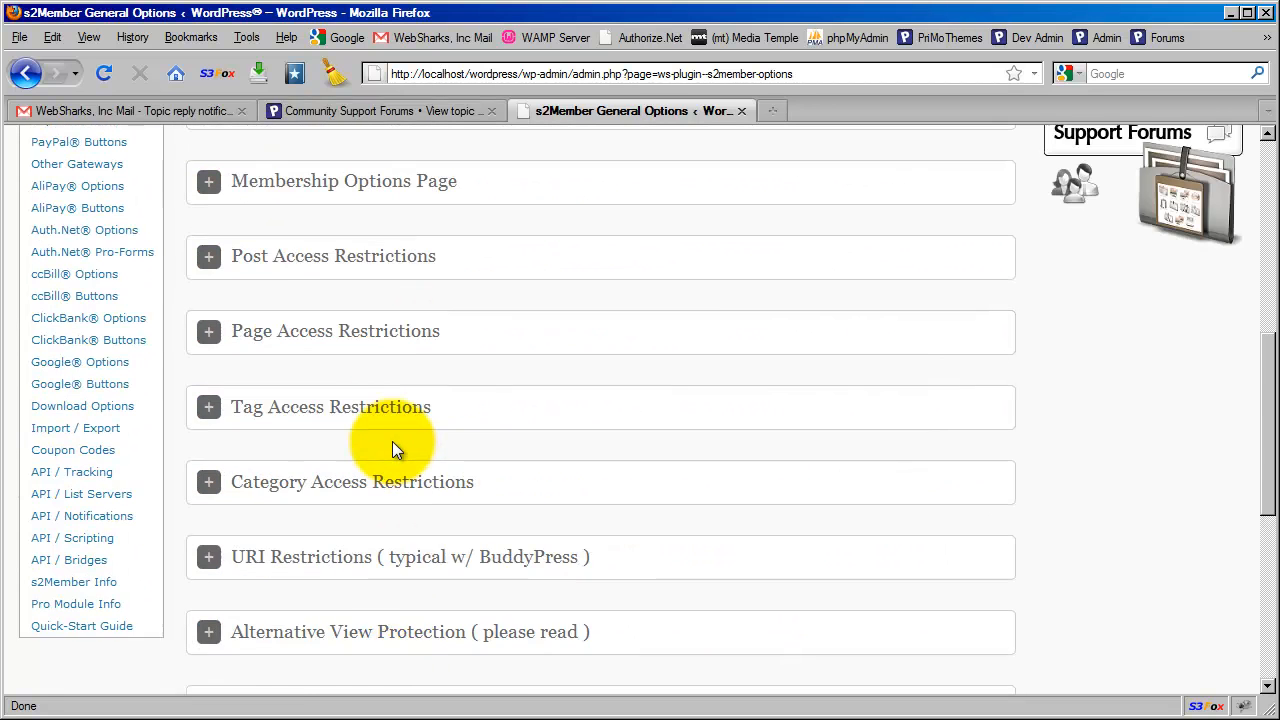
{"action": "scroll", "scroll_direction": "up", "scroll_amount": 3}
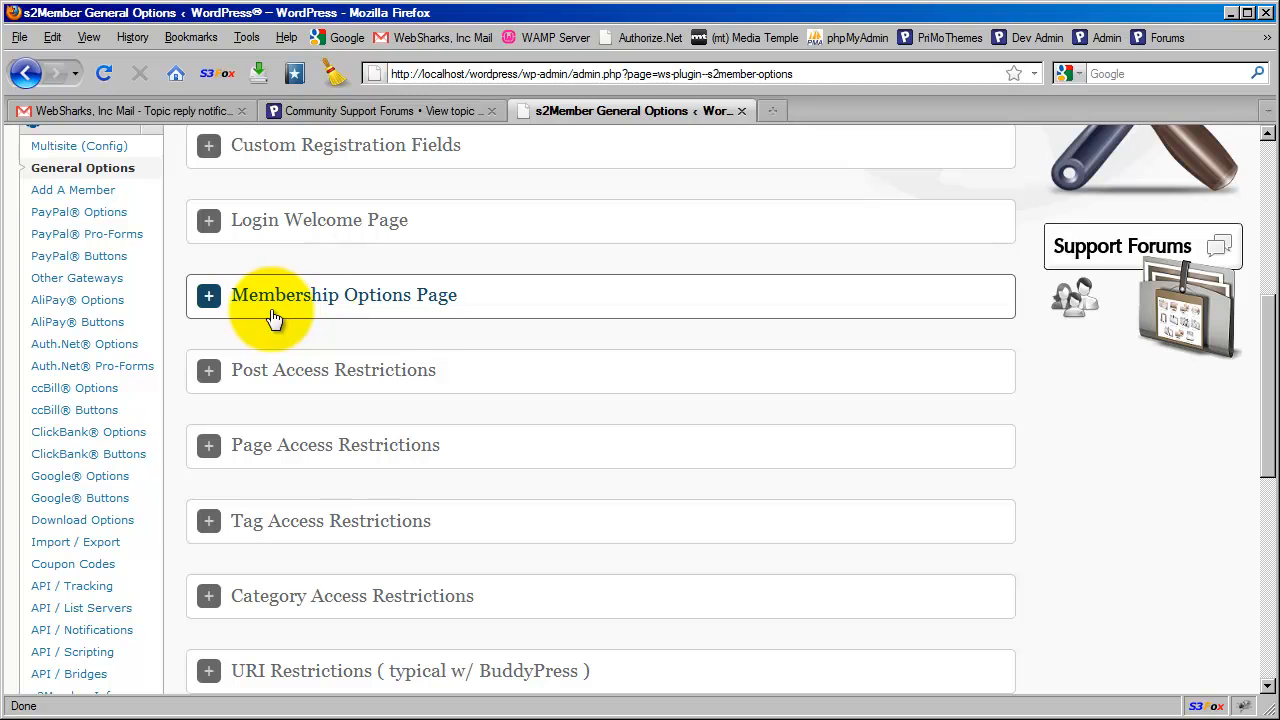
{"action": "mouse_move", "coordinate": [443, 318]}
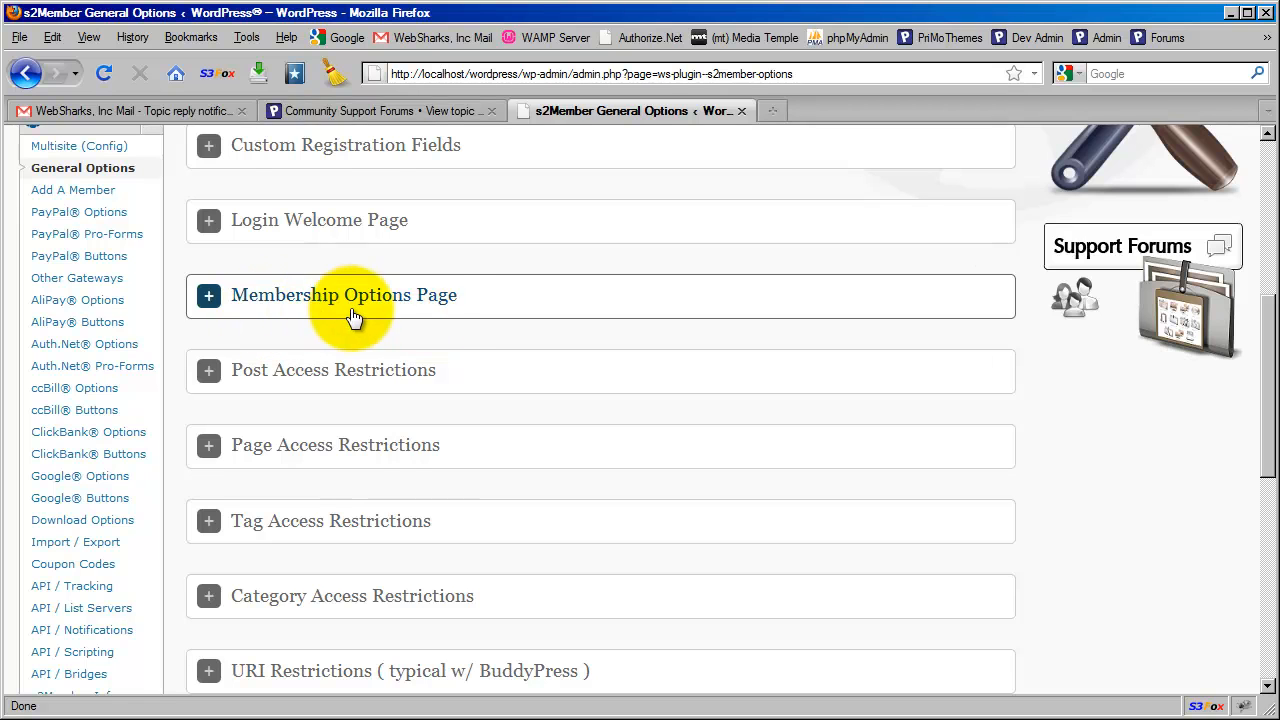
{"action": "mouse_move", "coordinate": [420, 305]}
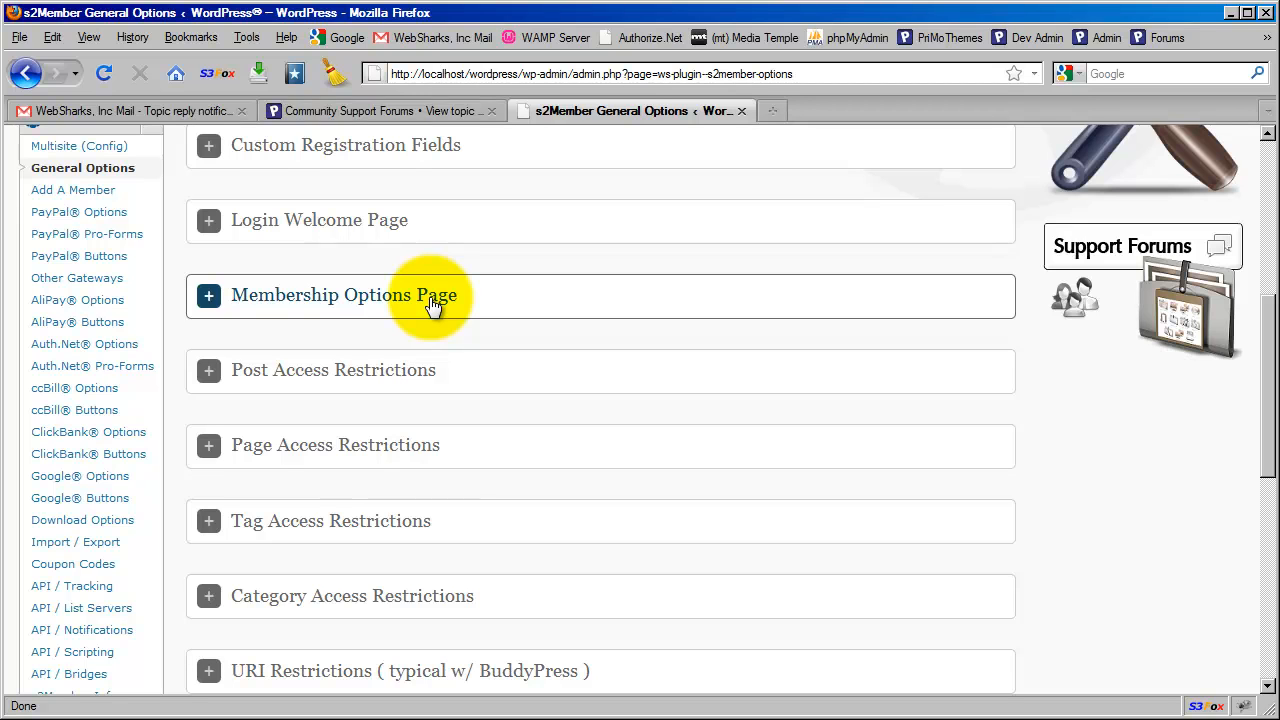
{"action": "mouse_move", "coordinate": [322, 310]}
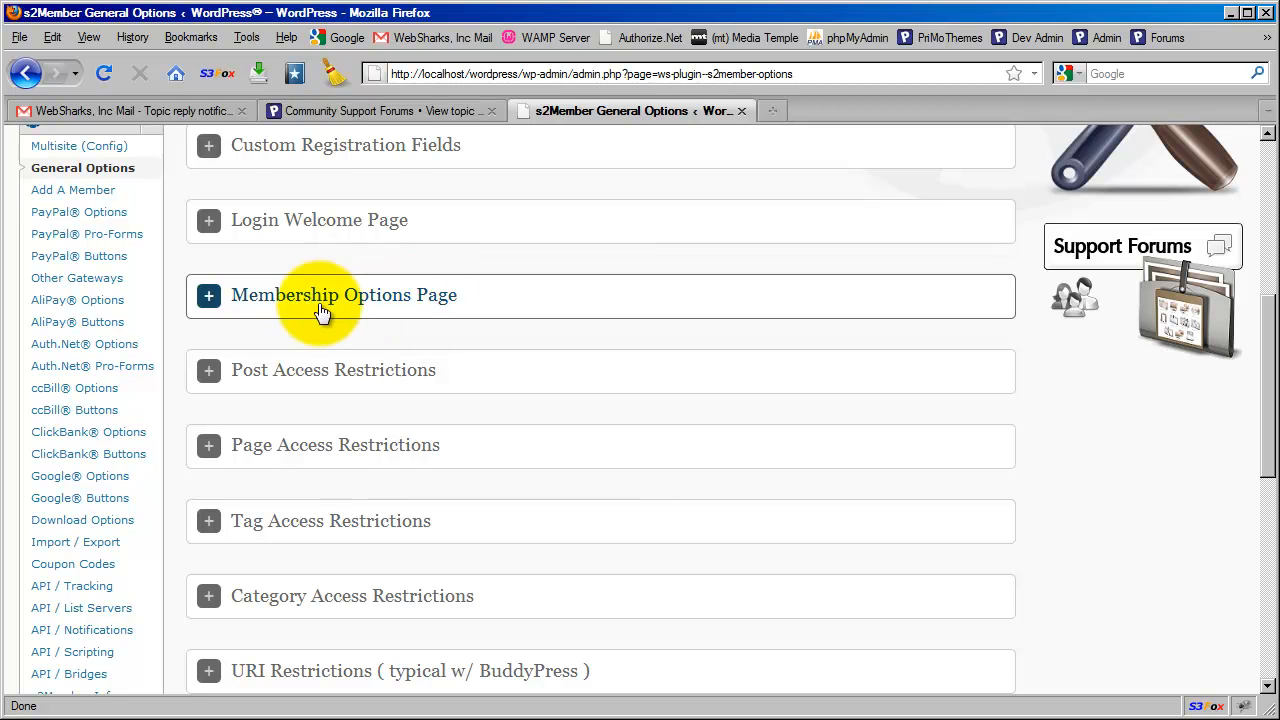
{"action": "mouse_move", "coordinate": [437, 305]}
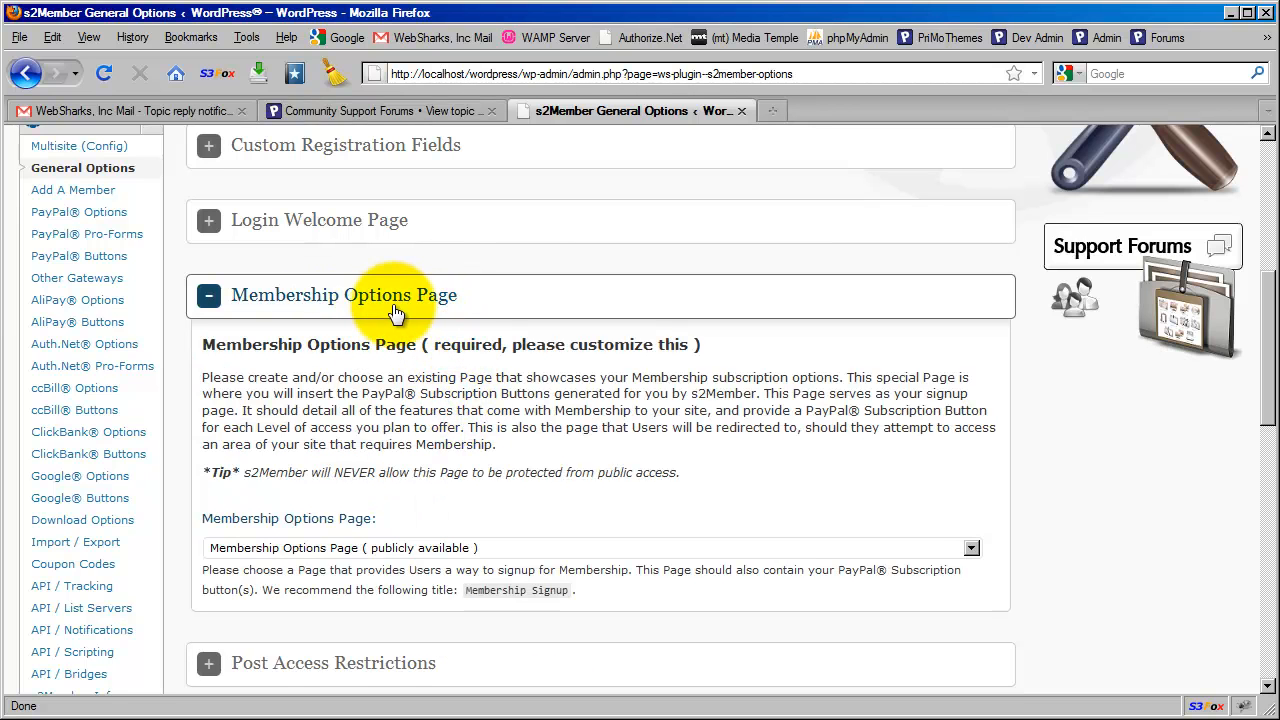
{"action": "mouse_move", "coordinate": [448, 310]}
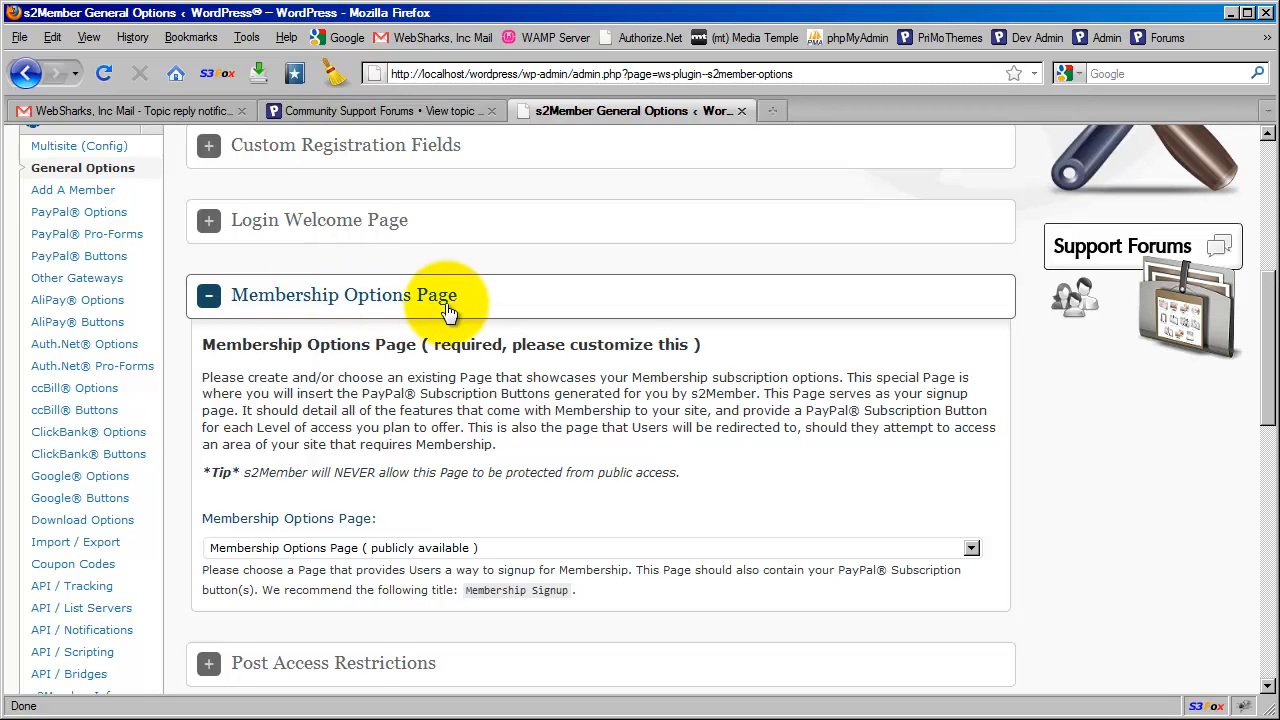
{"action": "mouse_move", "coordinate": [528, 465]}
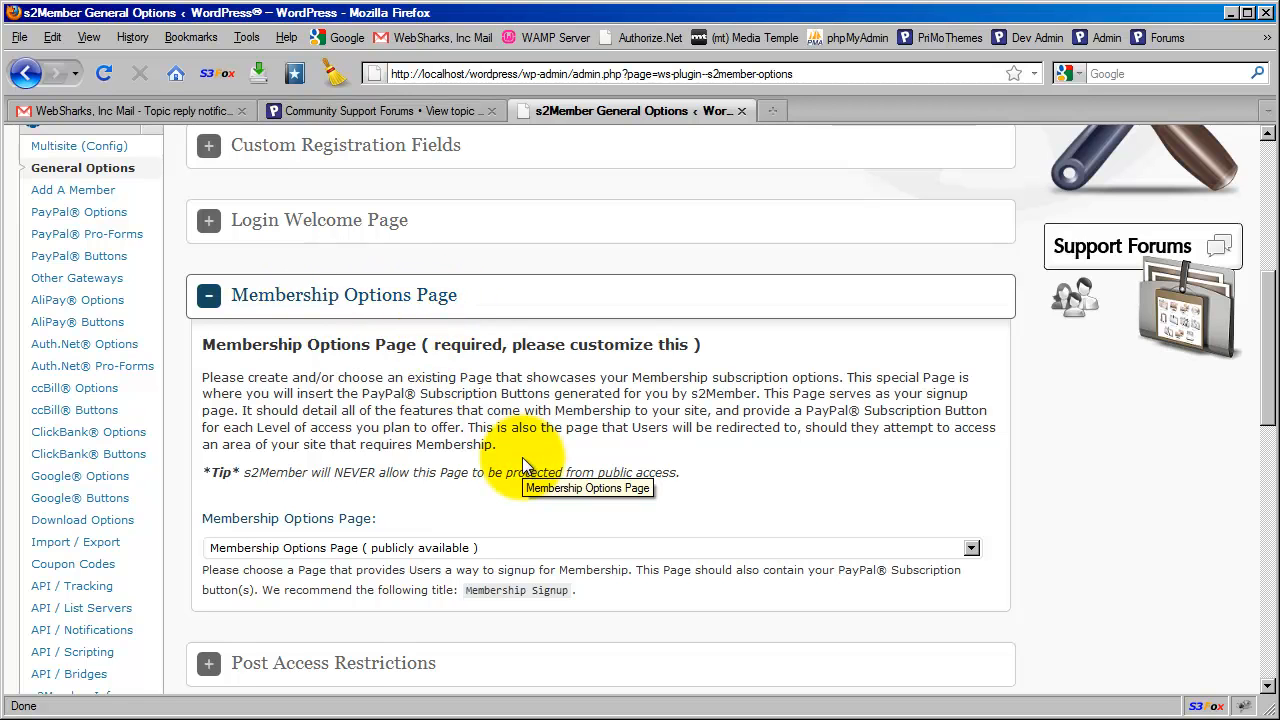
{"action": "mouse_move", "coordinate": [405, 315]}
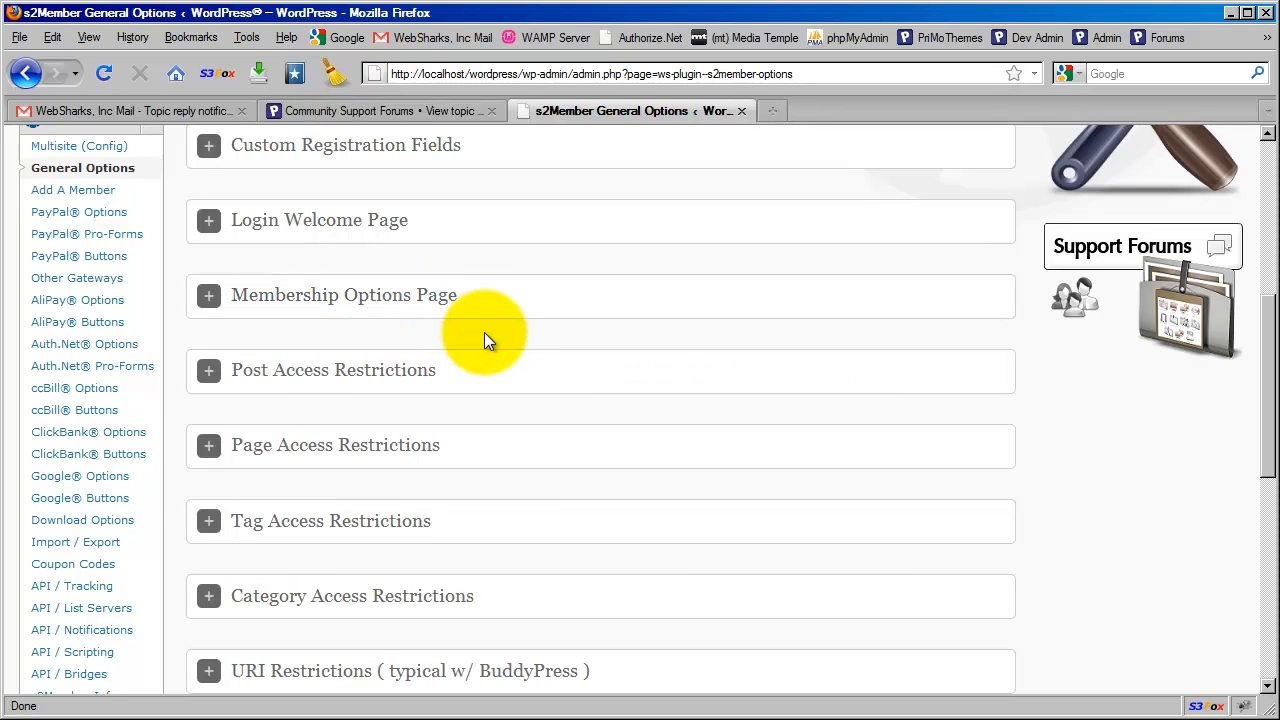
{"action": "scroll", "scroll_direction": "down", "scroll_amount": 3}
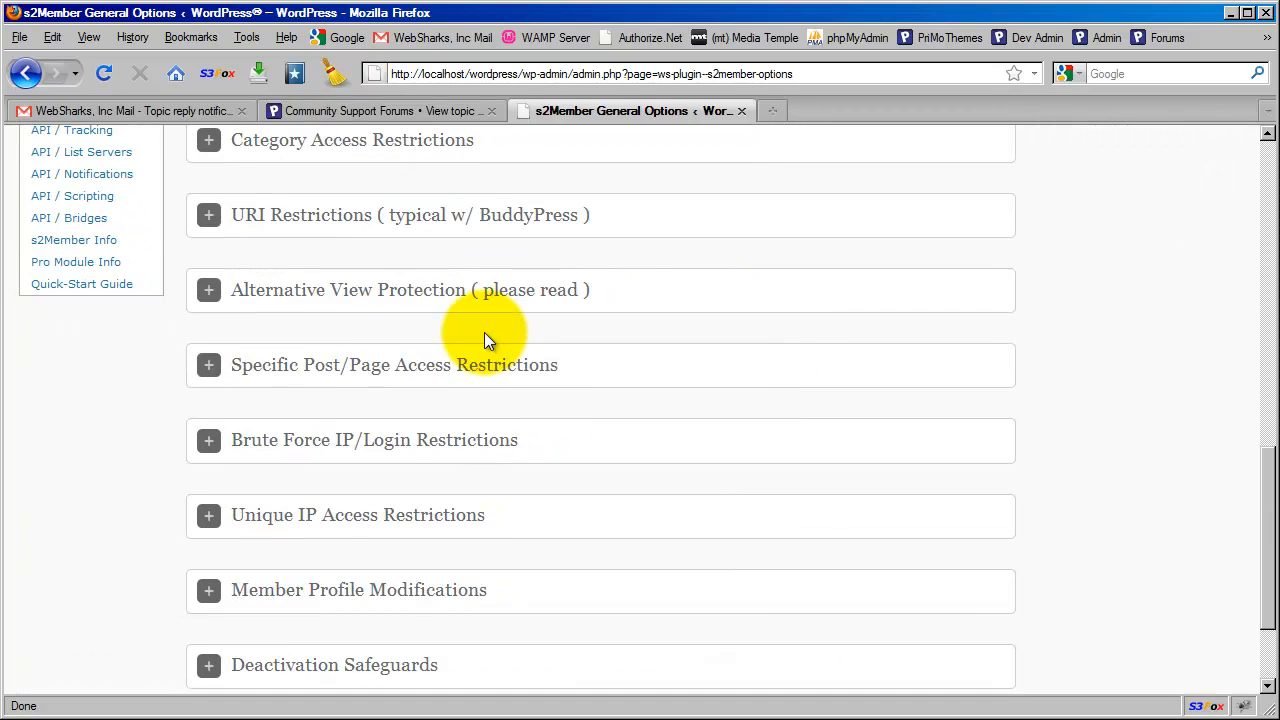
{"action": "mouse_move", "coordinate": [295, 332]}
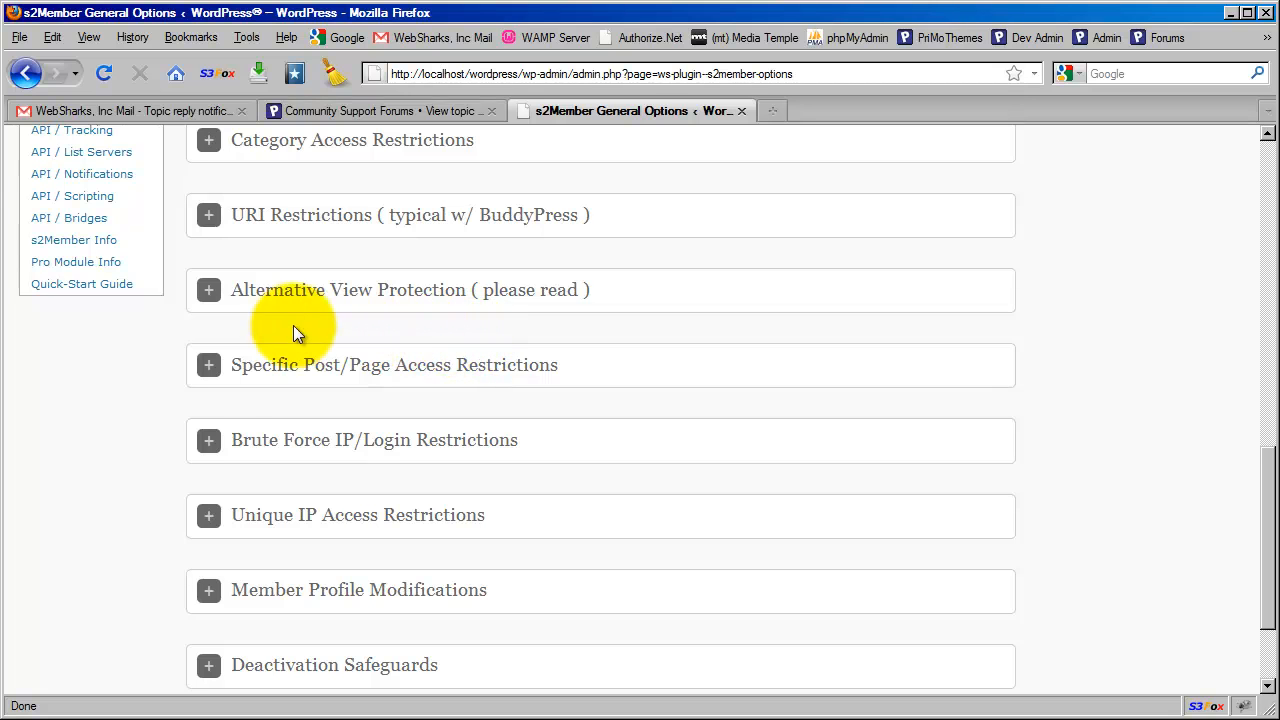
{"action": "mouse_move", "coordinate": [430, 303]}
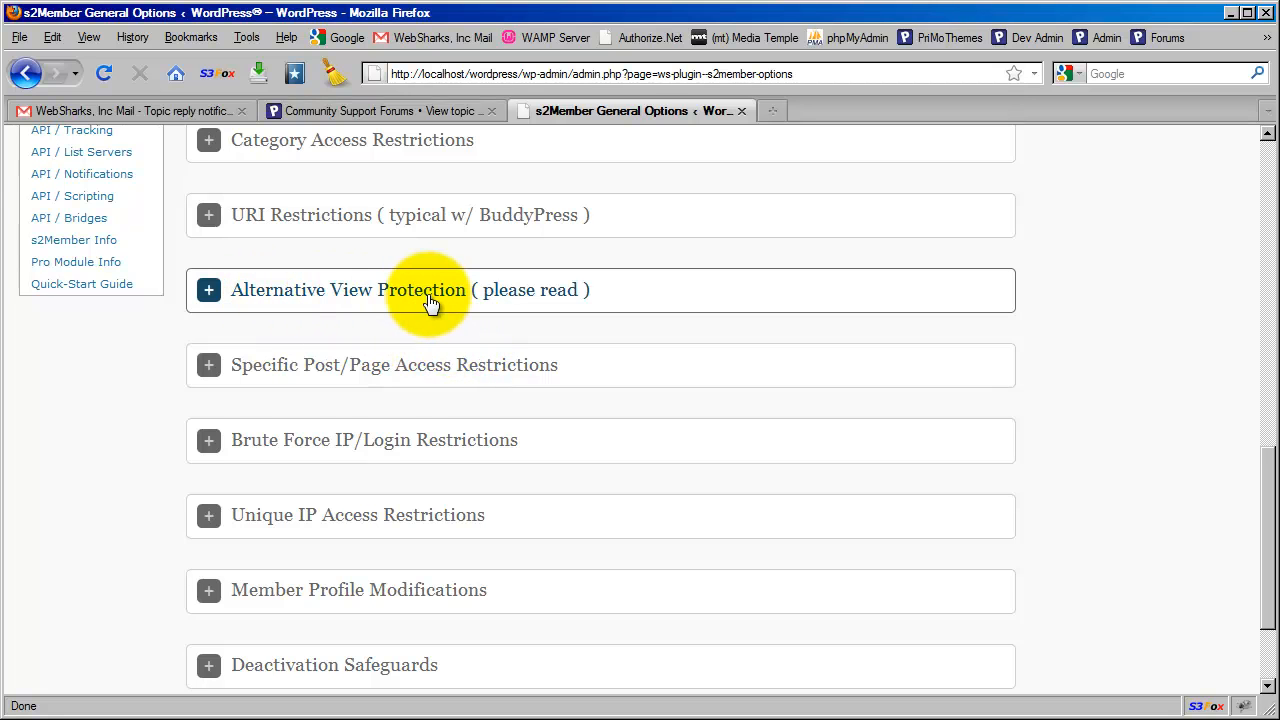
{"action": "mouse_move", "coordinate": [418, 307]}
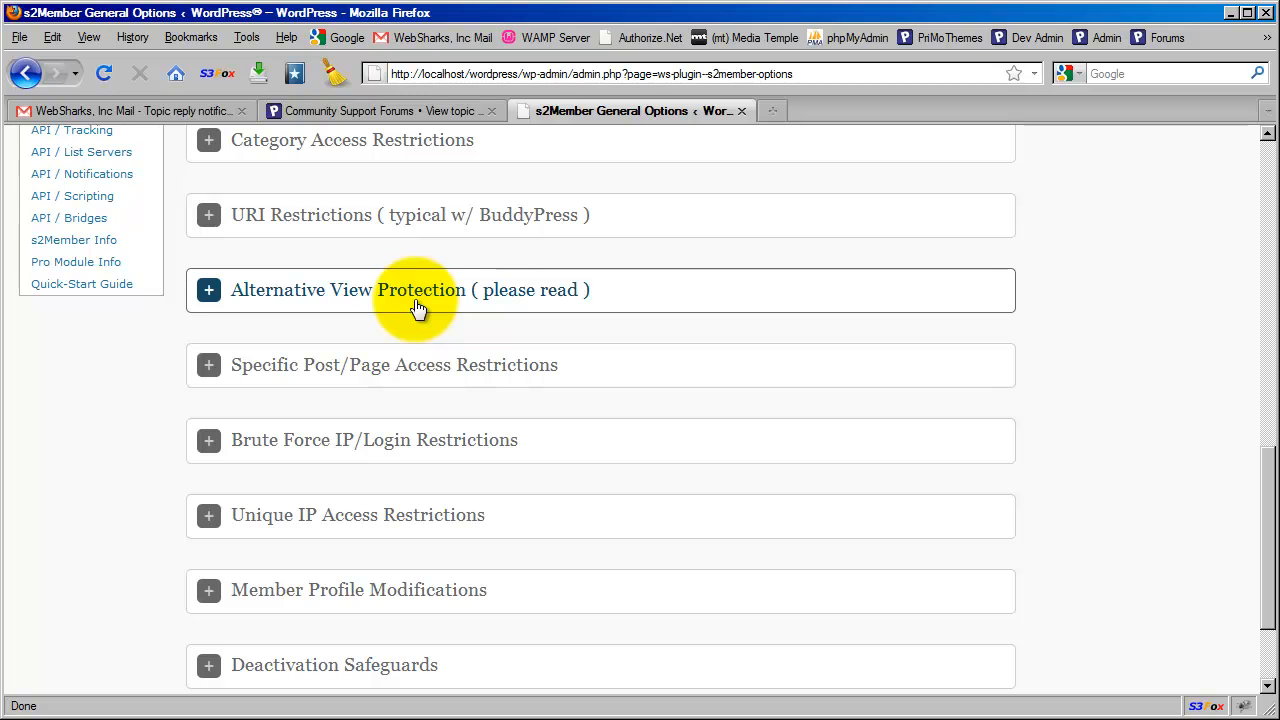
{"action": "mouse_move", "coordinate": [305, 302]}
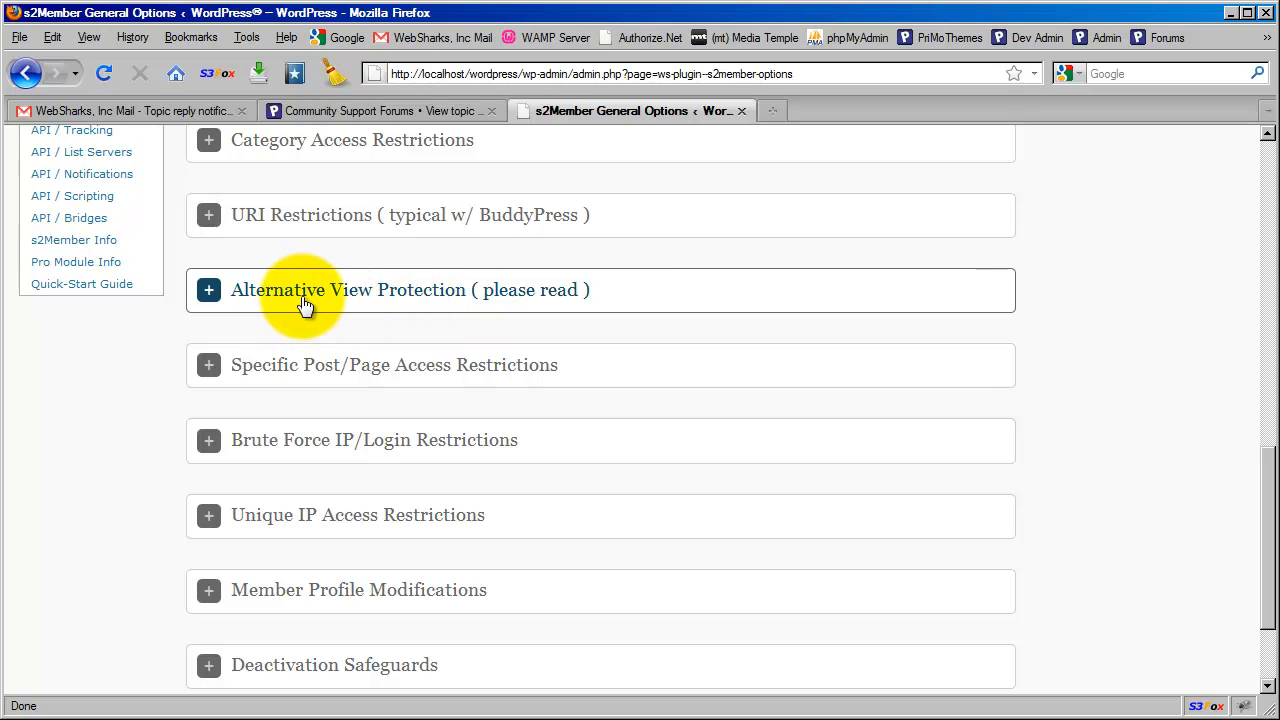
{"action": "mouse_move", "coordinate": [282, 302]}
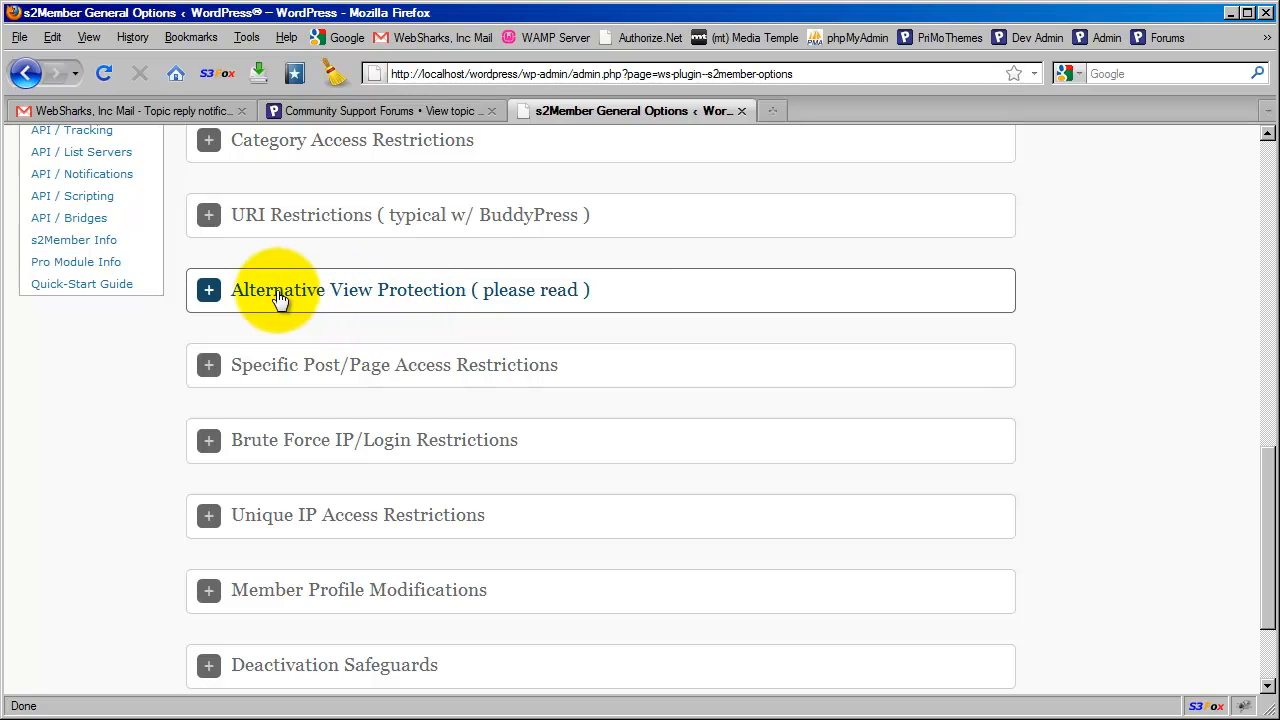
{"action": "mouse_move", "coordinate": [415, 297]}
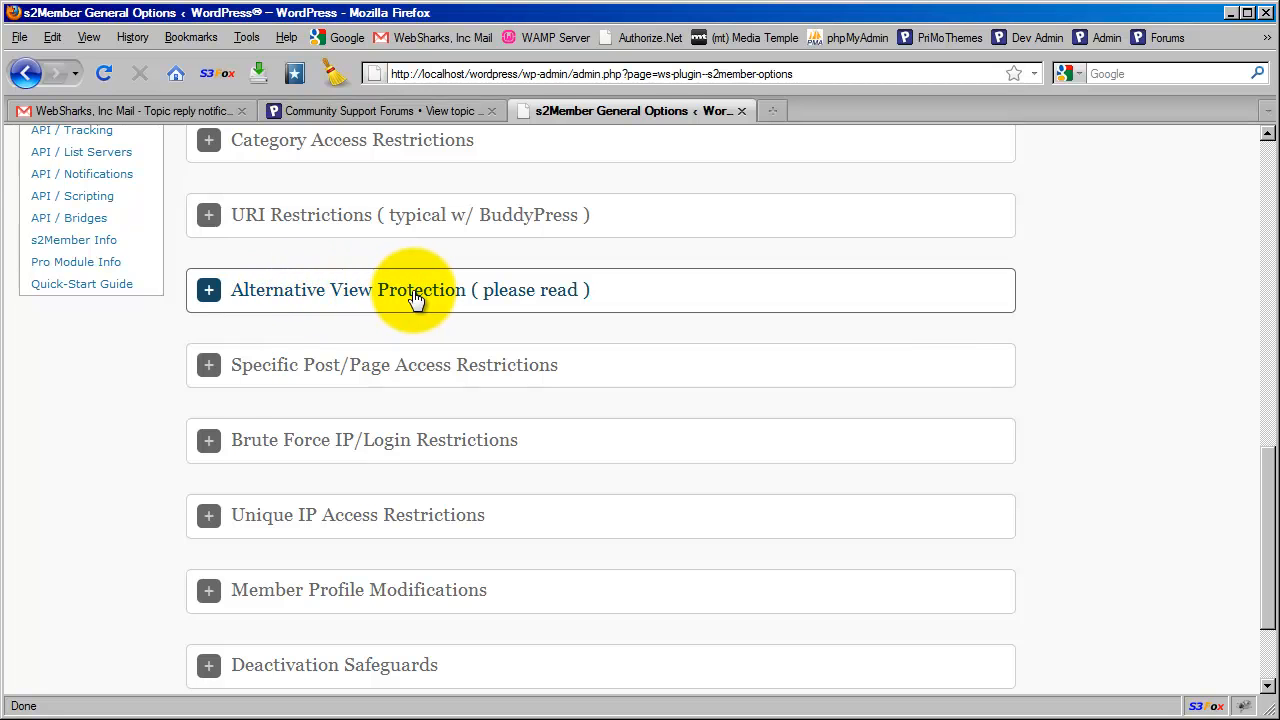
{"action": "mouse_move", "coordinate": [290, 297]}
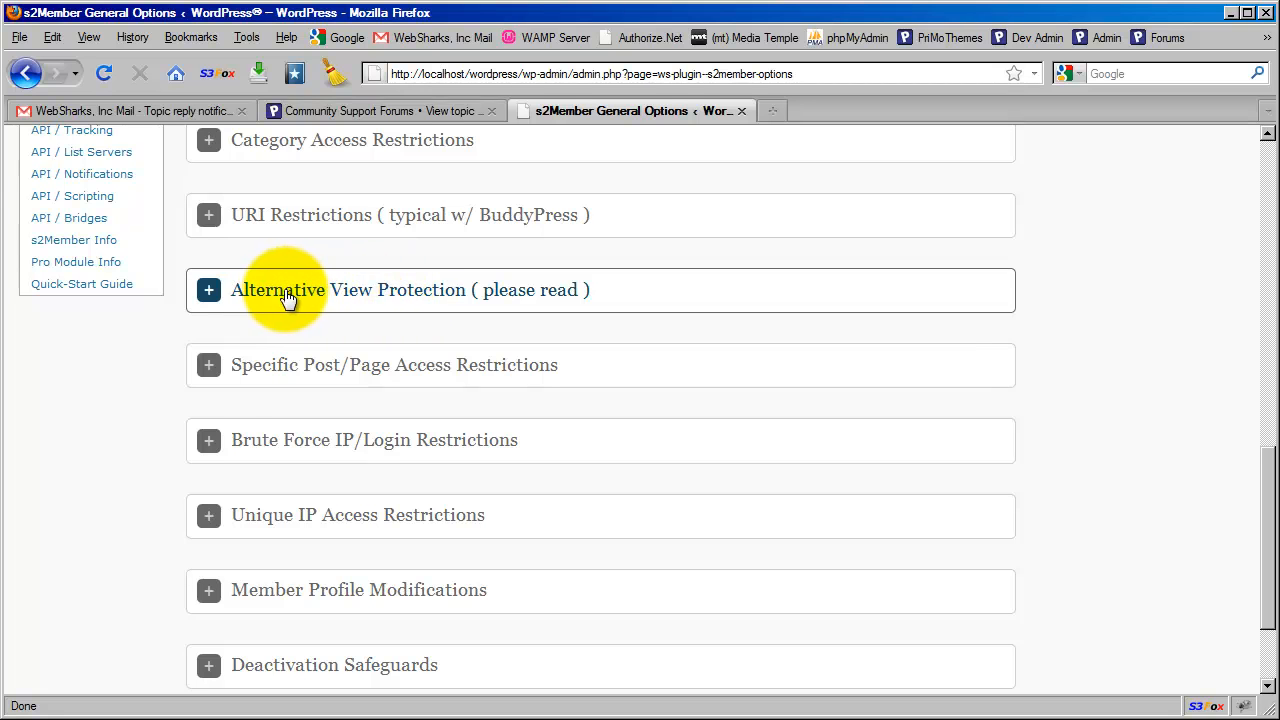
{"action": "mouse_move", "coordinate": [410, 300]}
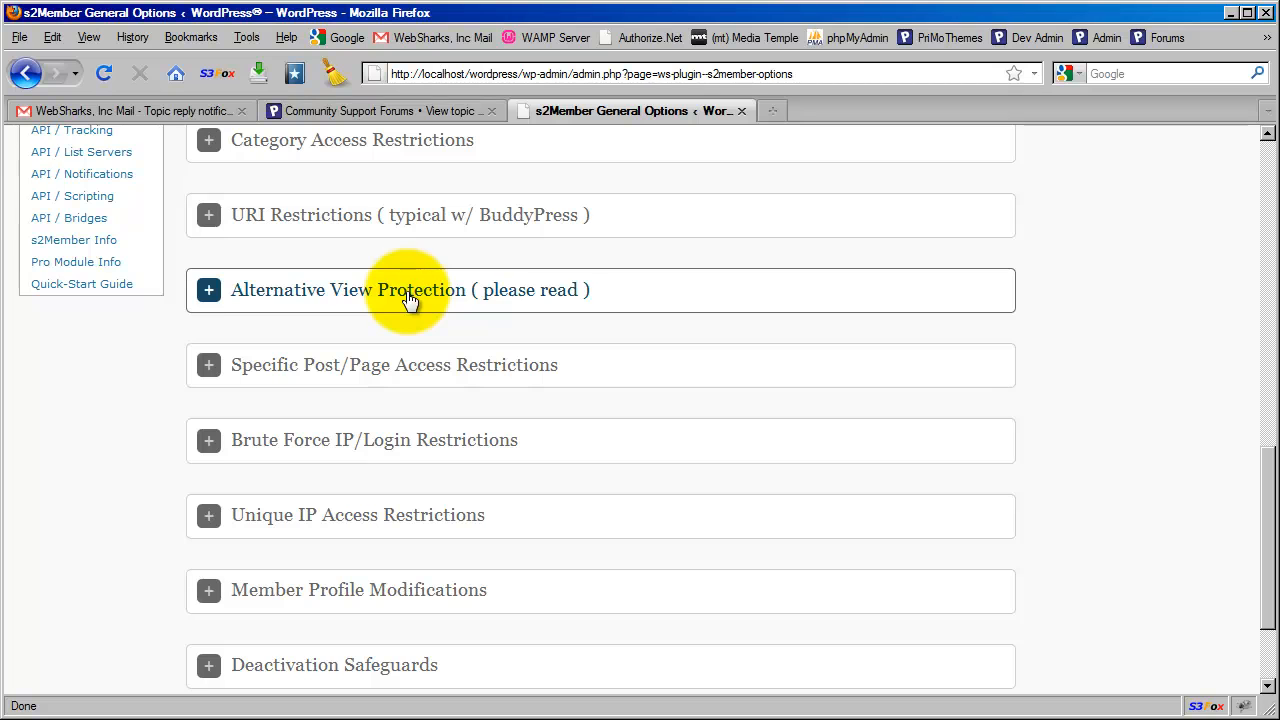
{"action": "mouse_move", "coordinate": [295, 300]}
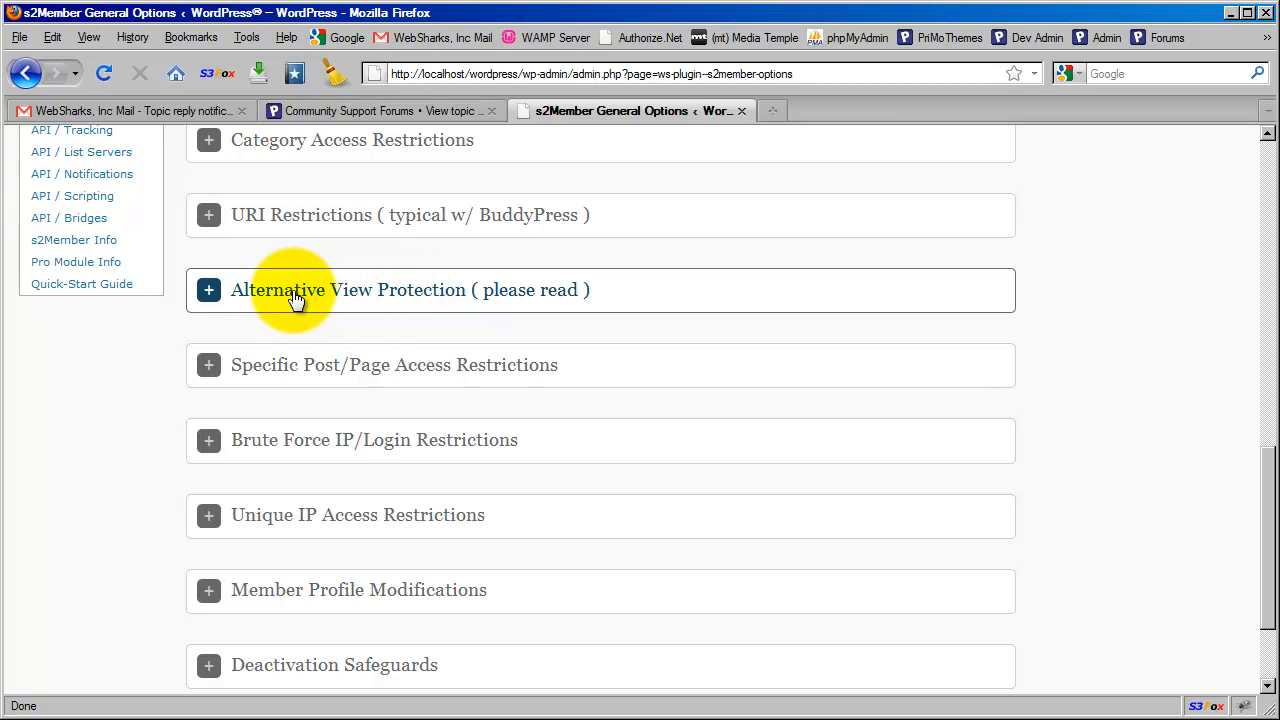
{"action": "mouse_move", "coordinate": [330, 297]}
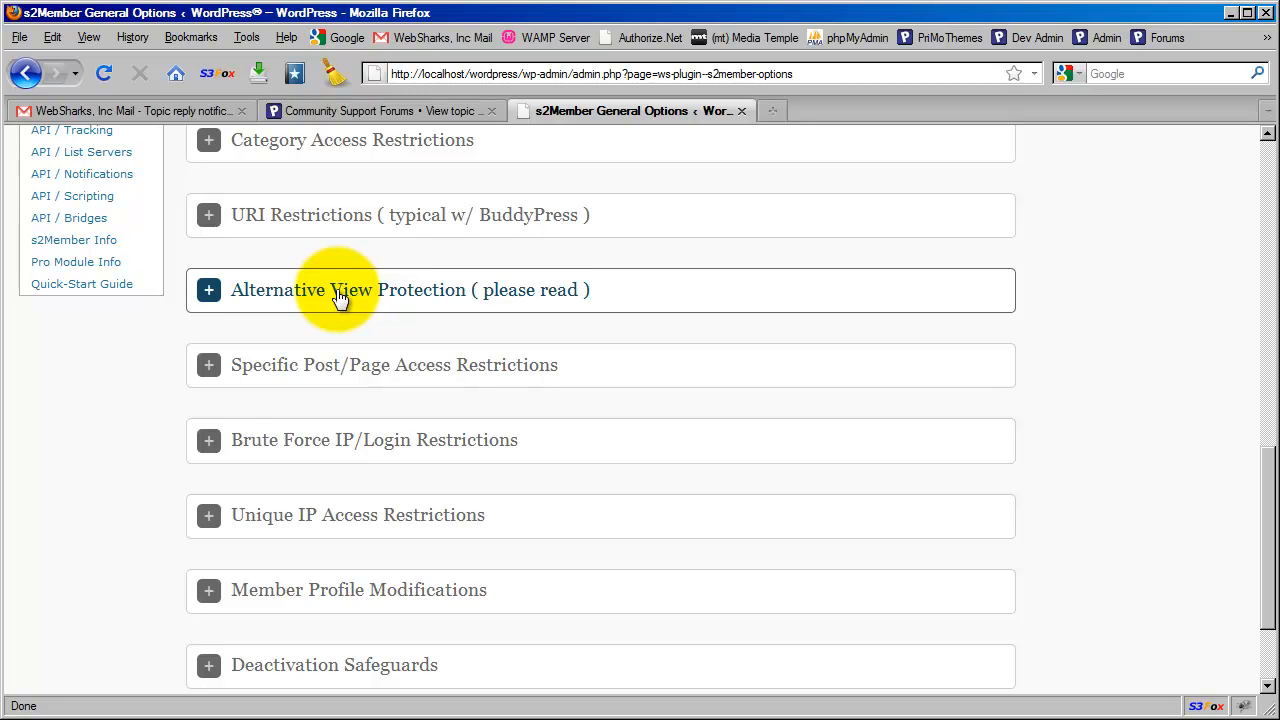
{"action": "mouse_move", "coordinate": [387, 310]}
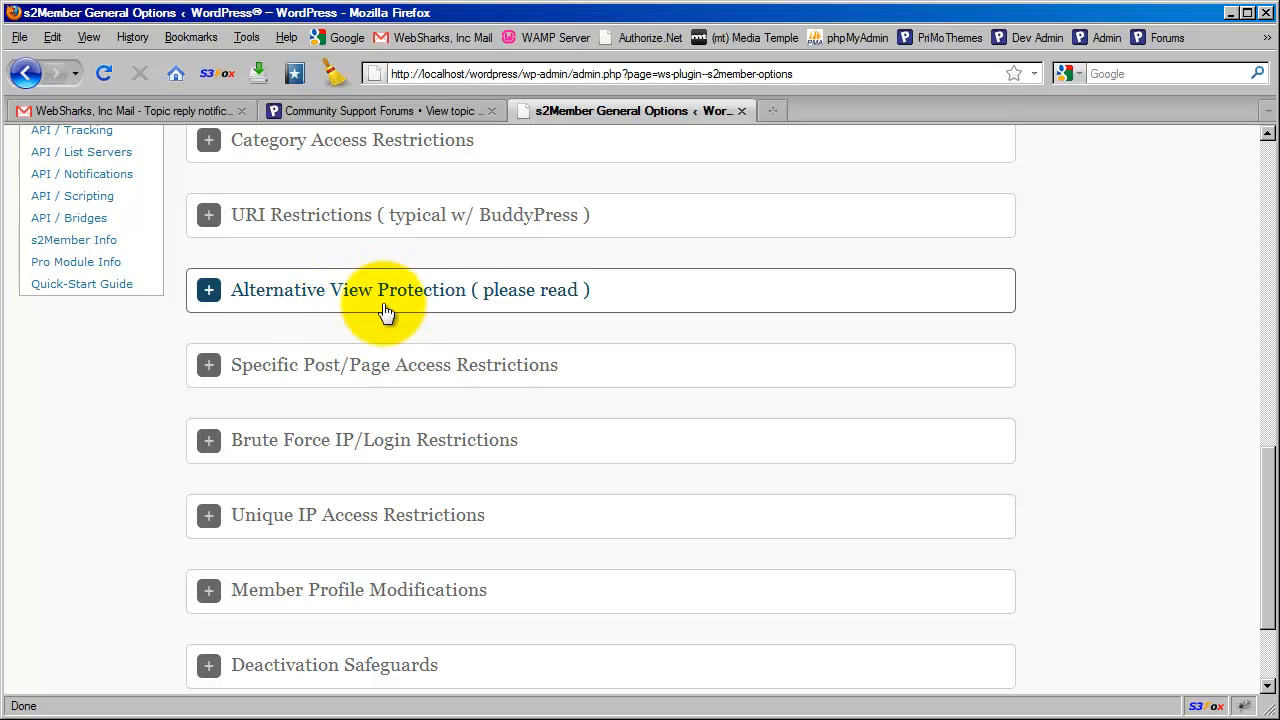
{"action": "mouse_move", "coordinate": [458, 330]}
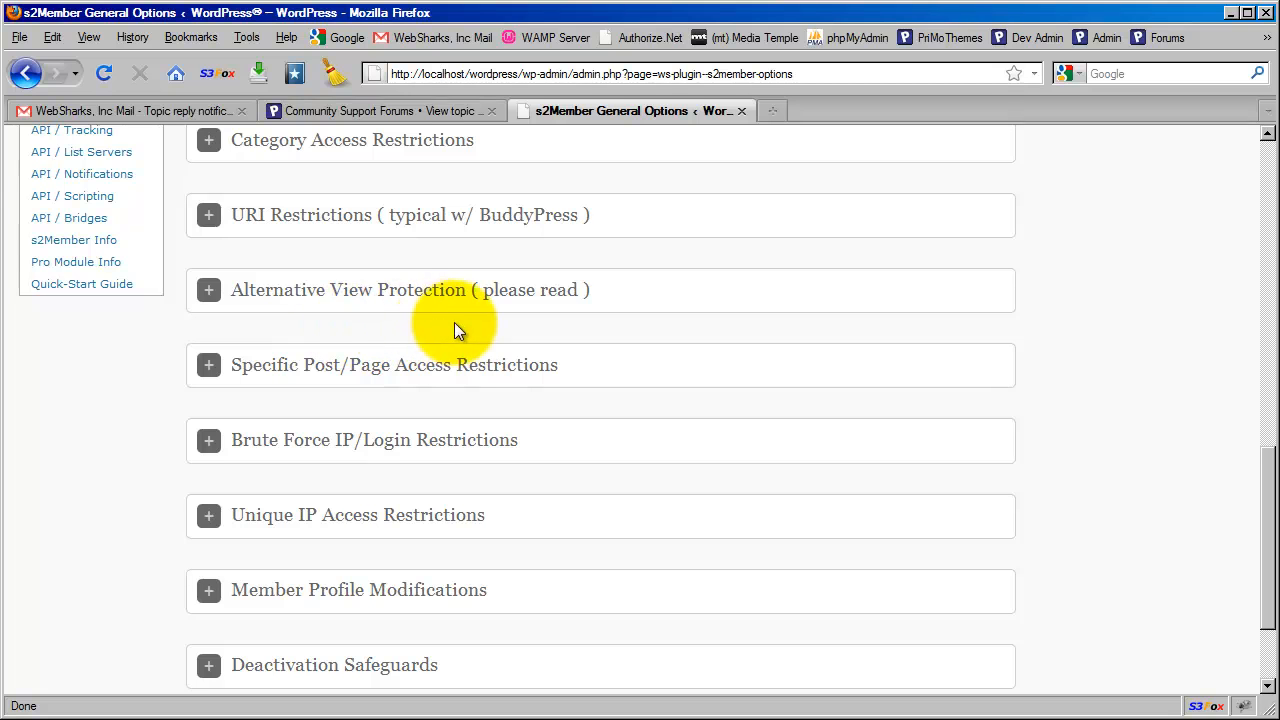